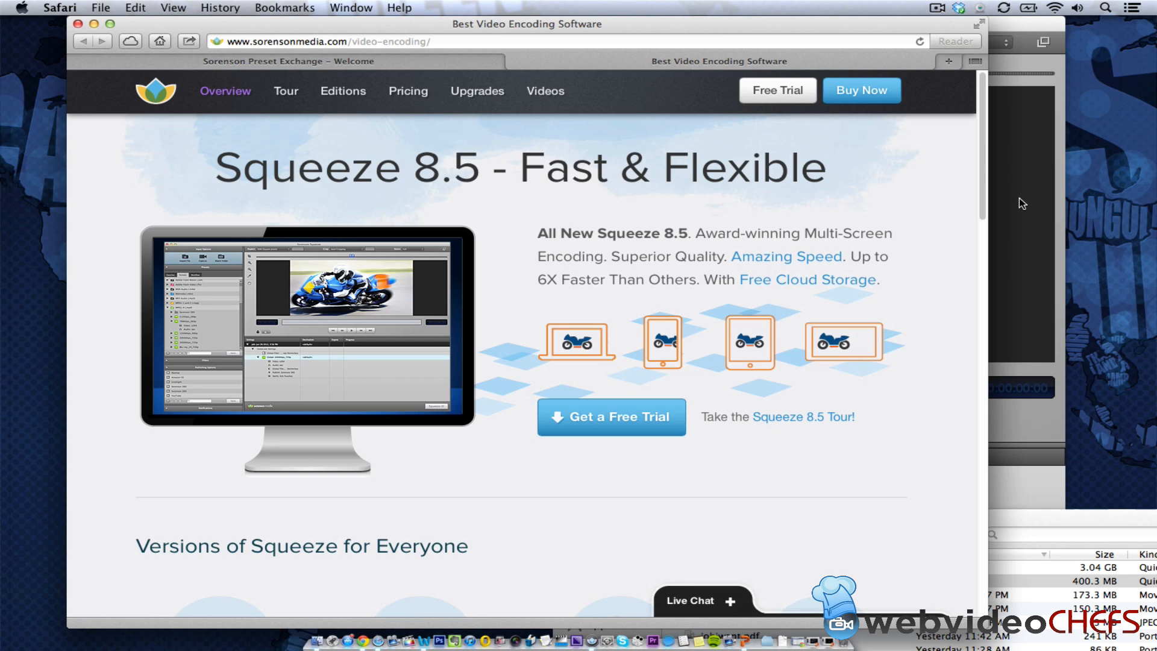
pyautogui.moveTo(587, 136)
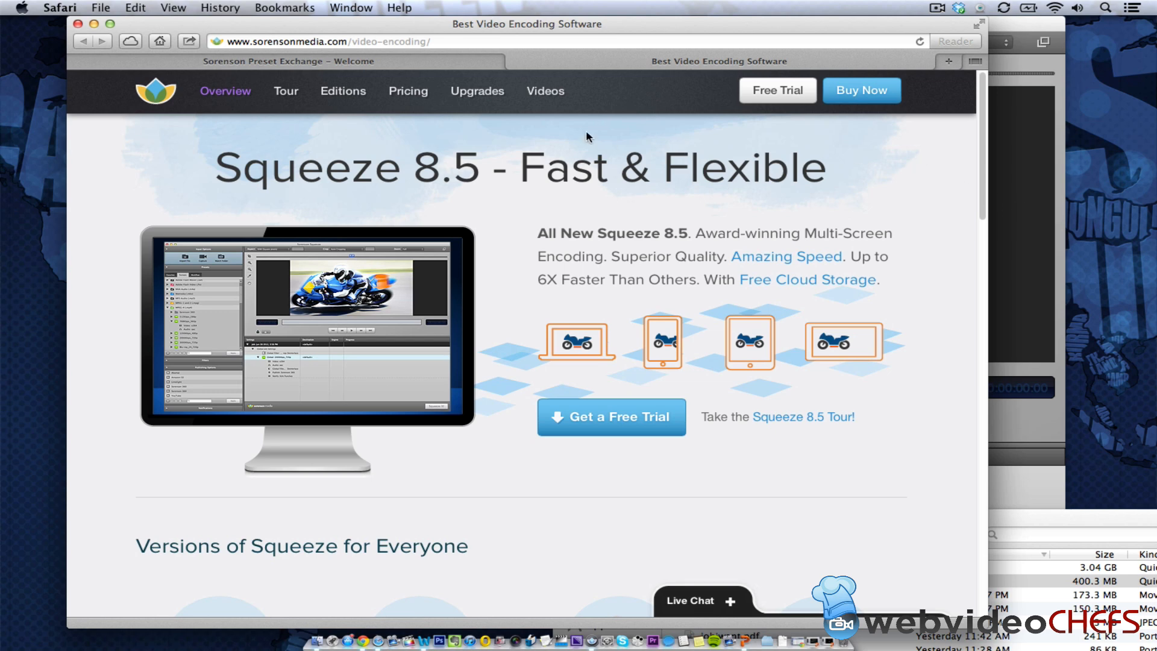
pyautogui.moveTo(407, 91)
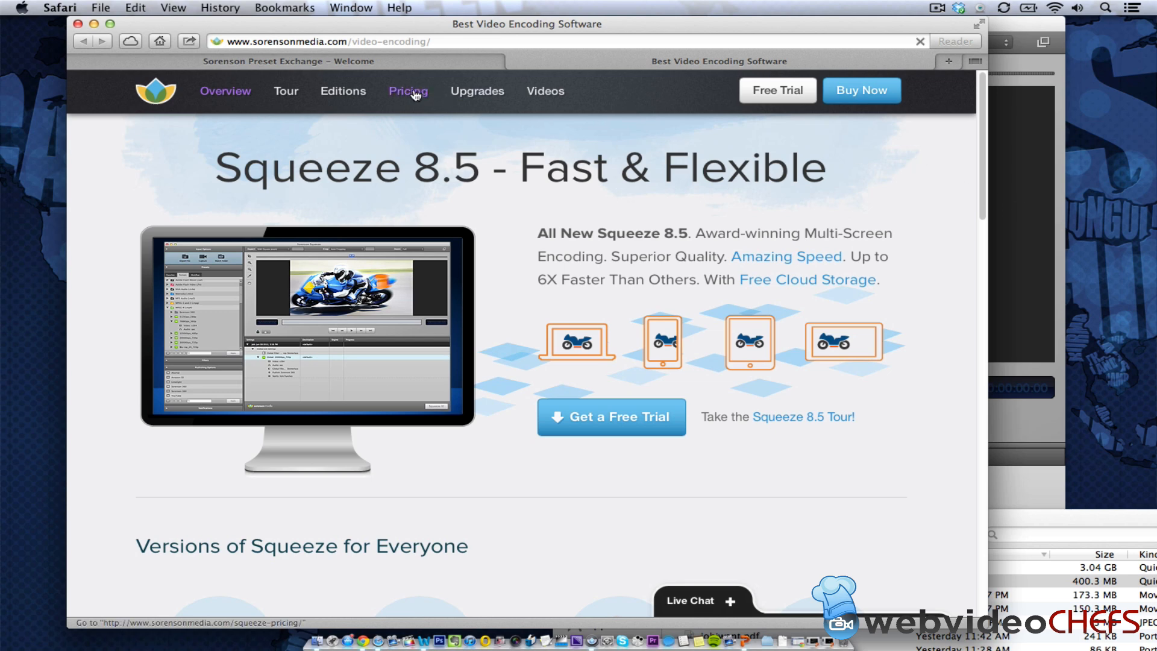
# Step: Open the Squeeze pricing page listing Standard $649, Pro $899 and Premium $1995
pyautogui.click(407, 91)
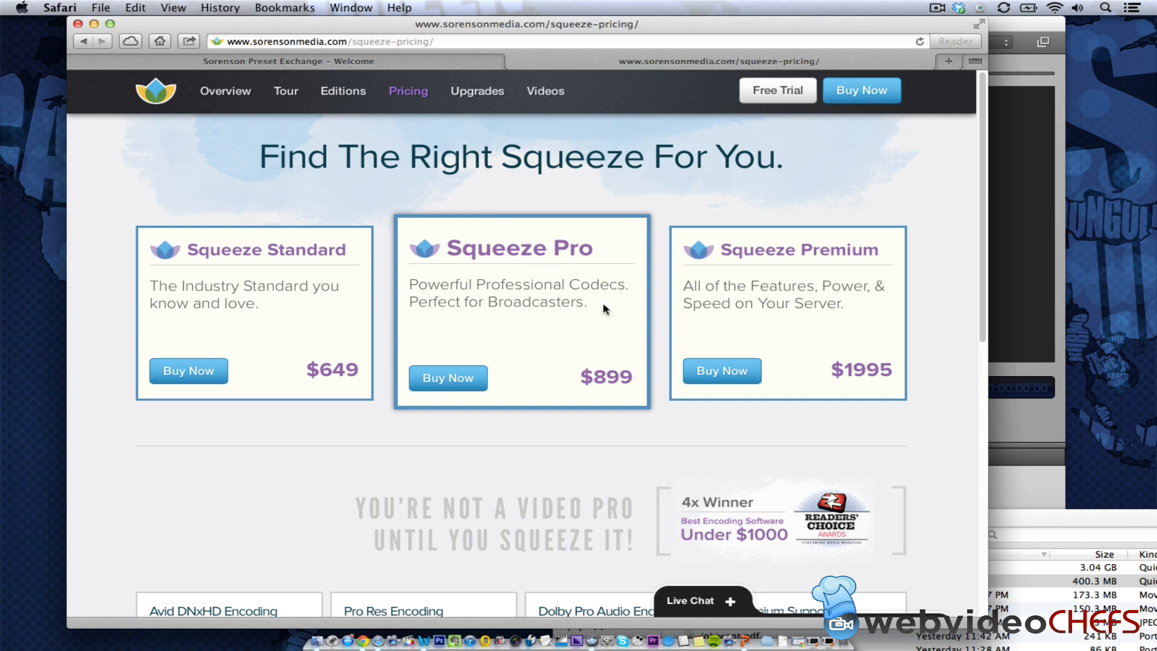
pyautogui.moveTo(668, 385)
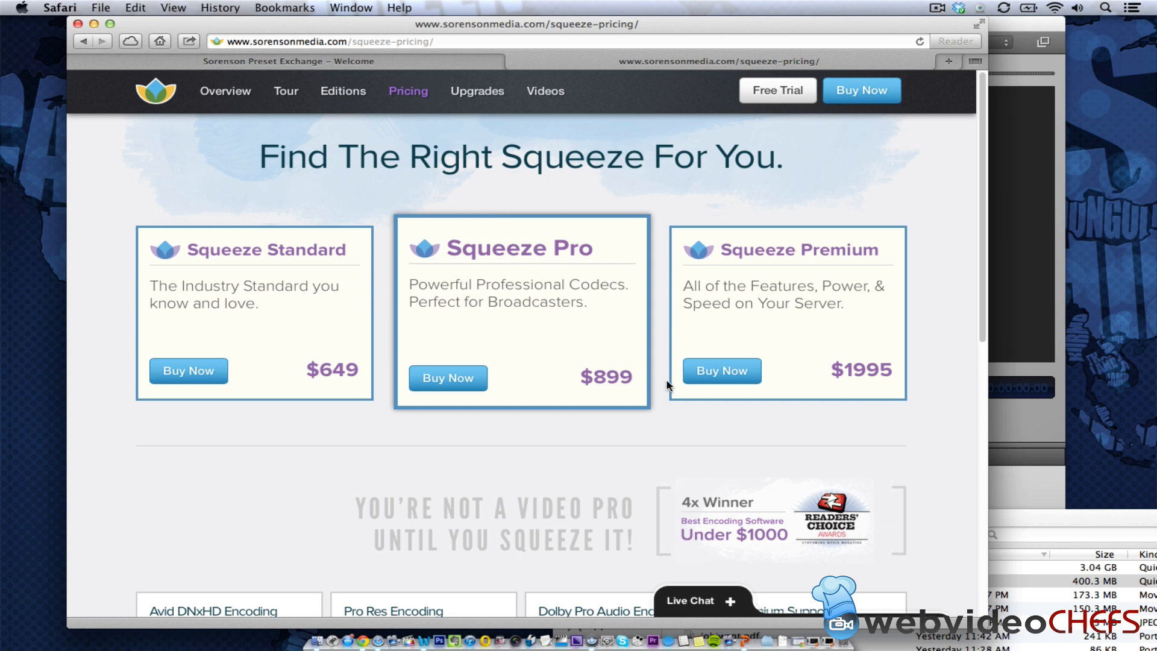
pyautogui.moveTo(326, 317)
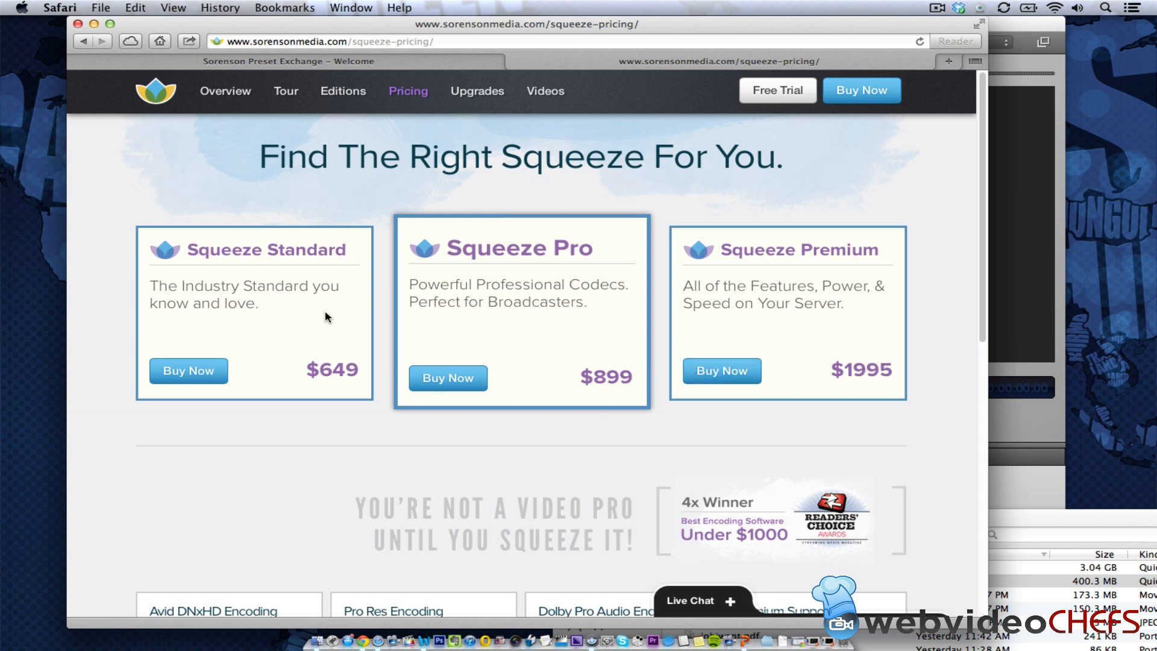
pyautogui.moveTo(368, 394)
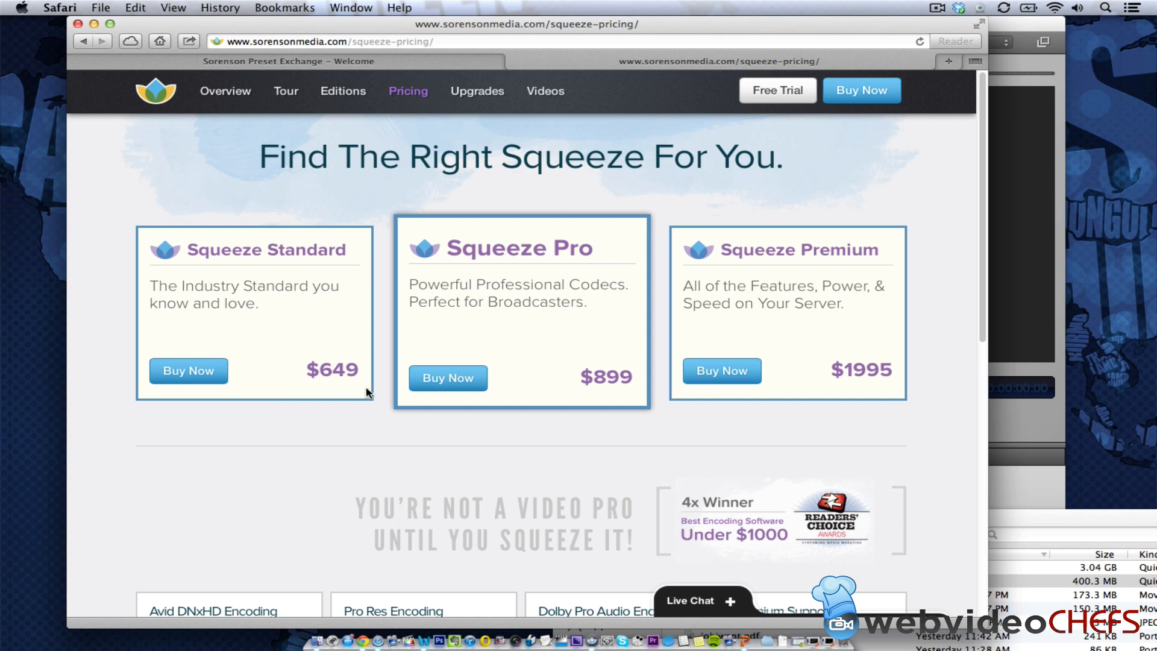
pyautogui.moveTo(331, 378)
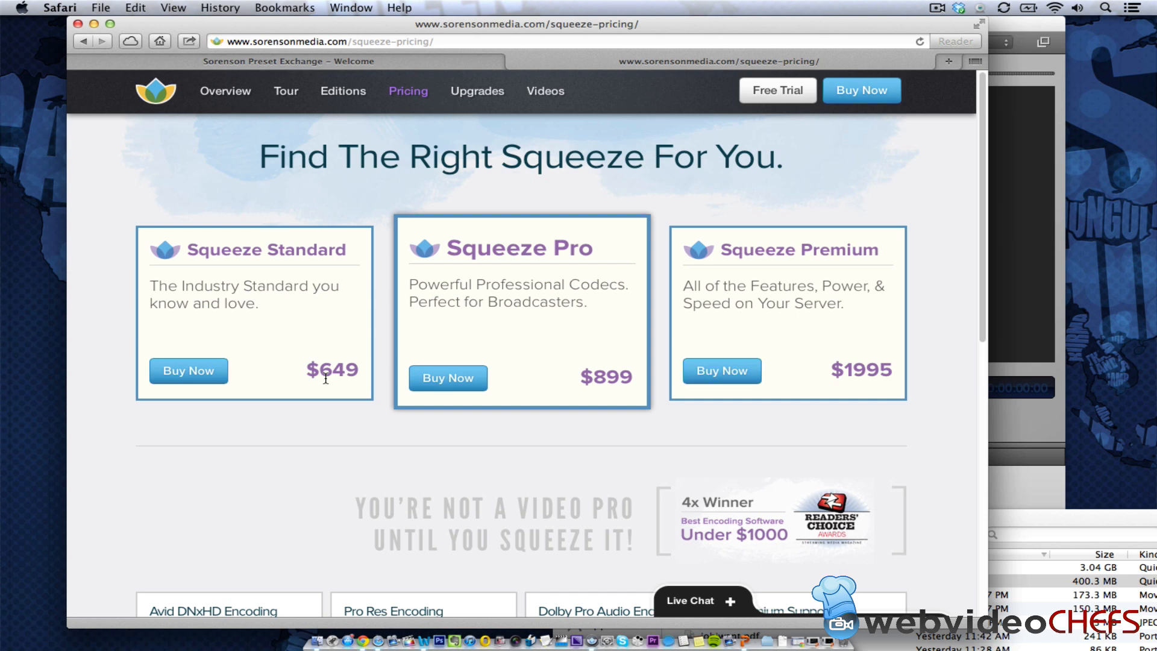
pyautogui.moveTo(776, 89)
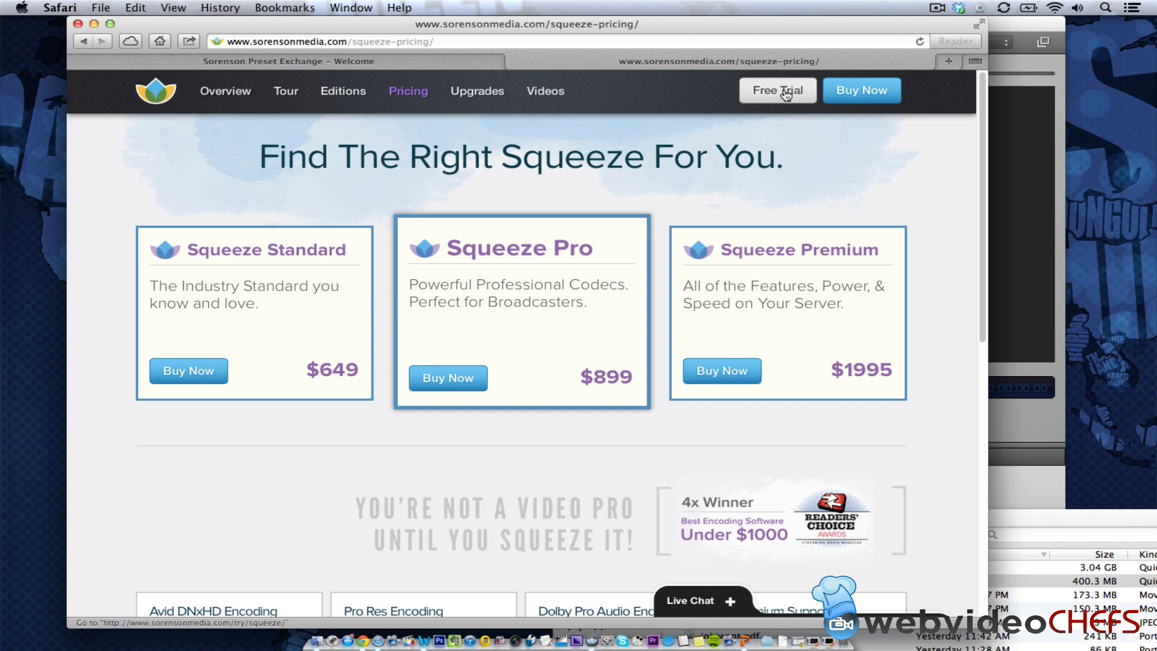
pyautogui.moveTo(187, 371)
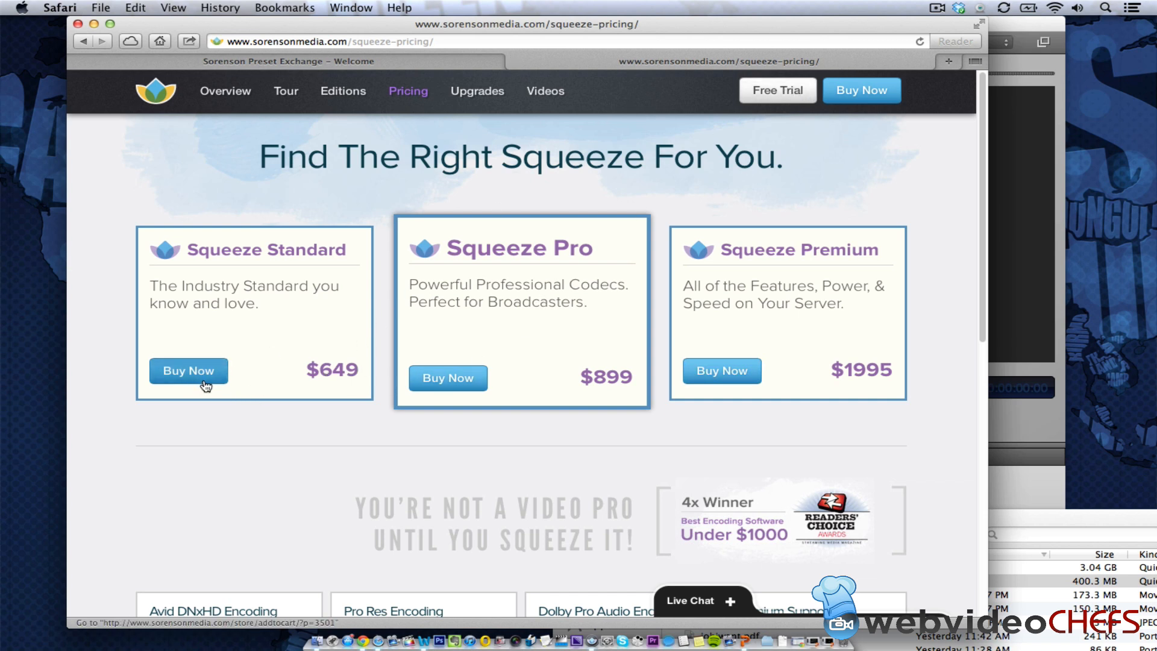
pyautogui.scroll(-3)
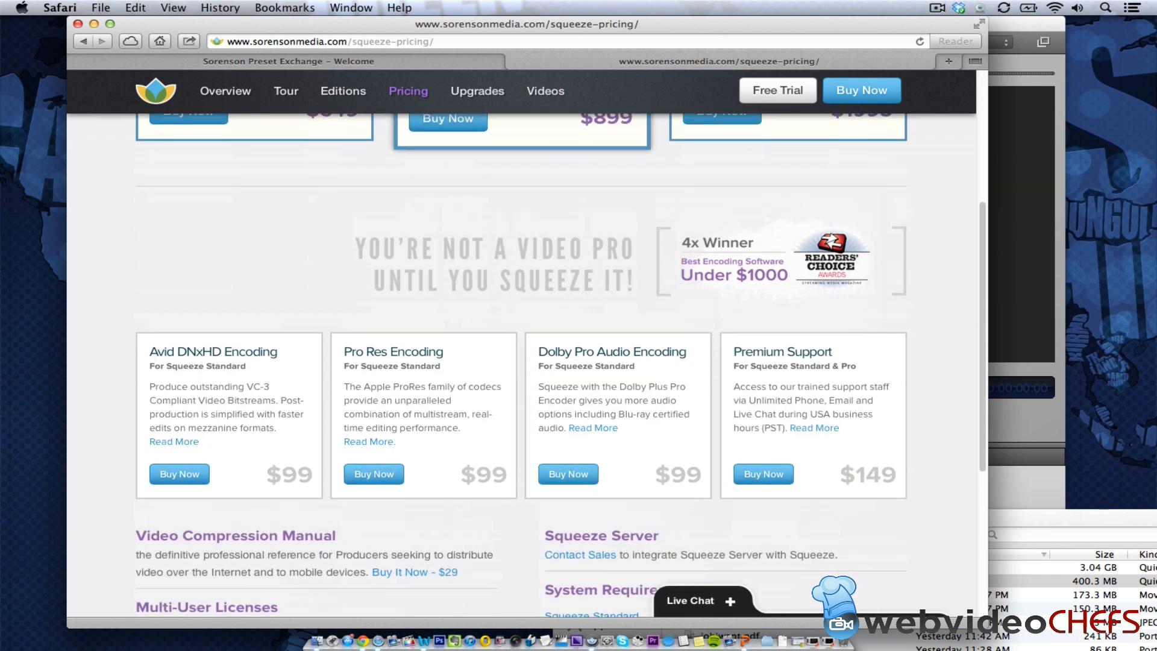
pyautogui.scroll(3)
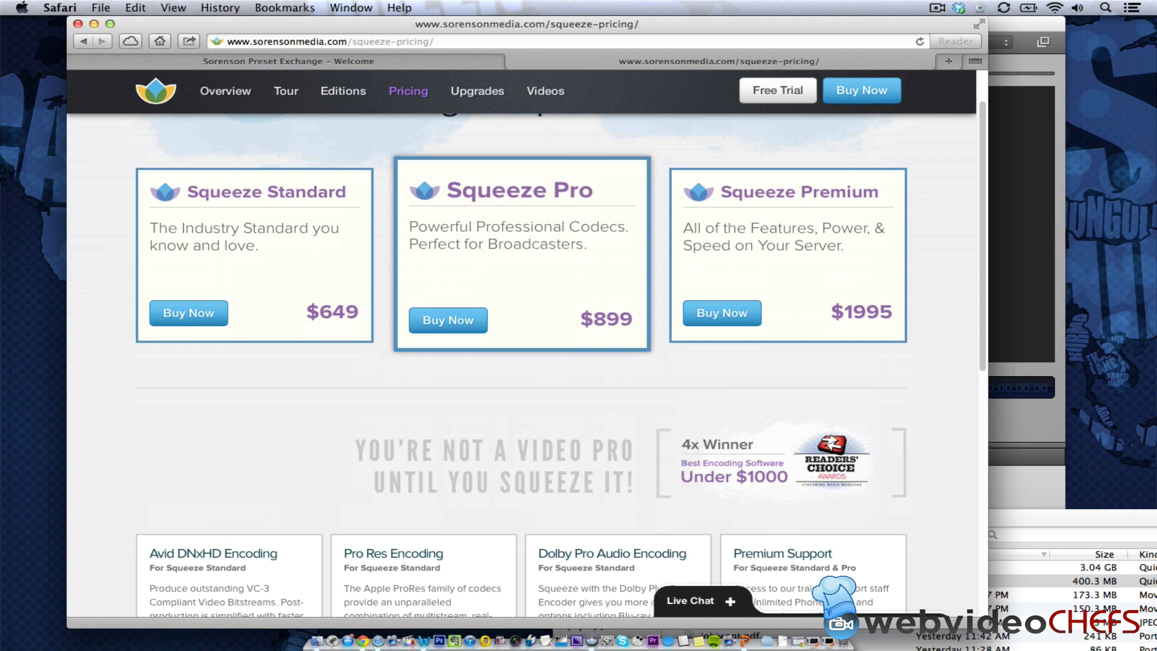
pyautogui.scroll(-3)
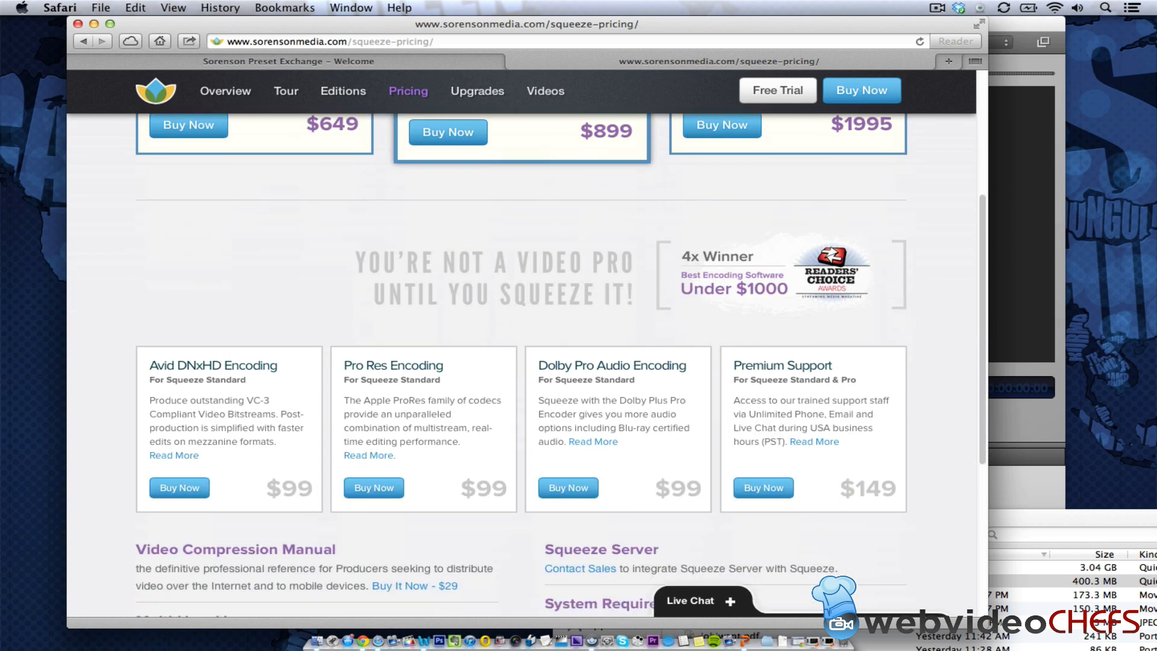
pyautogui.scroll(-3)
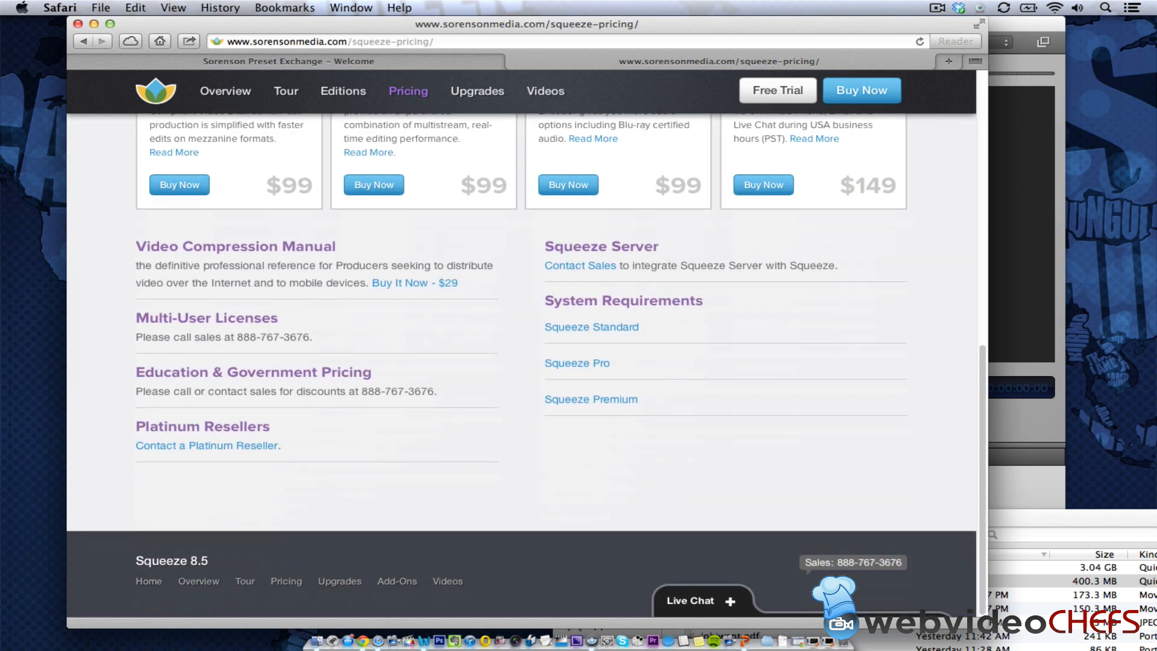
pyautogui.moveTo(246, 371)
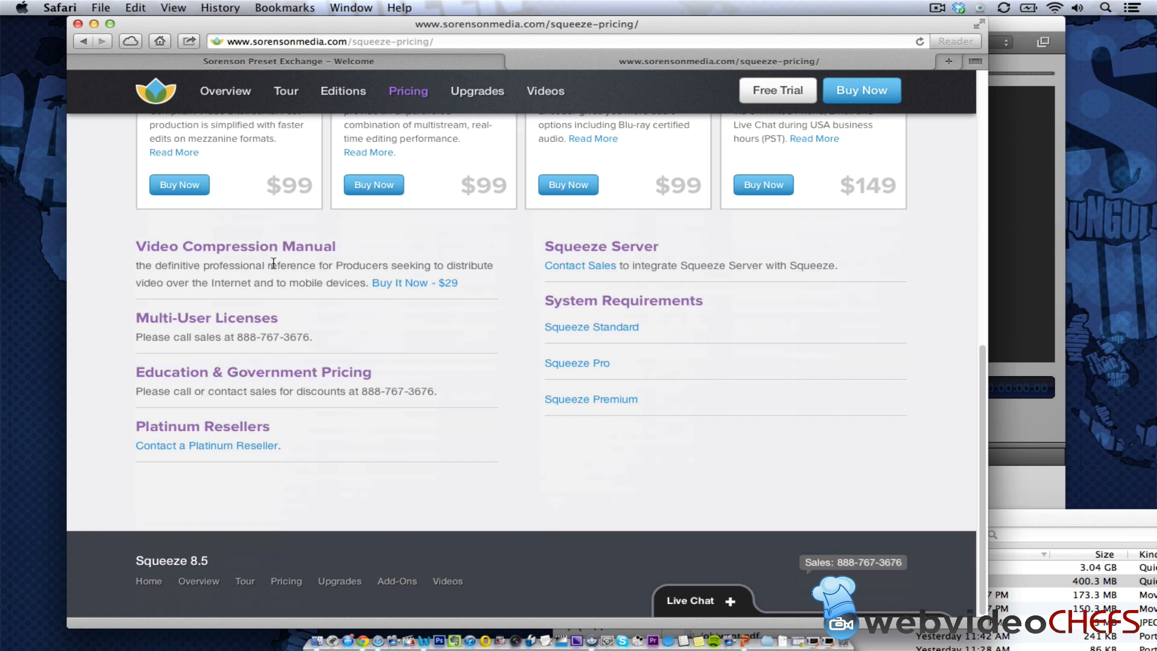
pyautogui.moveTo(374, 183)
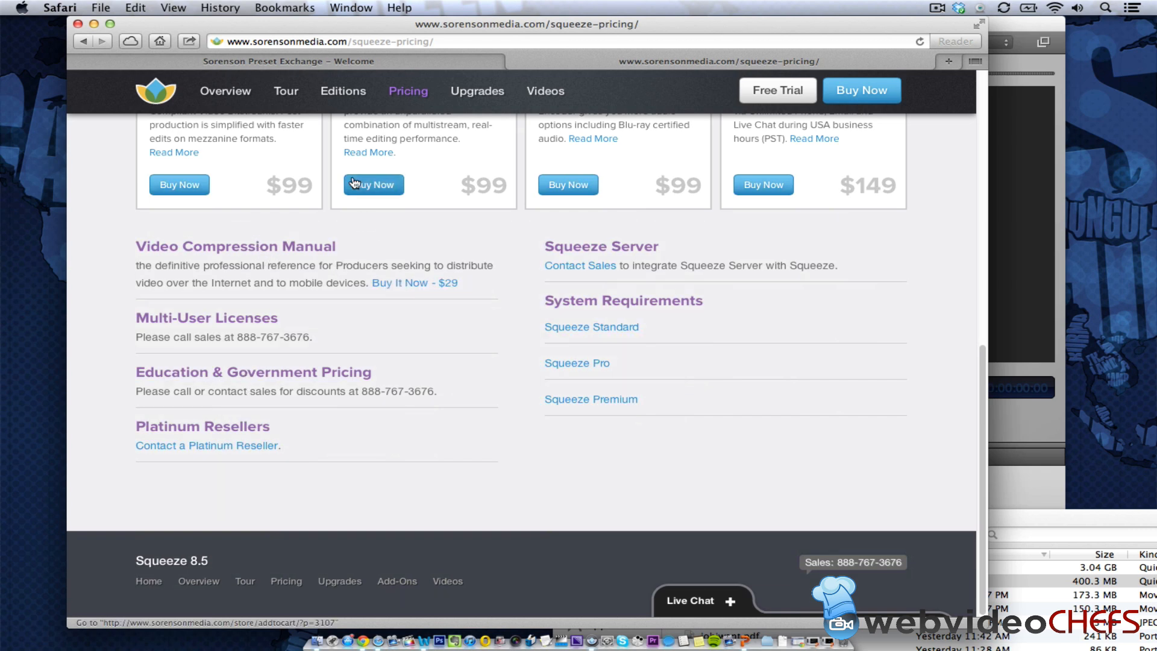
pyautogui.scroll(3)
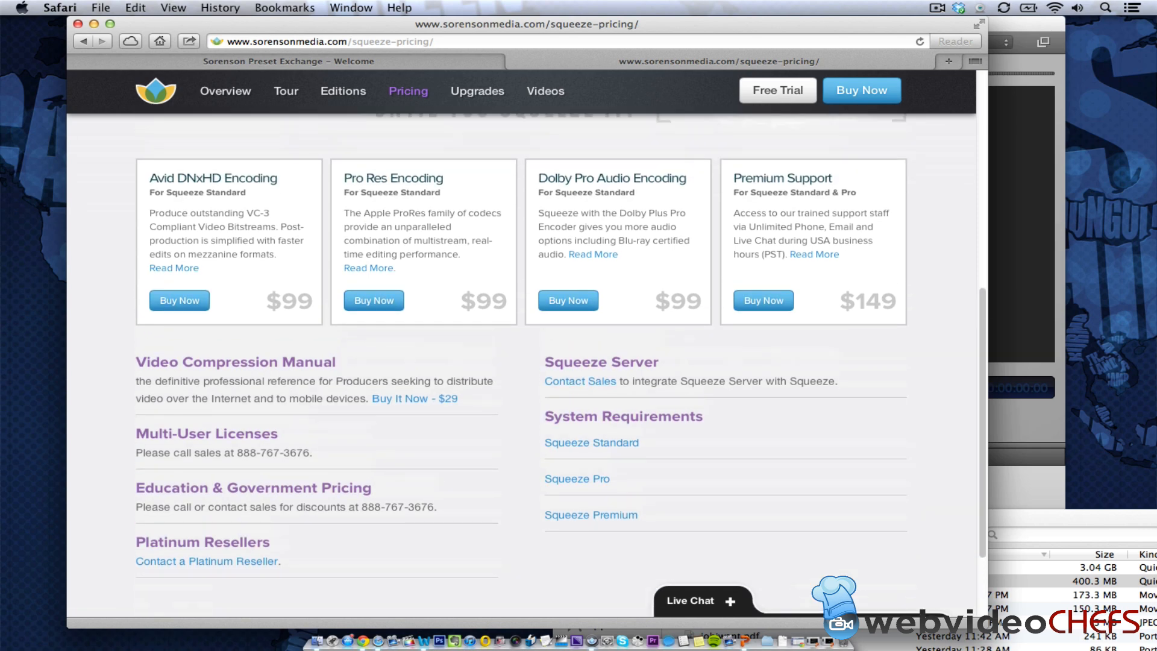
# Step: From the Preset Exchange home page, browse the full presets catalogue, including Avid DNxHD presets
pyautogui.click(288, 61)
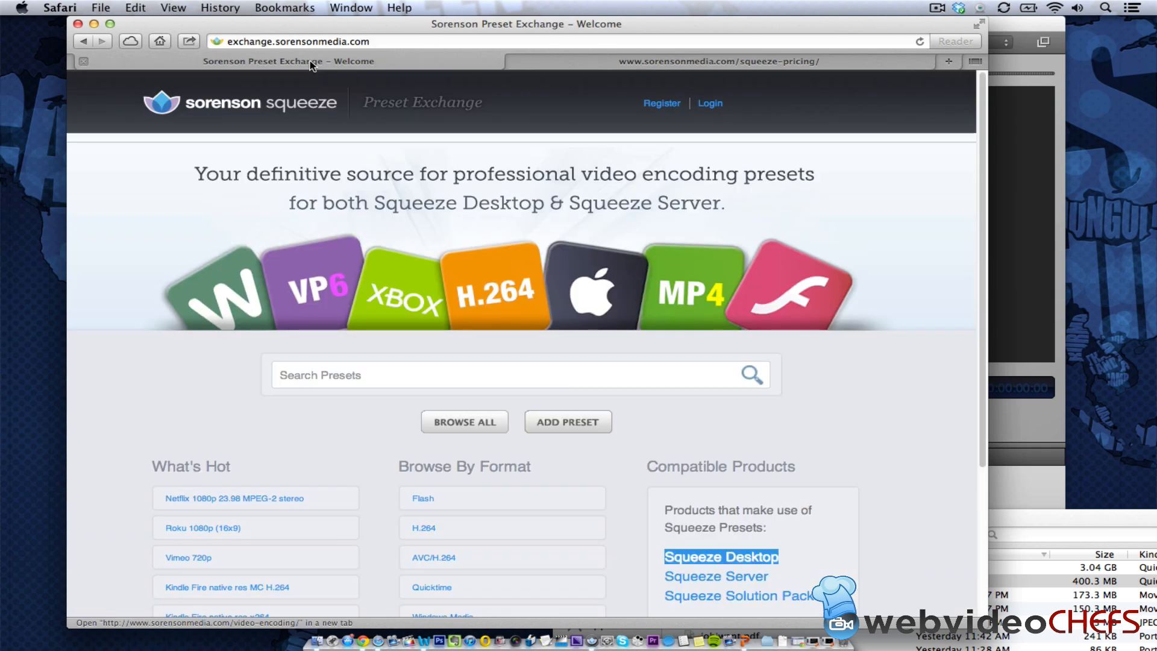
pyautogui.moveTo(208, 191)
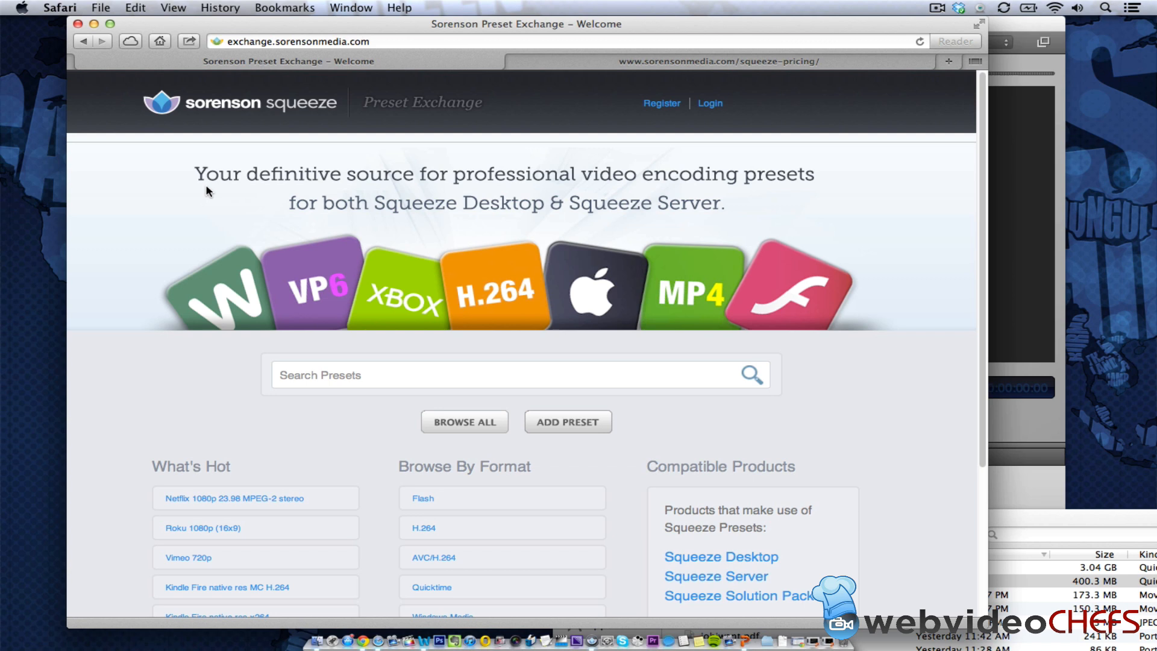
pyautogui.moveTo(358, 153)
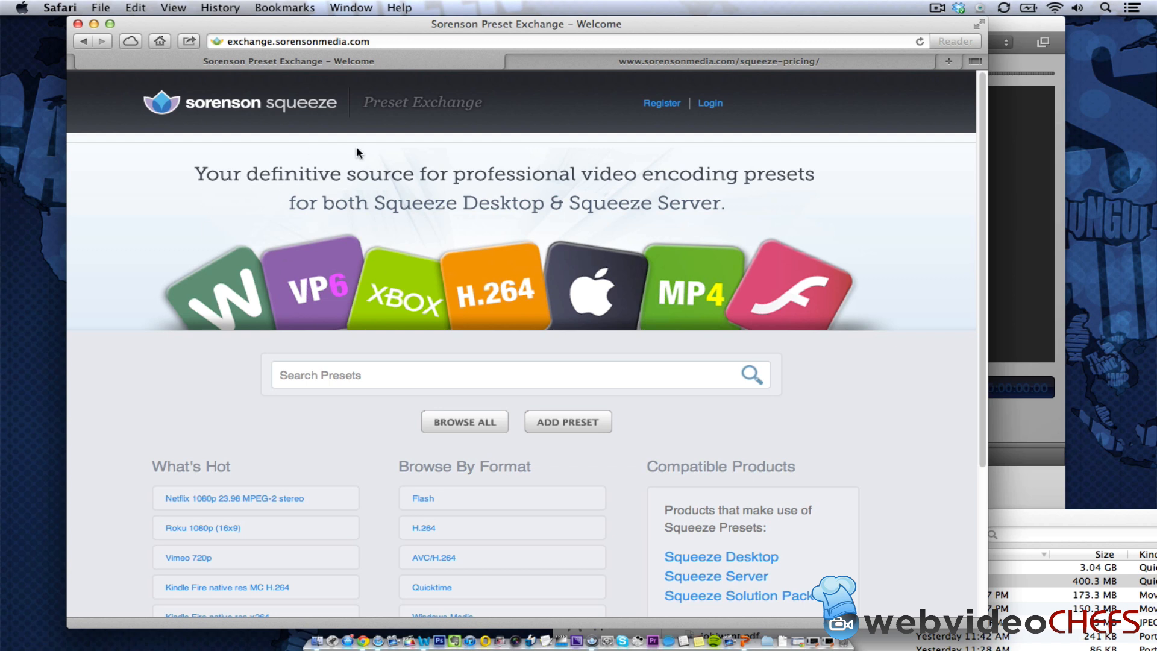
pyautogui.moveTo(197, 407)
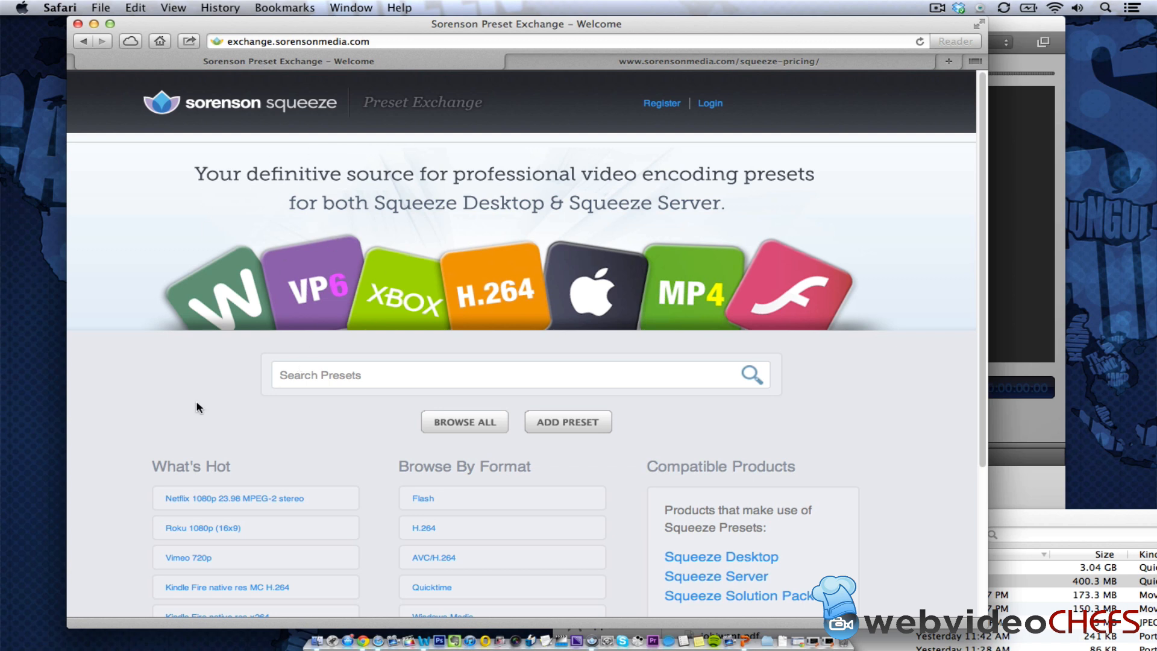
pyautogui.scroll(-3)
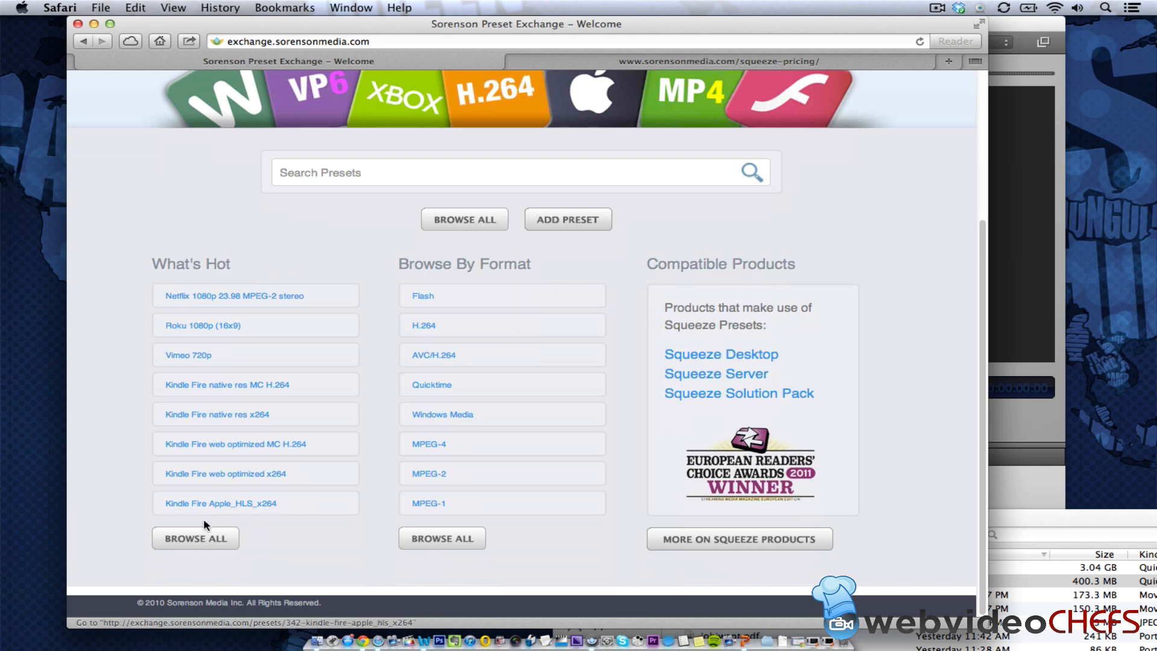
pyautogui.moveTo(213, 296)
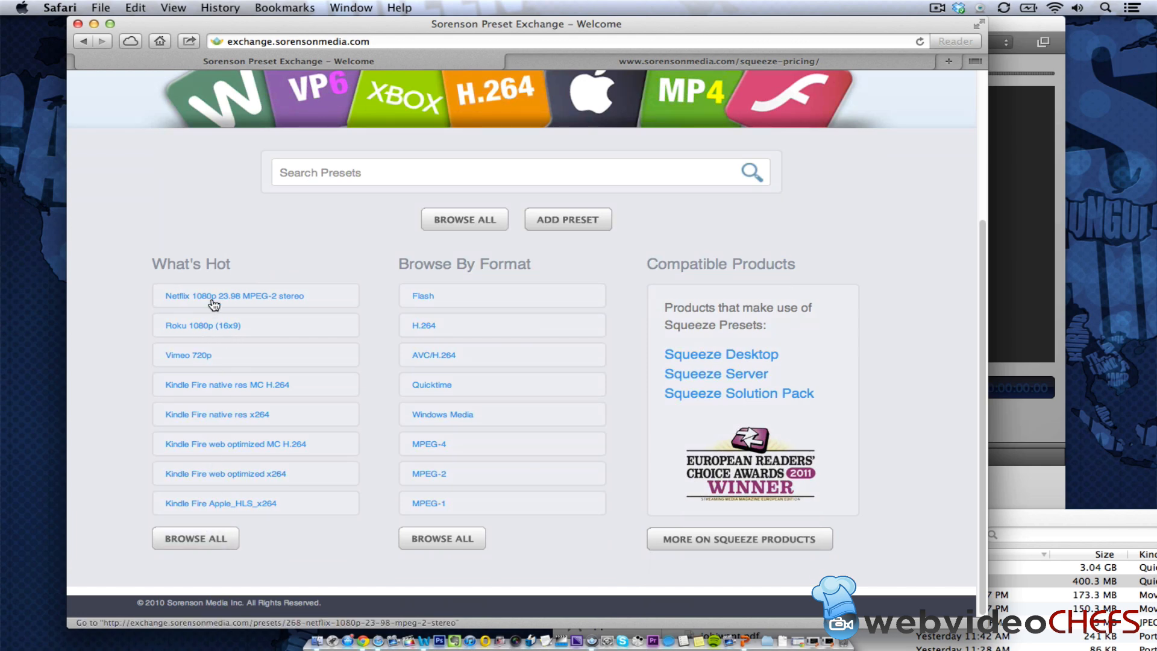
pyautogui.click(464, 219)
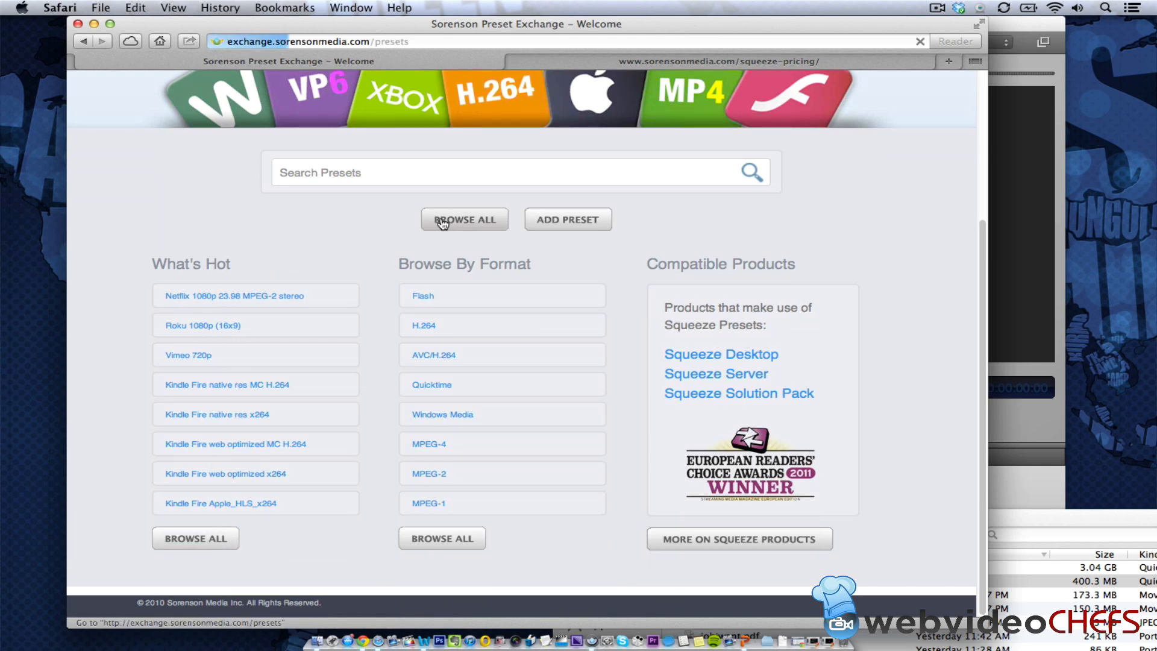
pyautogui.click(464, 219)
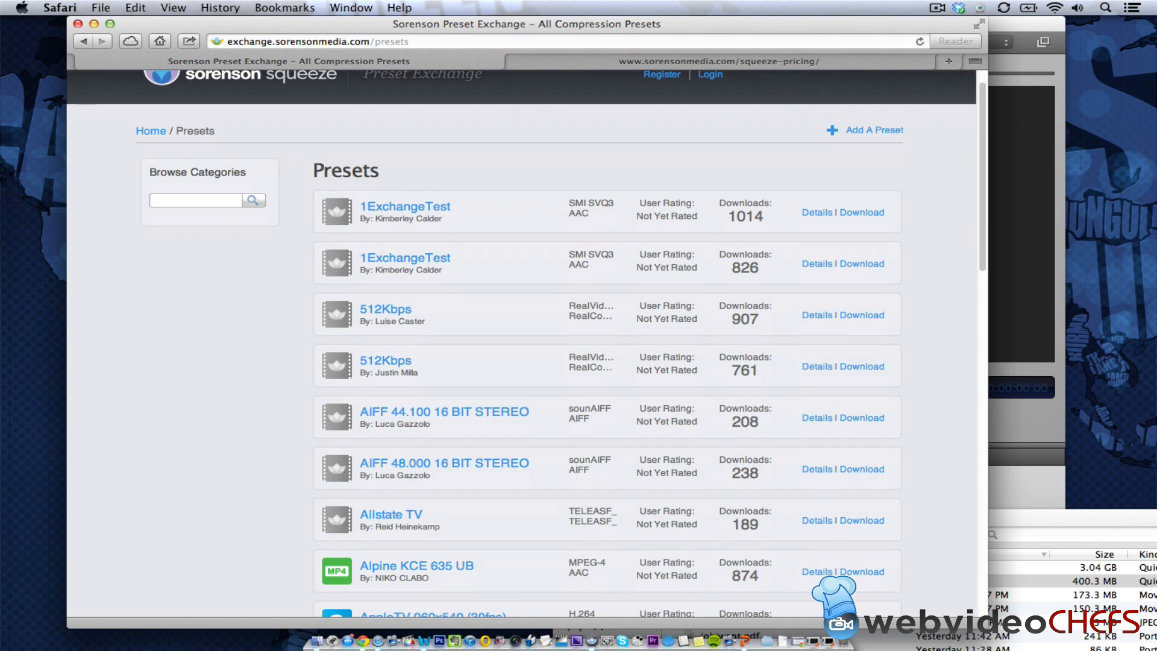
pyautogui.scroll(-3)
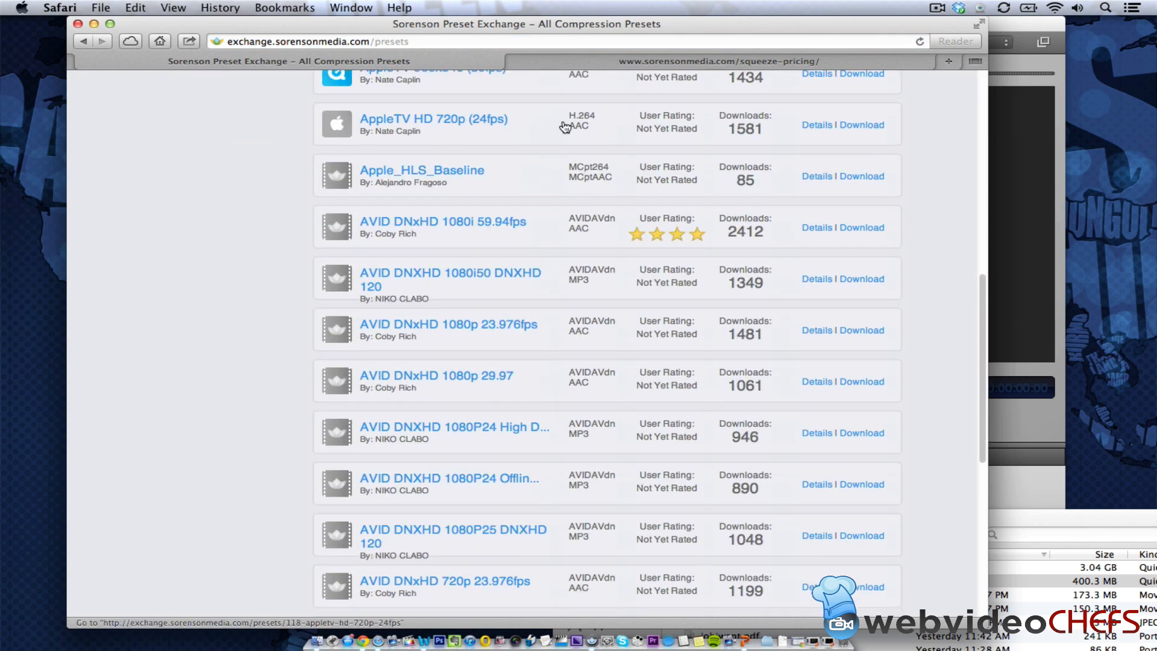
pyautogui.scroll(-3)
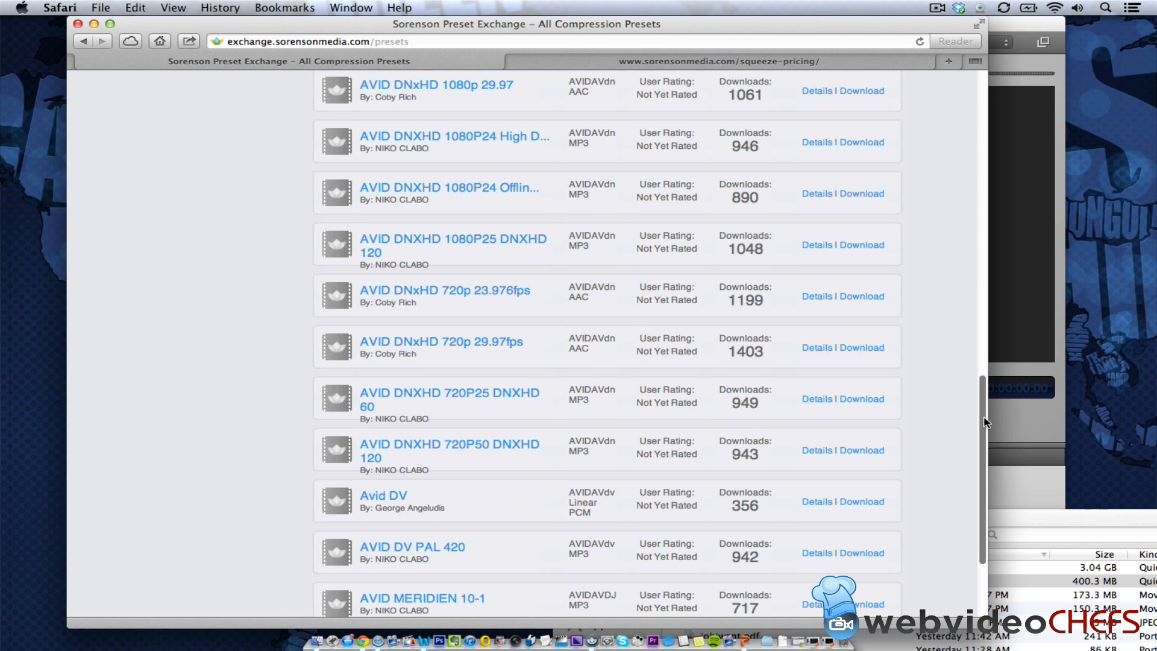
pyautogui.scroll(-3)
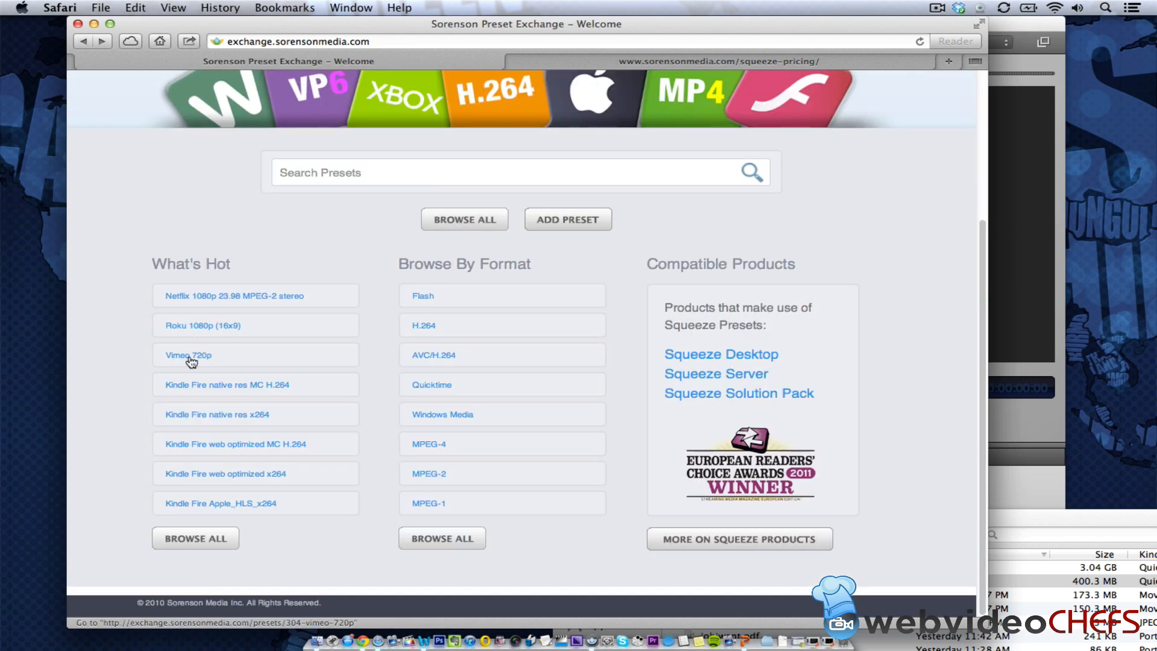
# Step: Open the Vimeo 720p preset detail page (H.264, 8000 Kbps, 1280x720)
pyautogui.click(188, 355)
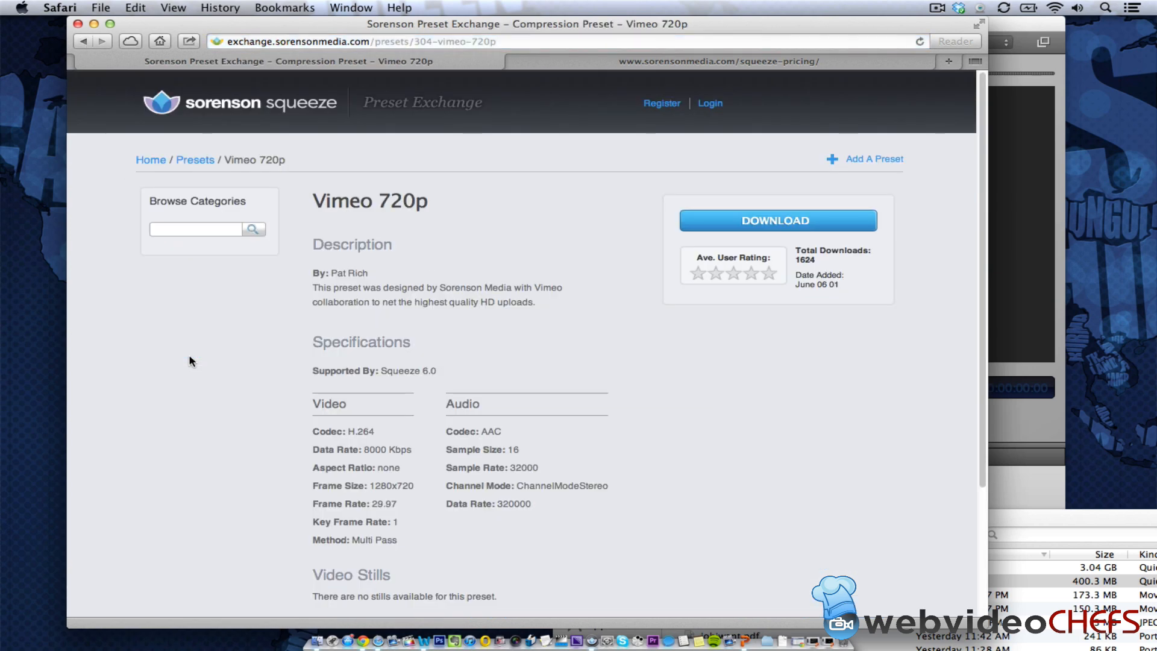
pyautogui.moveTo(463, 347)
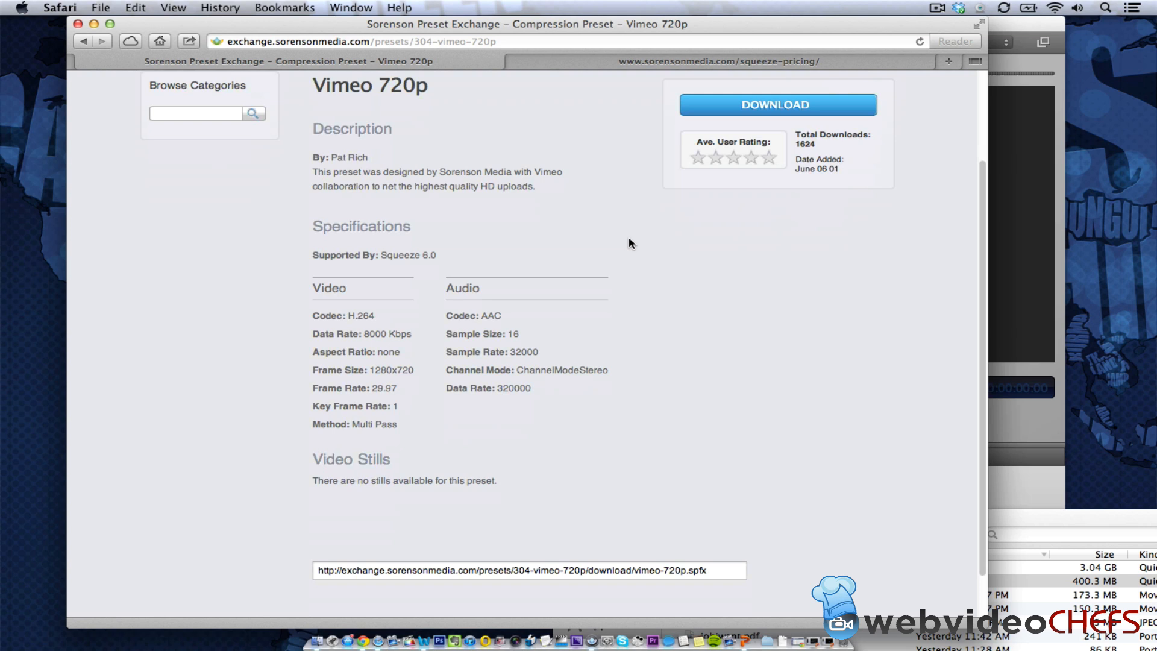
pyautogui.moveTo(449, 233)
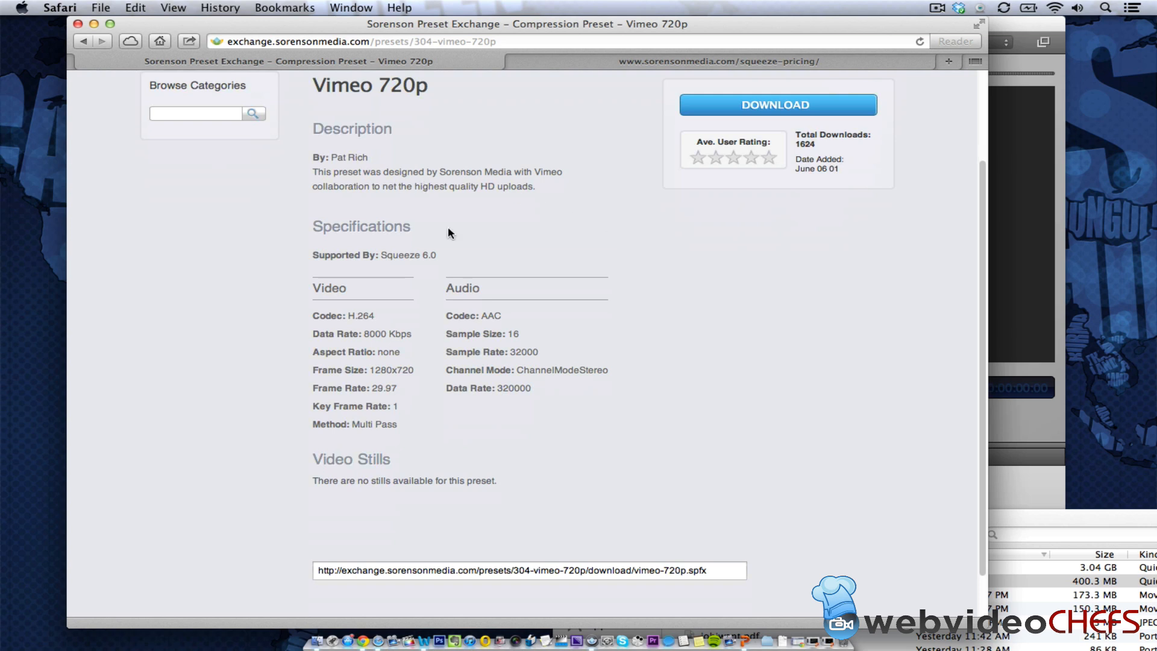
pyautogui.moveTo(507, 186)
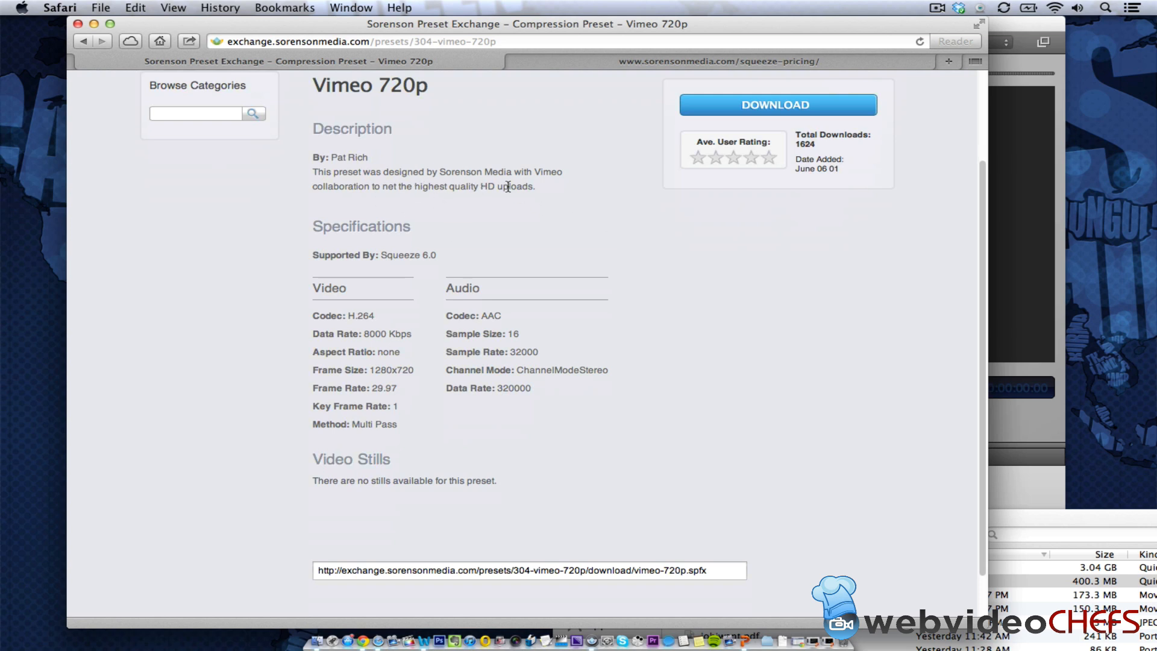
pyautogui.moveTo(763, 110)
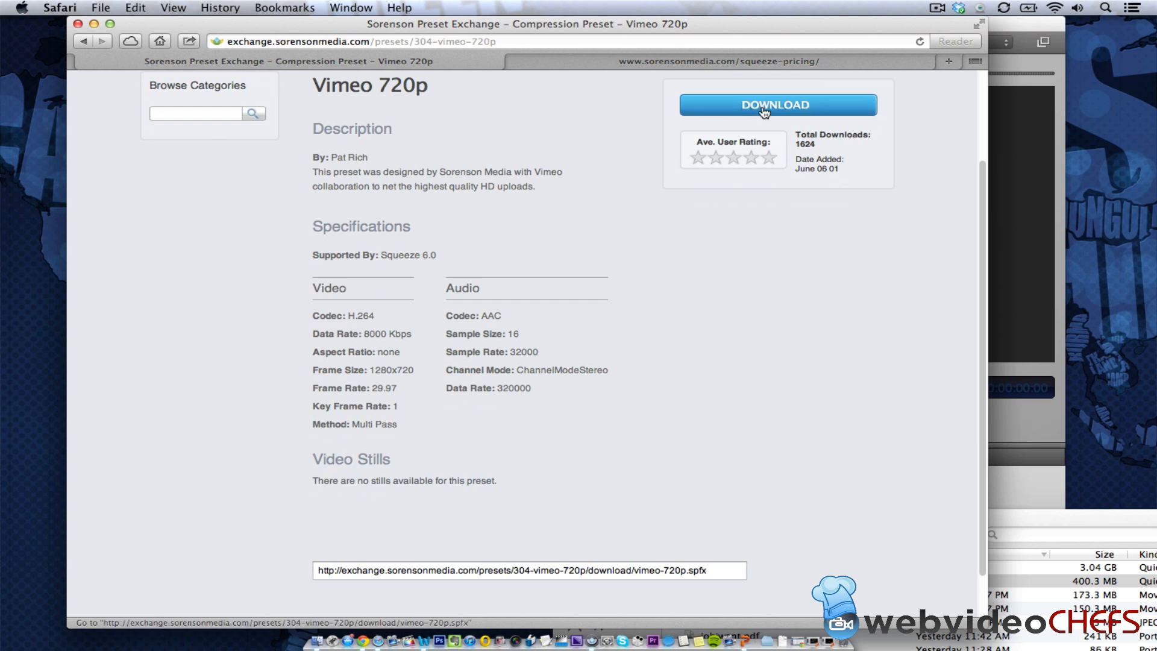
pyautogui.moveTo(706, 121)
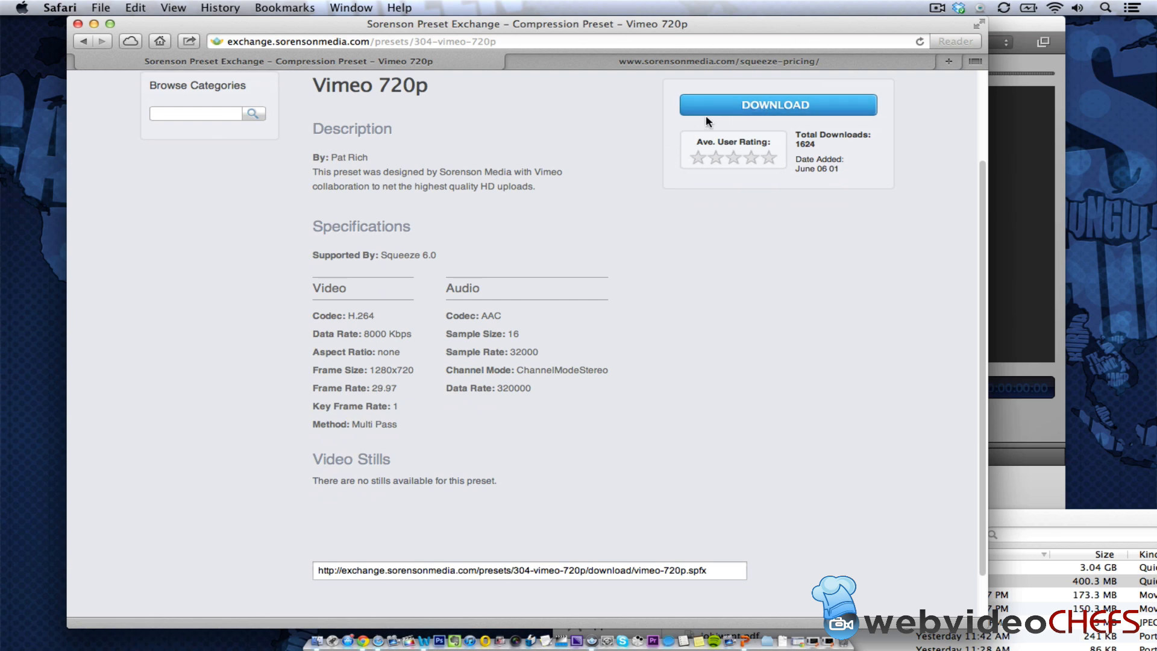
pyautogui.moveTo(733, 121)
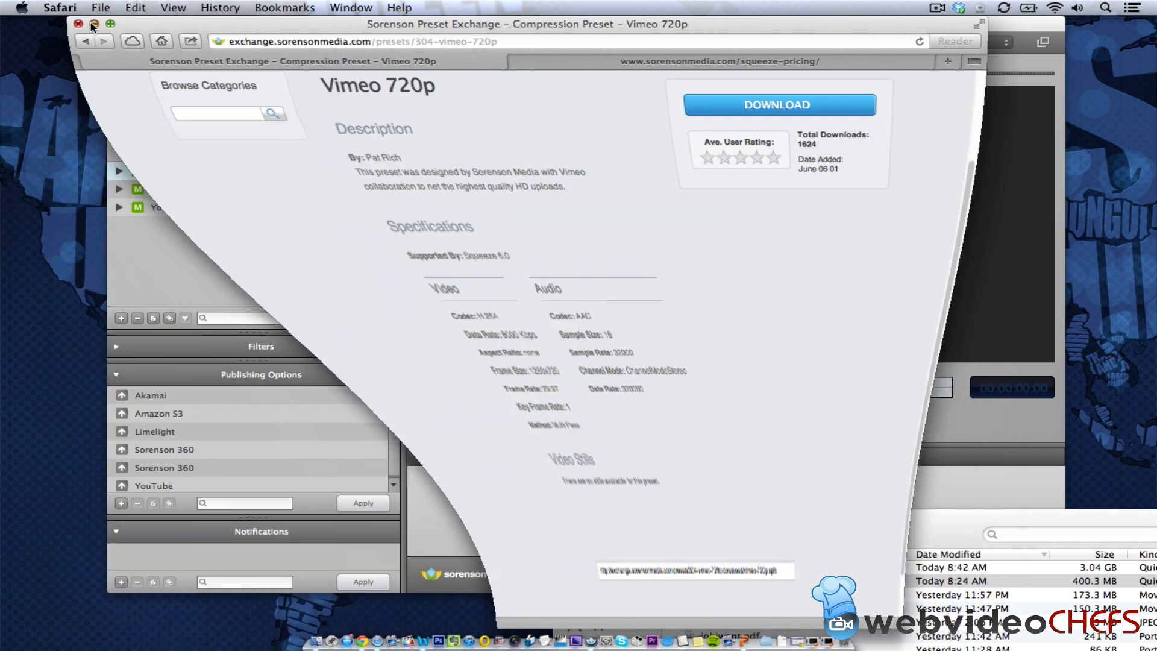
# Step: Hide Safari to reveal Squeeze and choose YouTube as the publishing destination
pyautogui.click(76, 23)
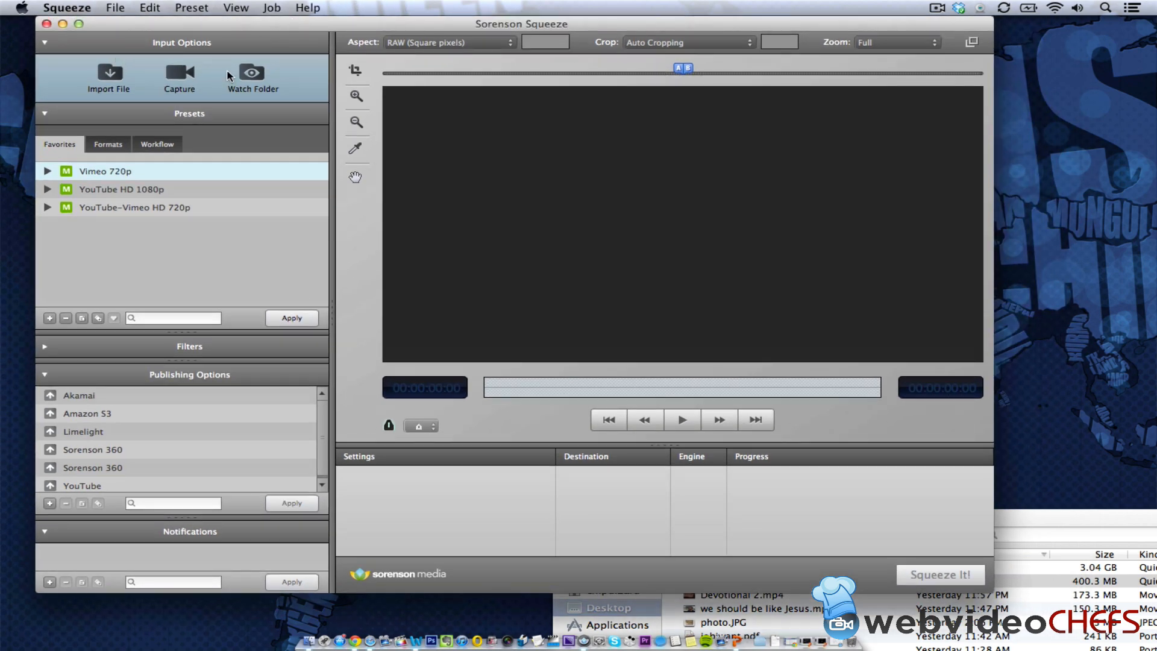
pyautogui.moveTo(137, 79)
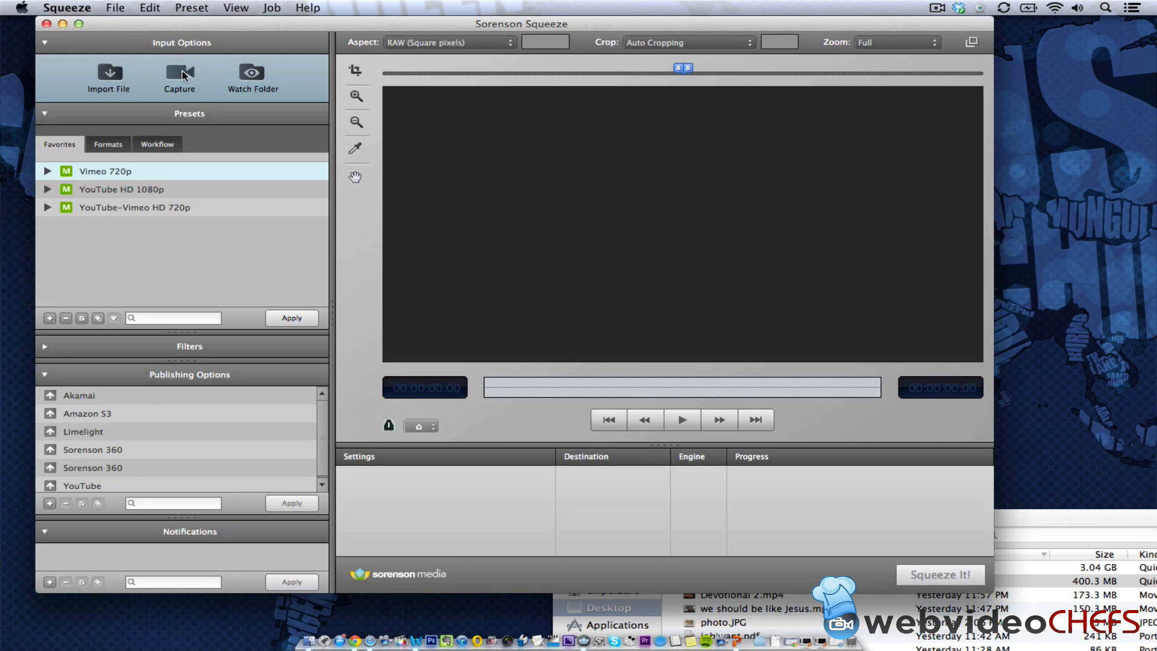
pyautogui.moveTo(251, 73)
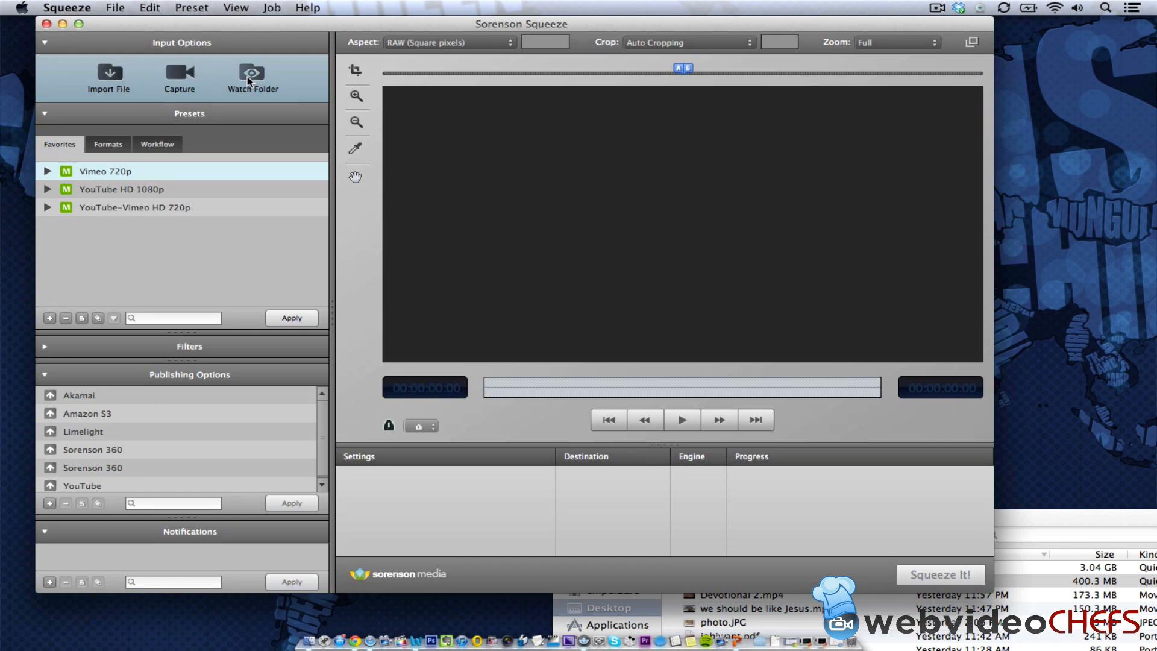
pyautogui.moveTo(252, 78)
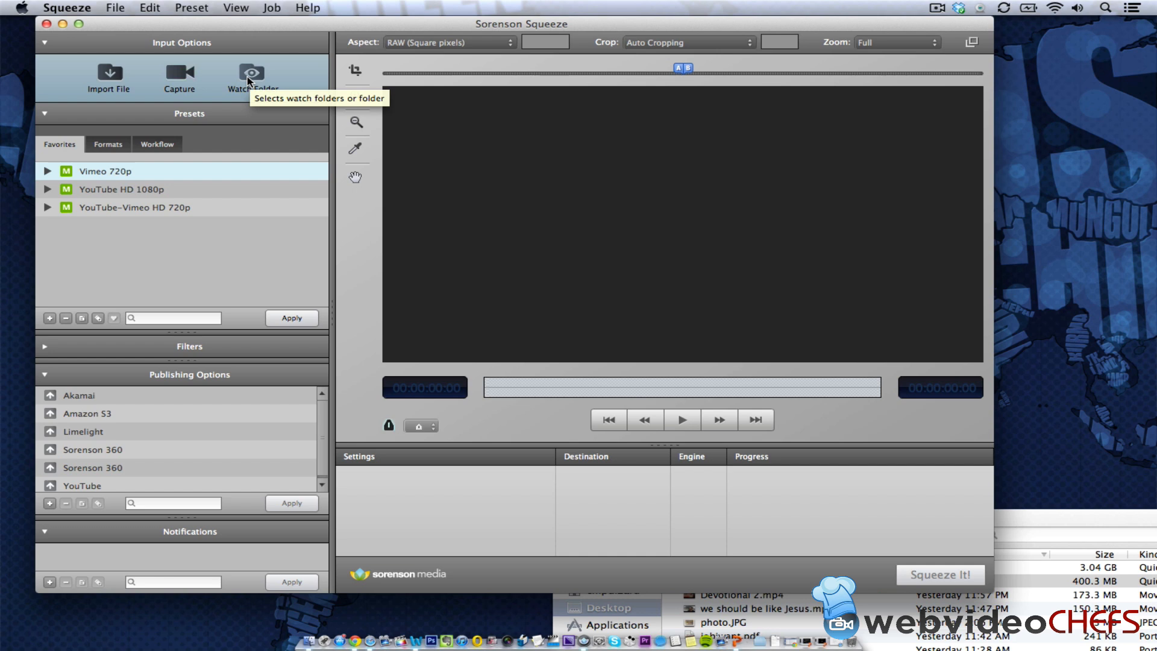
pyautogui.moveTo(319, 419)
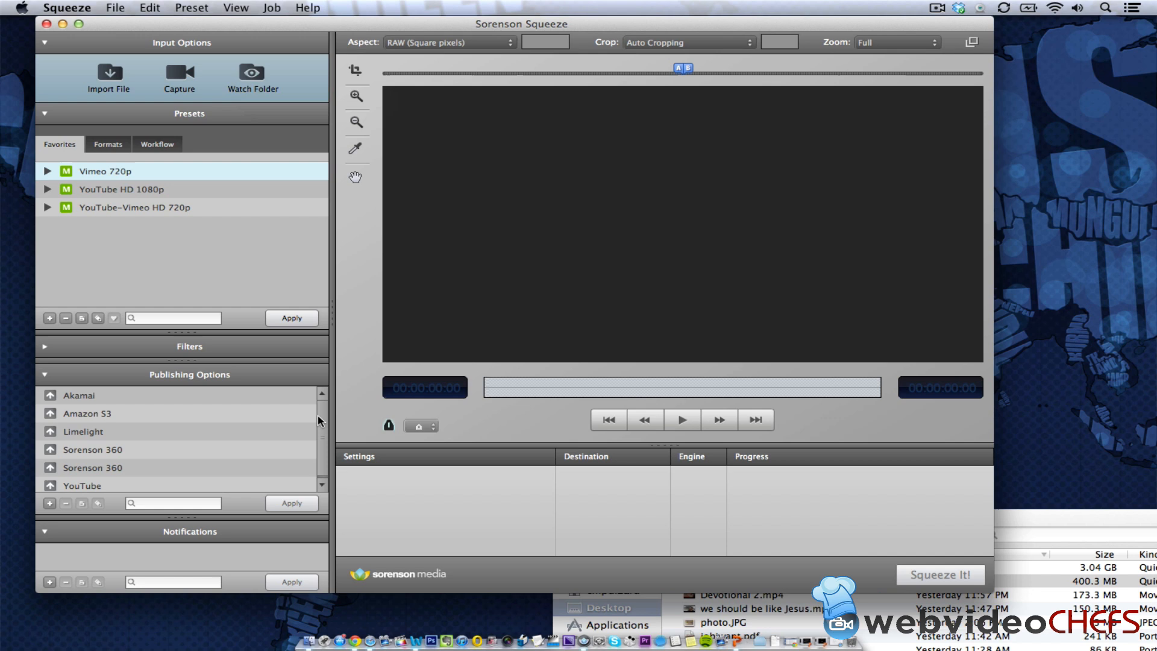
pyautogui.moveTo(317, 419)
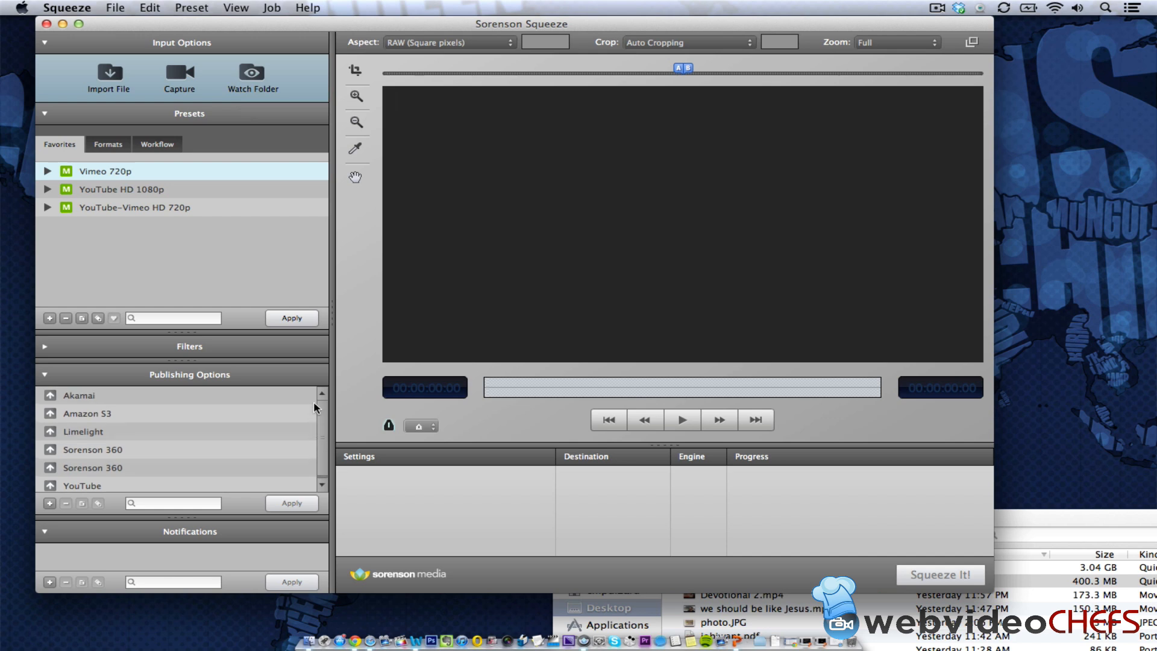
pyautogui.click(82, 483)
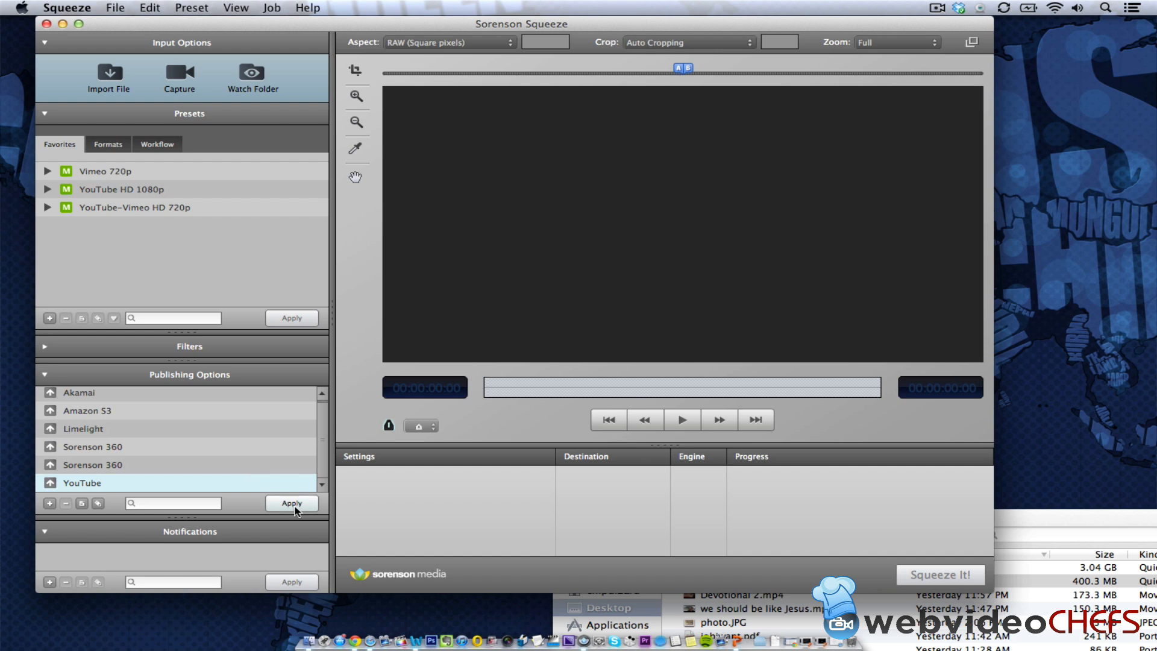
pyautogui.moveTo(512, 454)
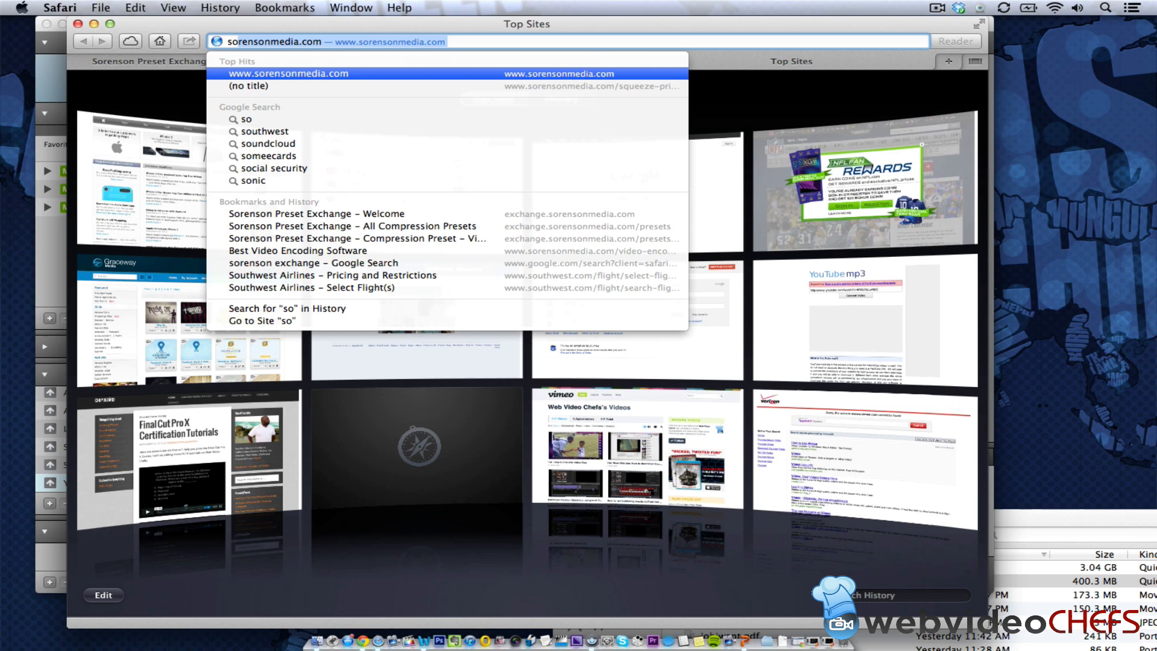
# Step: Search Google for 'soresson 360' from the Safari address bar
pyautogui.write('soresson')
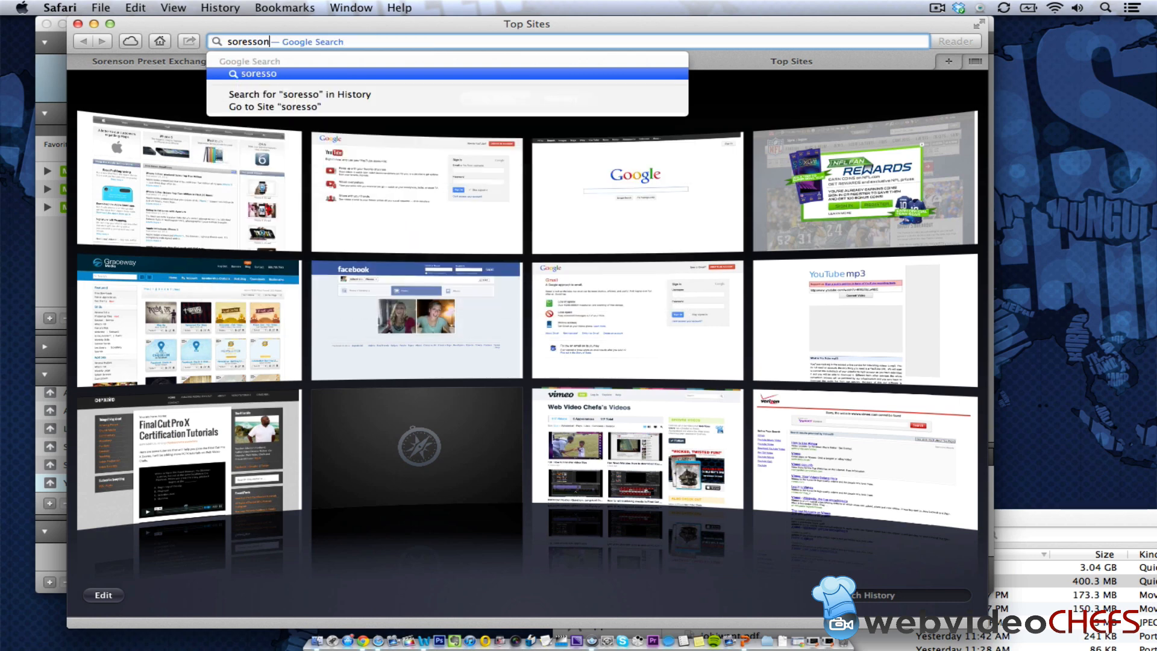
pyautogui.write('360')
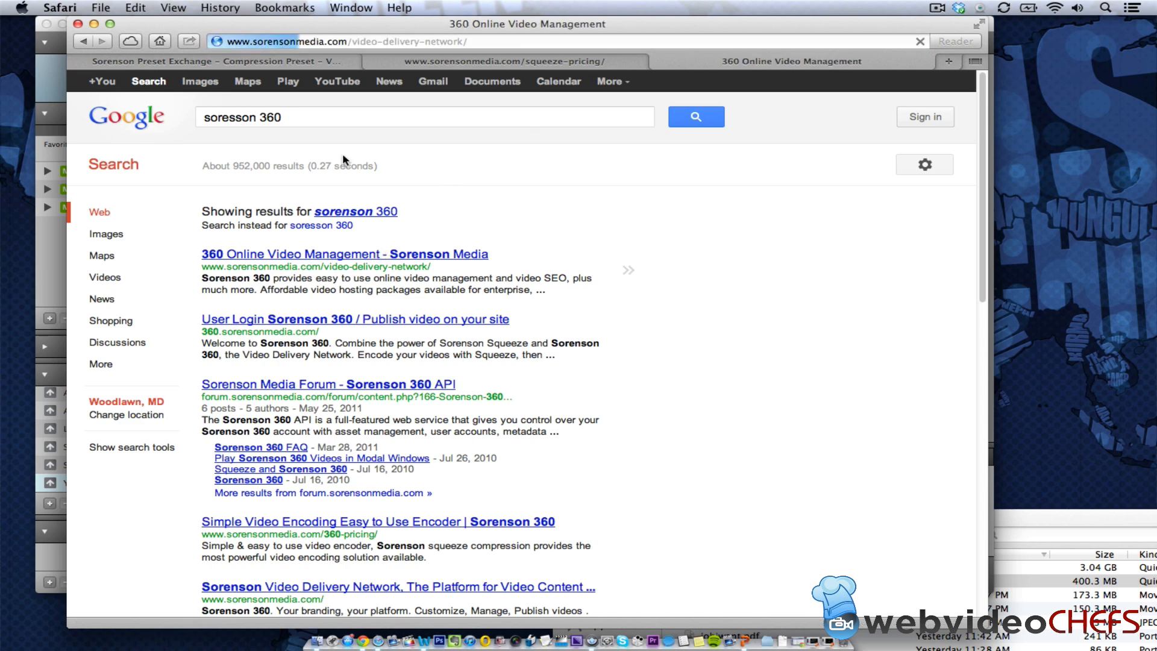
# Step: Open the '360 Online Video Management - Sorenson Media' result and browse its overview
pyautogui.click(344, 254)
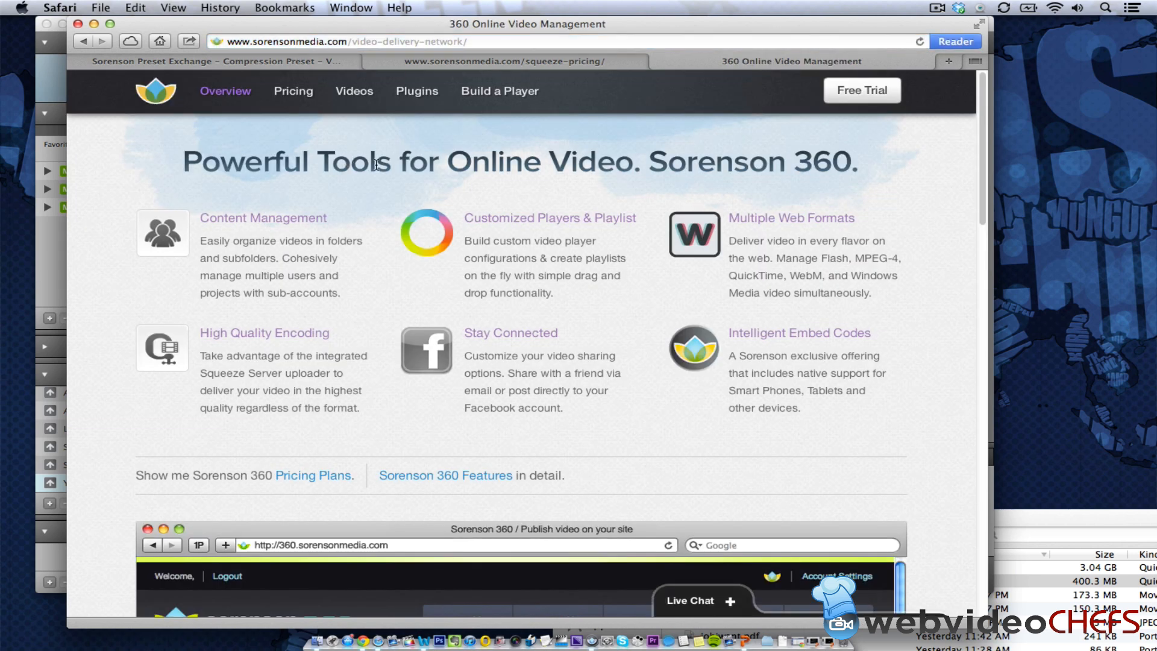
pyautogui.moveTo(301, 229)
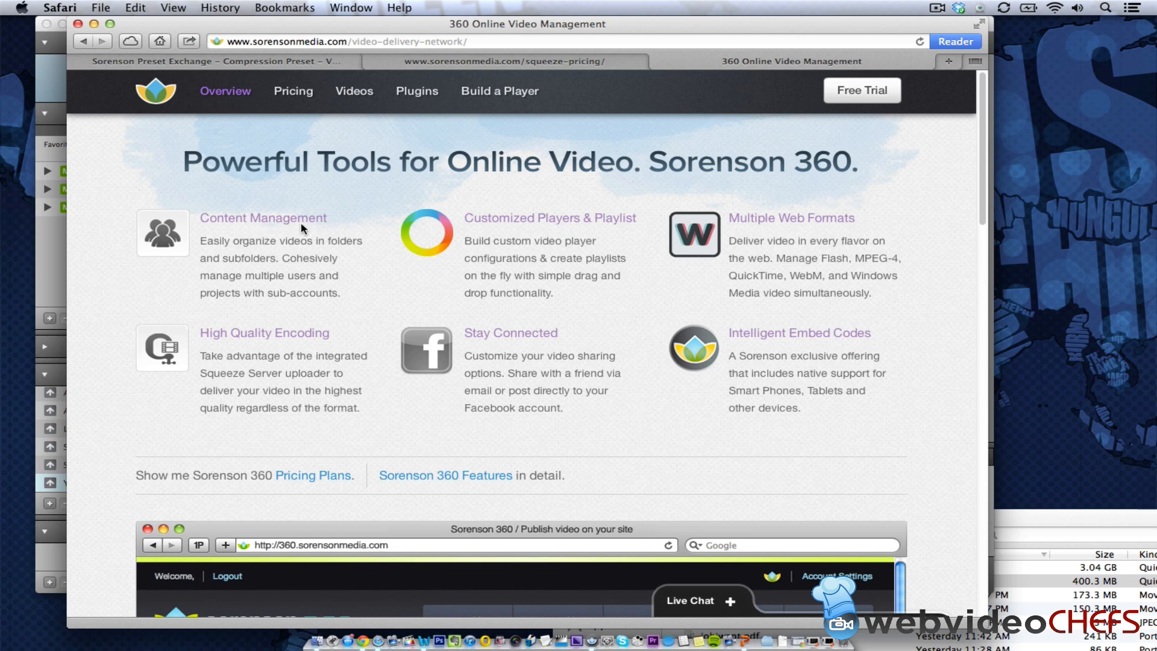
pyautogui.scroll(-3)
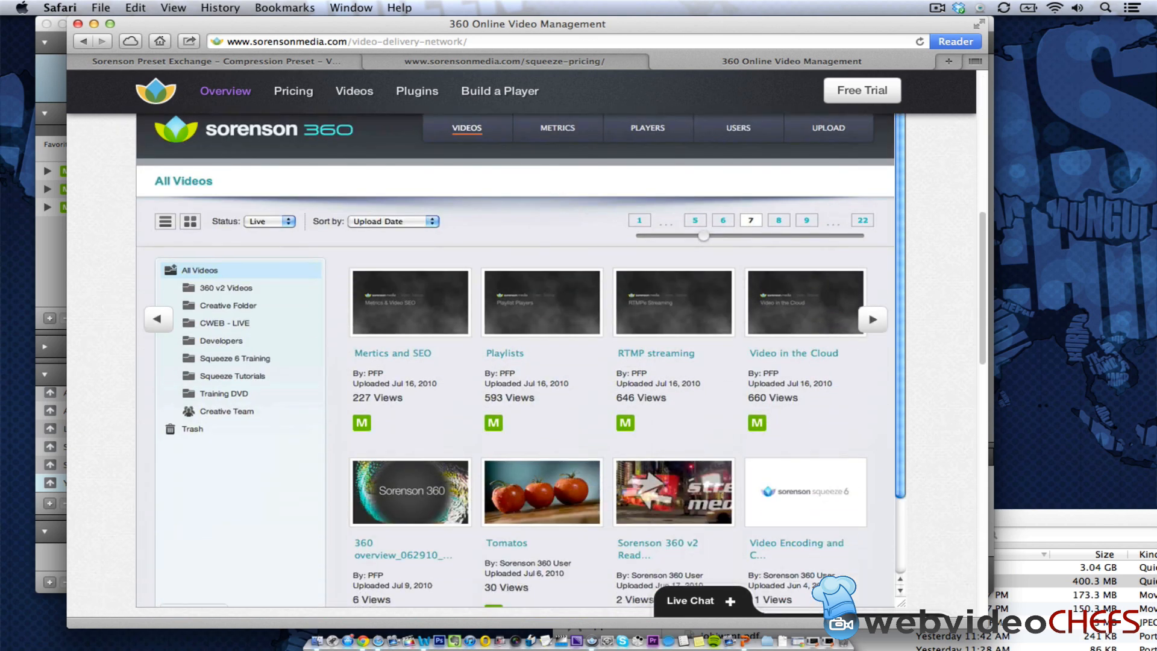
pyautogui.click(542, 492)
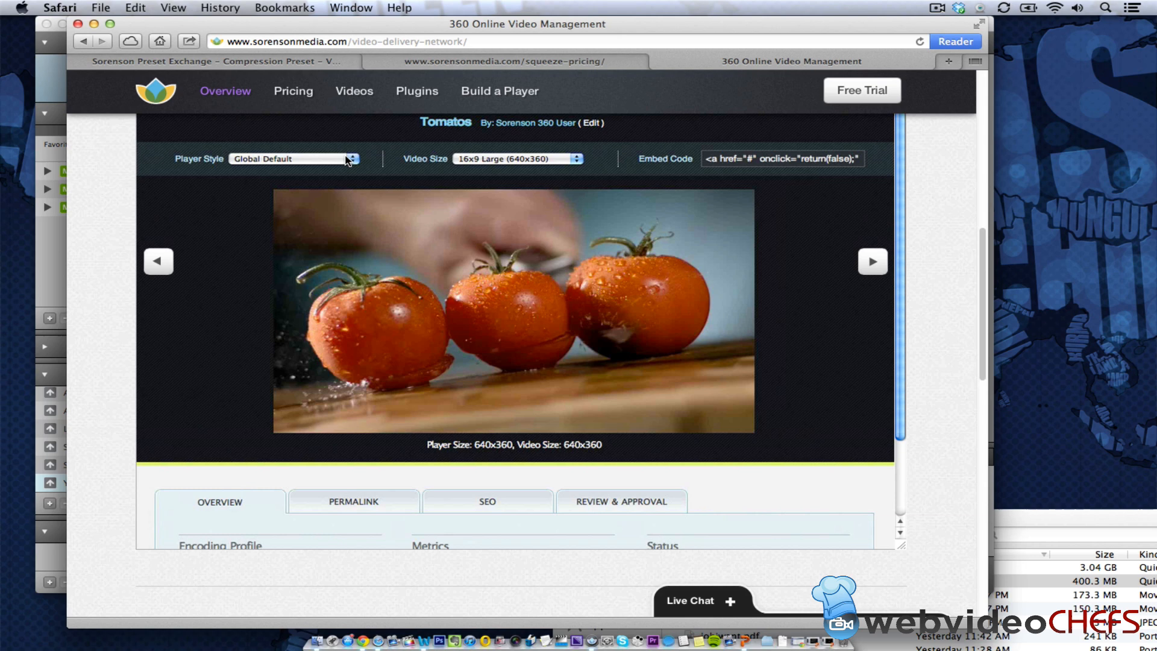
pyautogui.scroll(3)
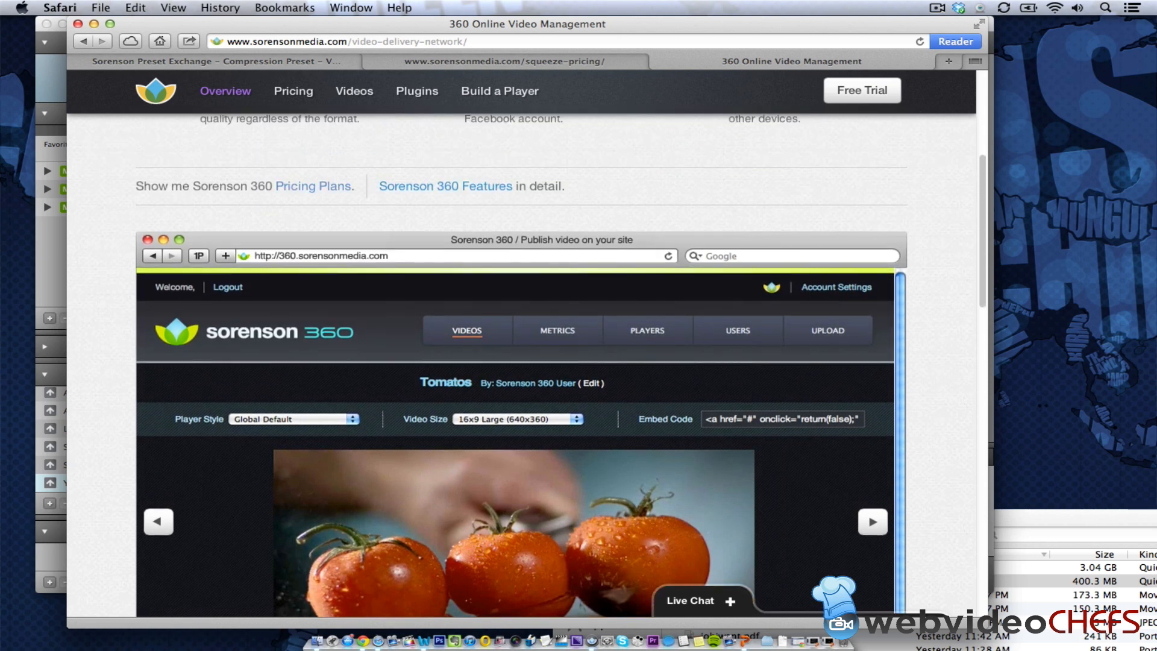
pyautogui.scroll(3)
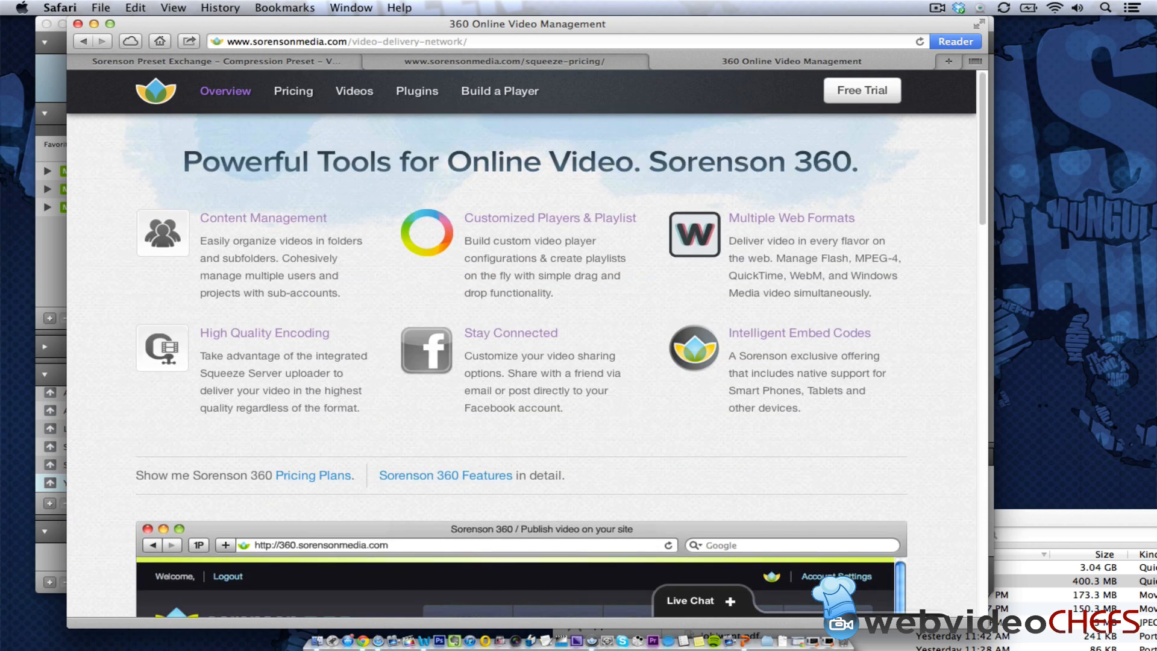
pyautogui.scroll(-3)
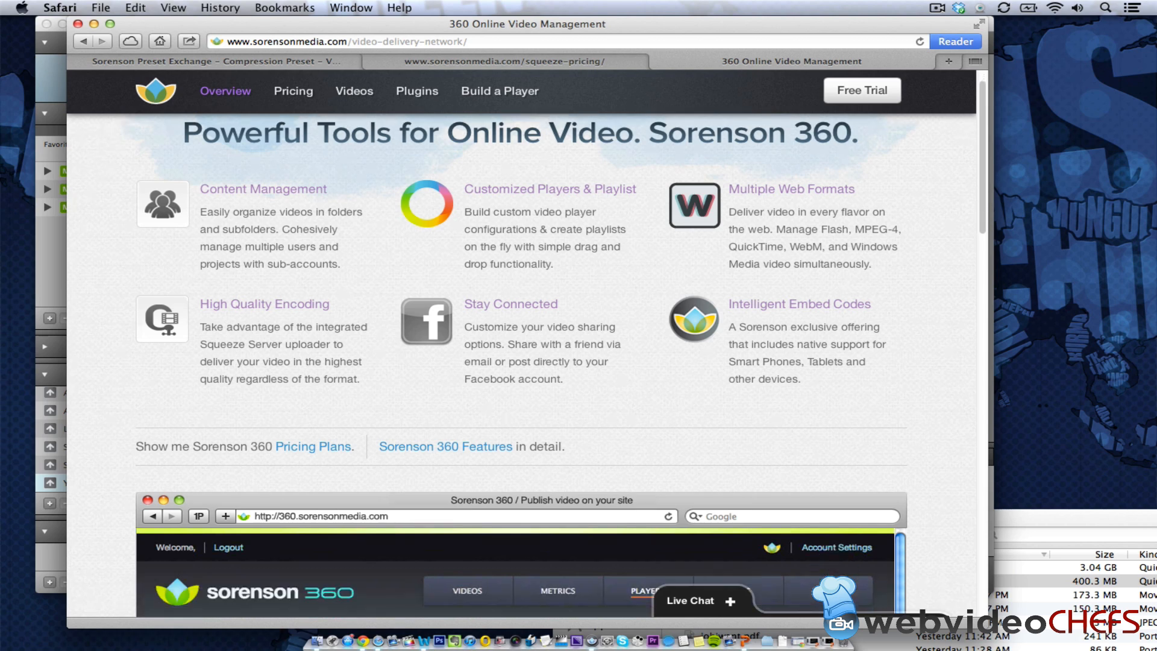
pyautogui.scroll(-3)
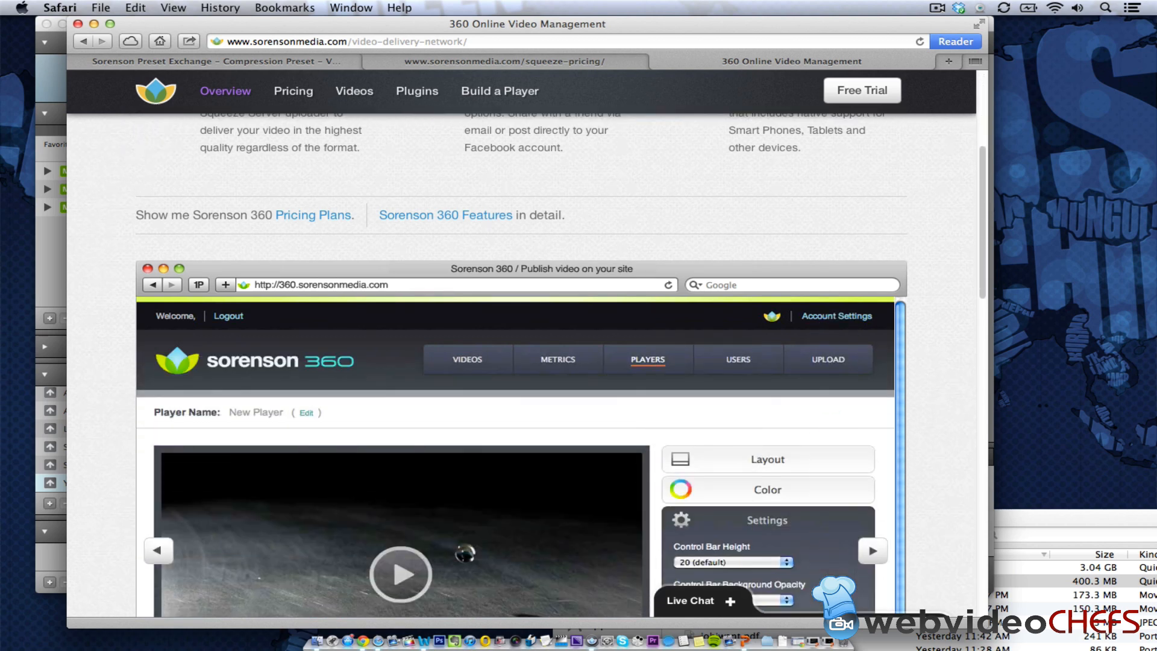
pyautogui.scroll(-3)
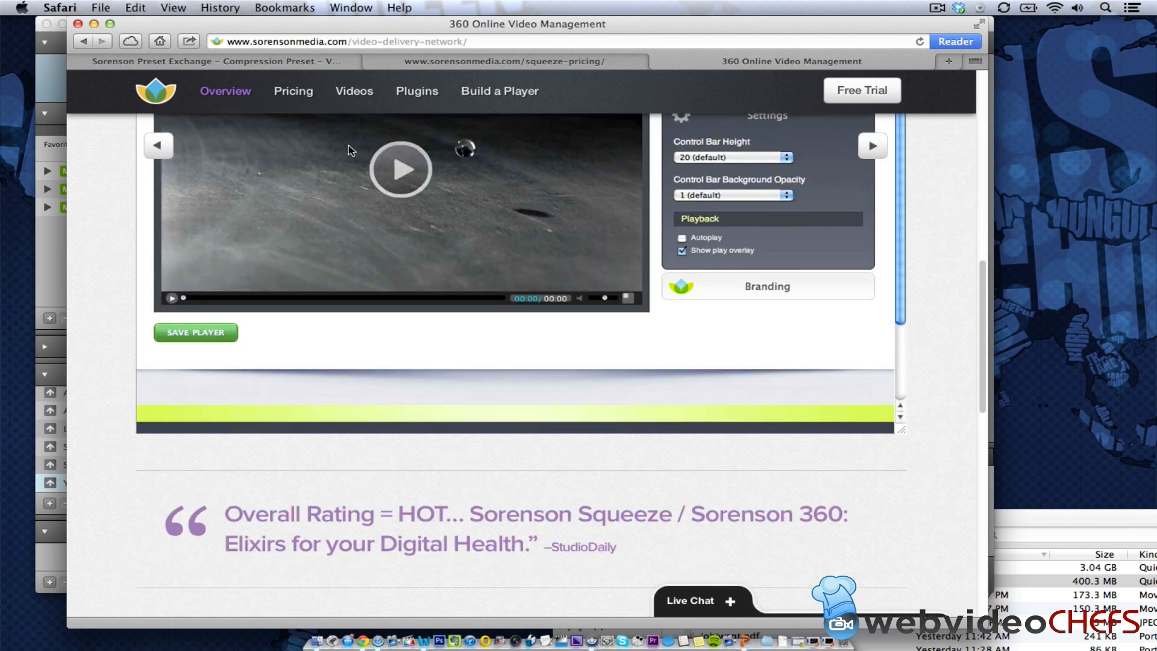
pyautogui.scroll(3)
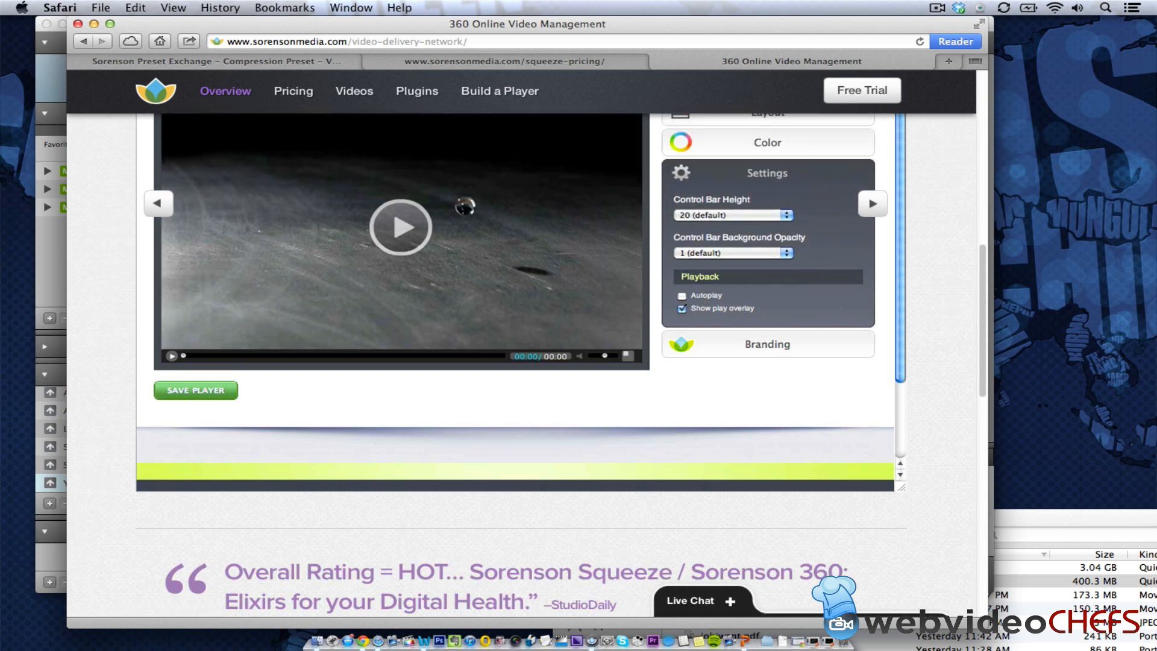
pyautogui.scroll(3)
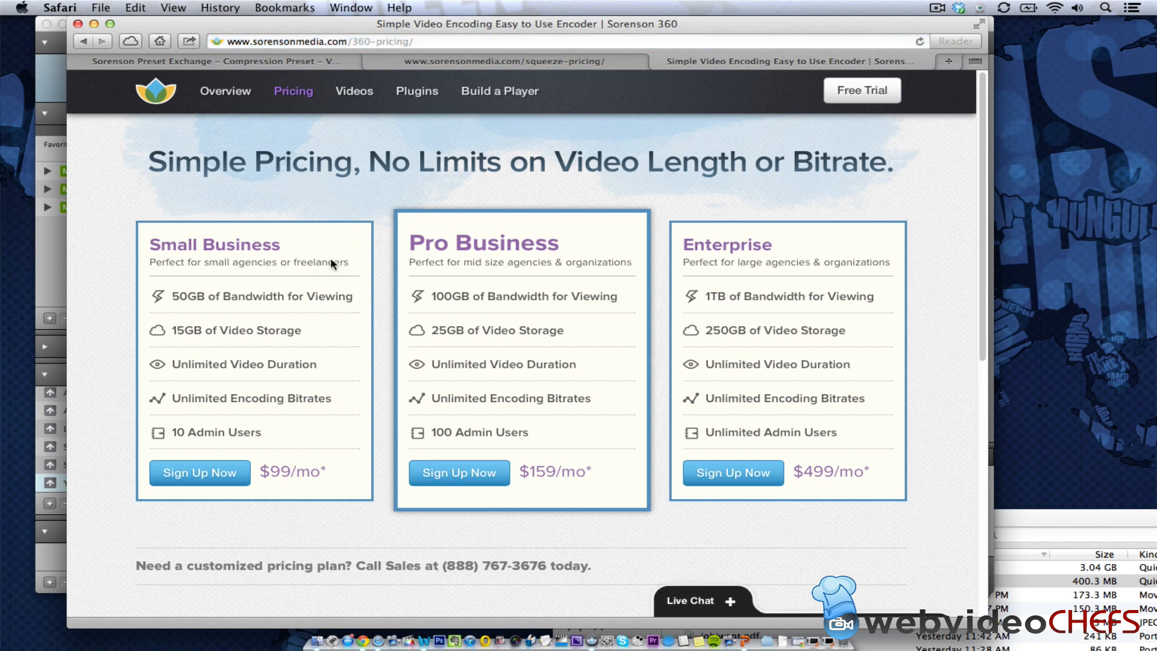
pyautogui.moveTo(760, 295)
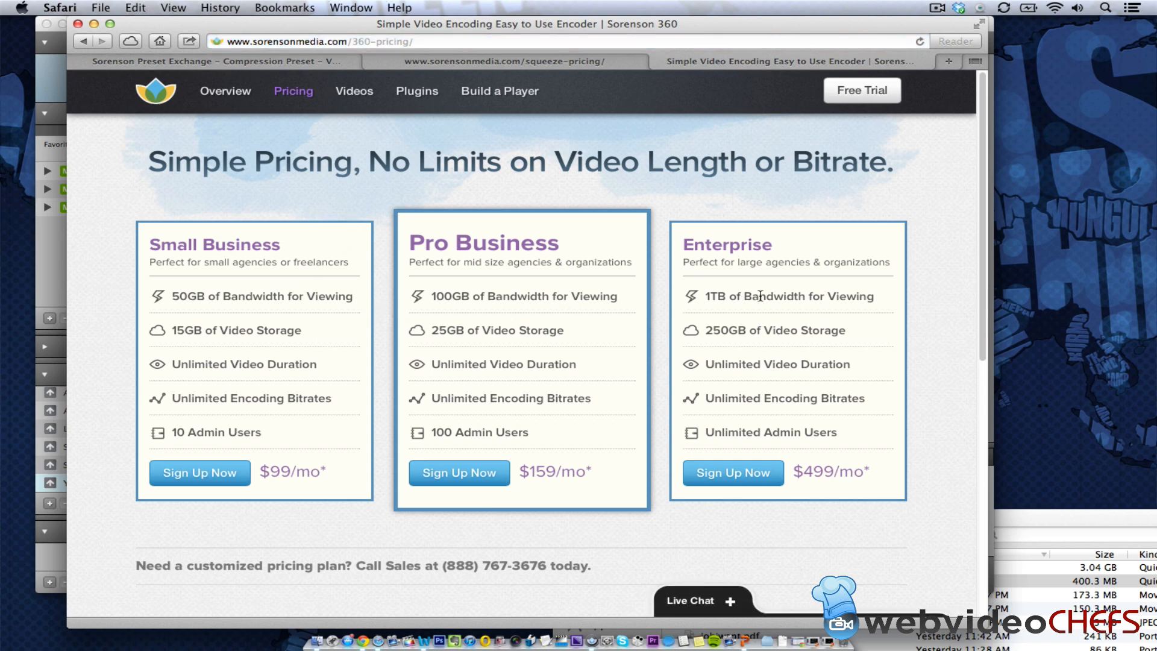
# Step: Scroll to the 360 + Squeeze Workflow Bundle with 5GB storage and 1.5GB bandwidth
pyautogui.scroll(-3)
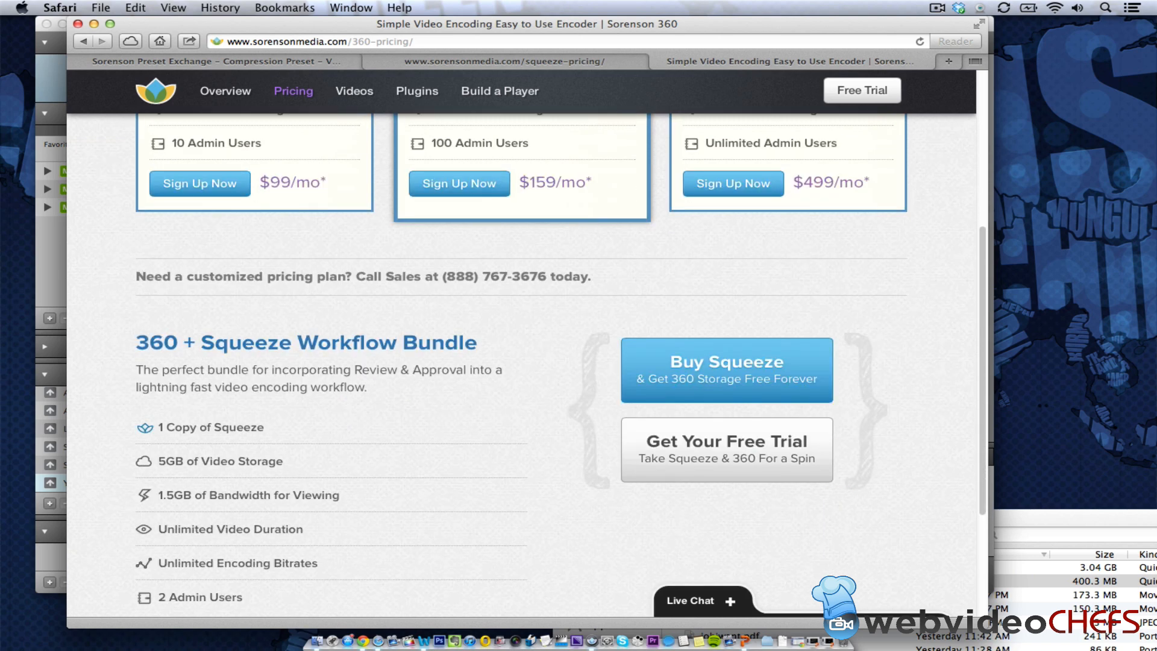
pyautogui.scroll(3)
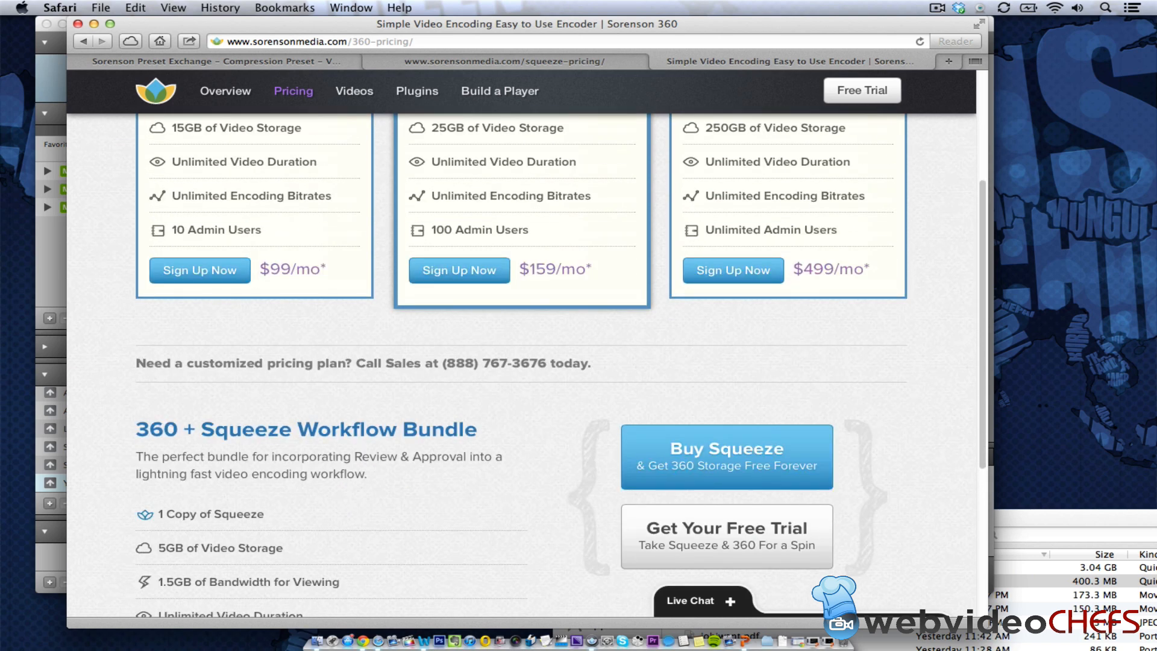
pyautogui.moveTo(92, 24)
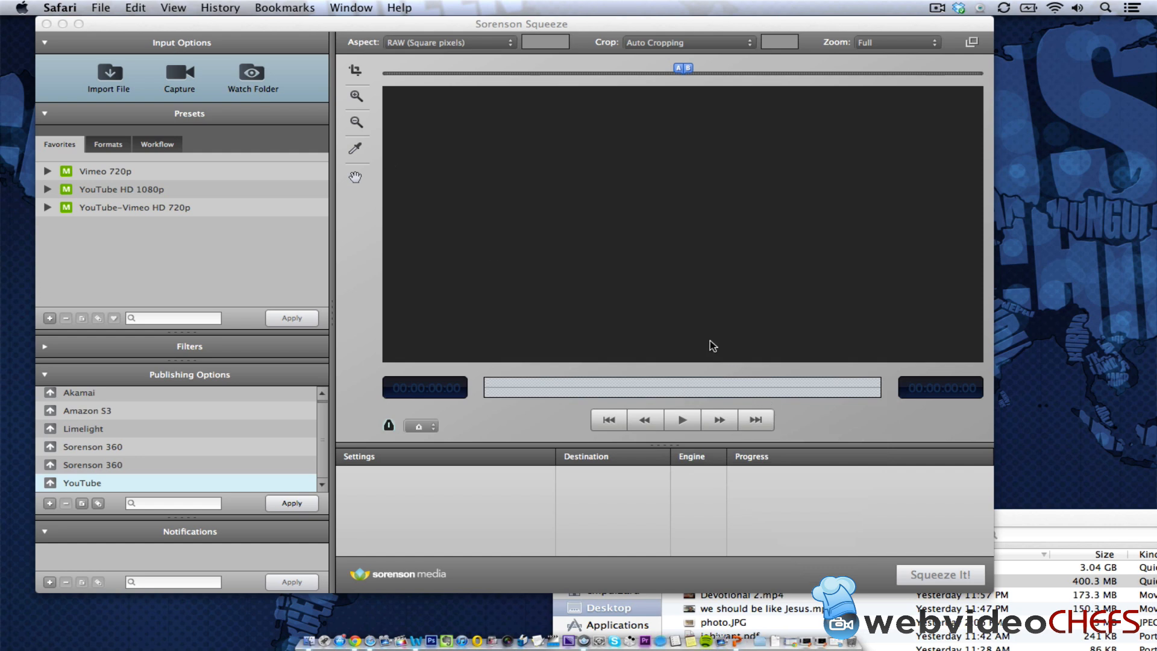
pyautogui.moveTo(837, 362)
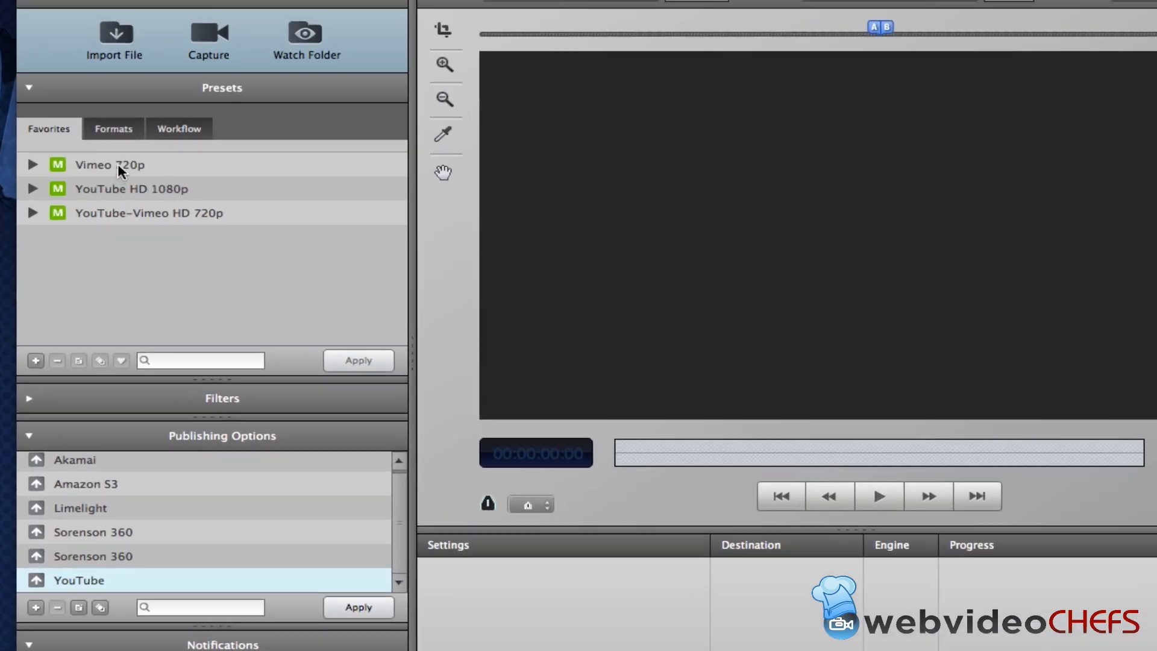
# Step: Expand Vimeo 720p under Favorites and open its H.264 1280x720, 8000 Kbps settings
pyautogui.click(33, 164)
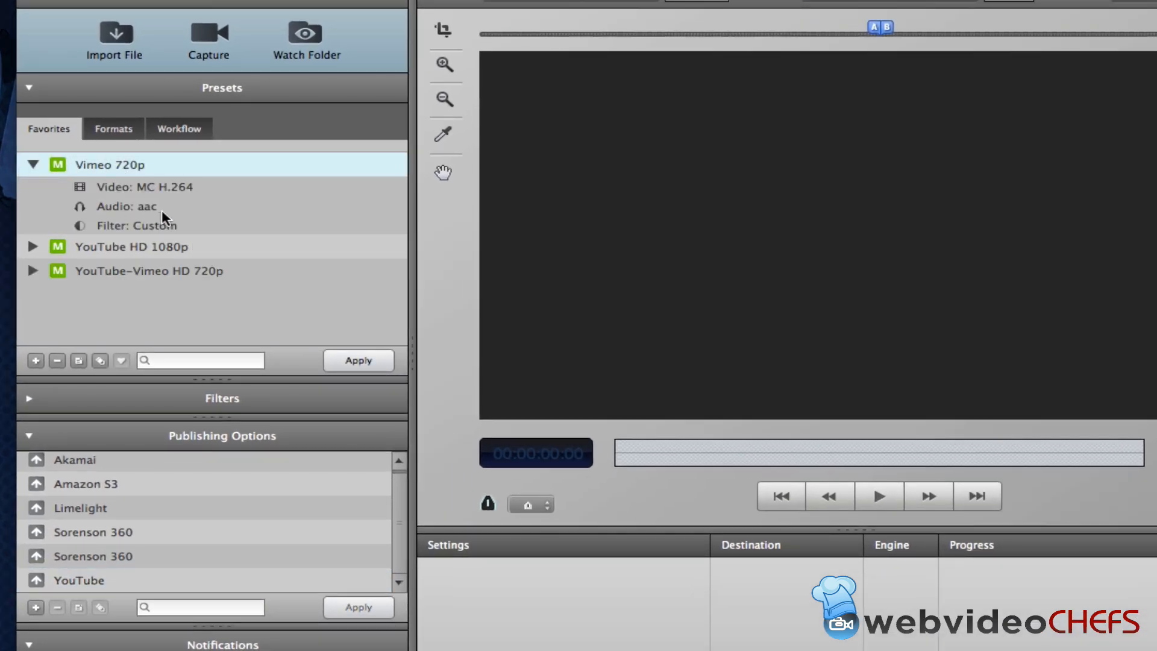
pyautogui.doubleClick(111, 164)
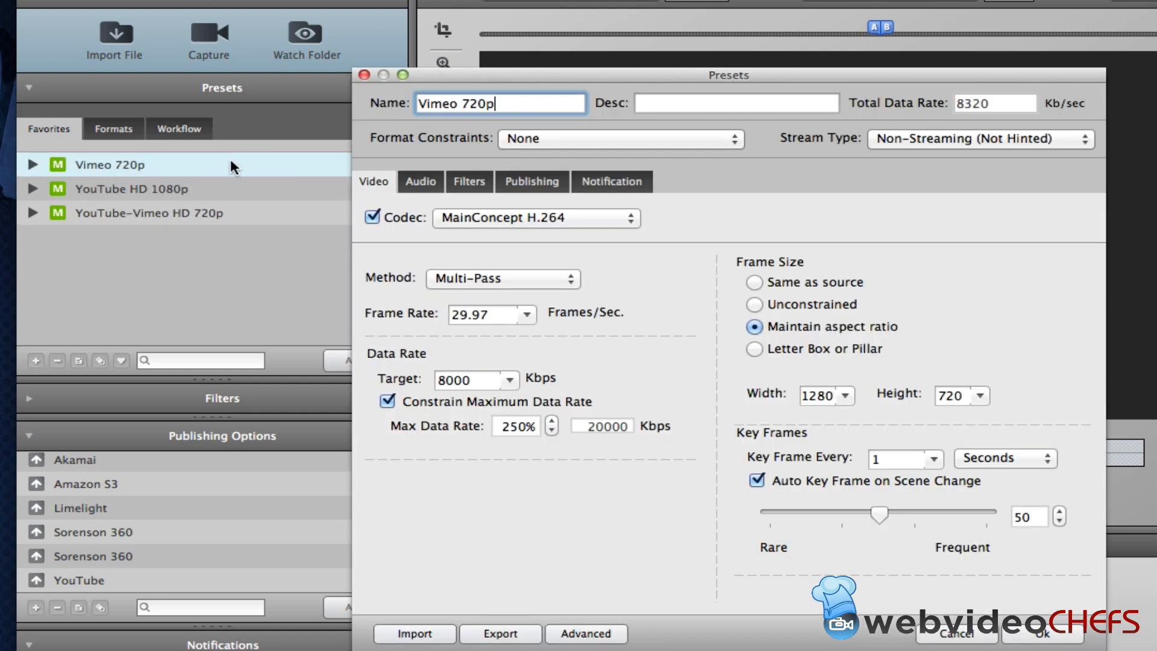
# Step: Check the preset's Filters, Publishing and Notification tabs, then dismiss the Sorenson 360 warning
pyautogui.click(620, 139)
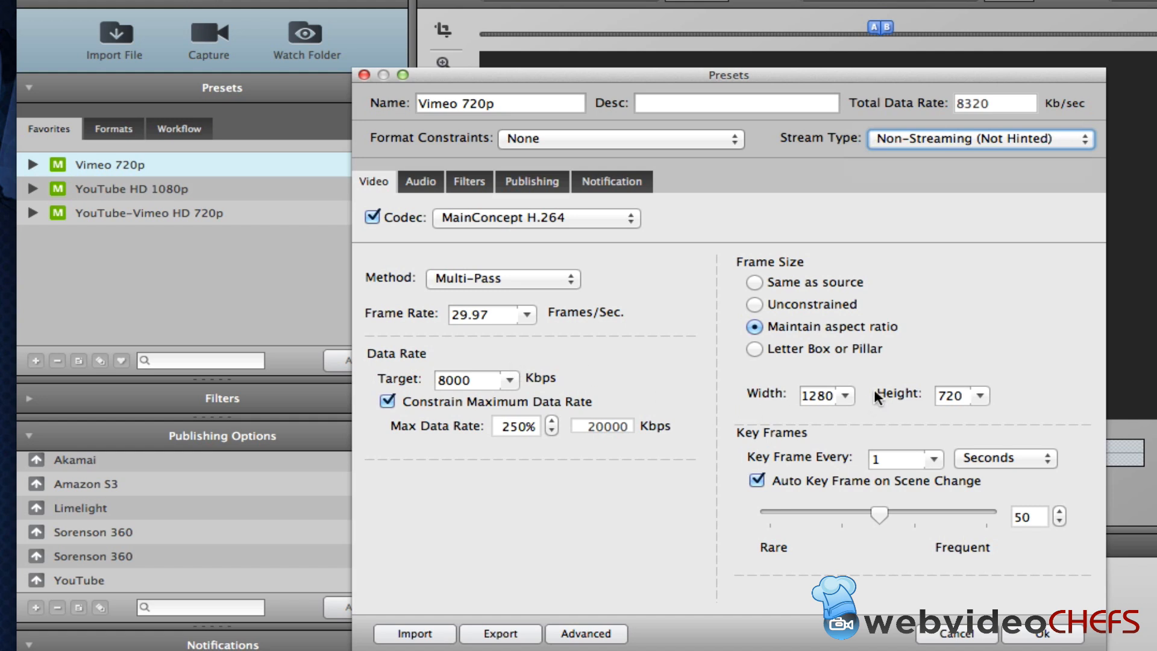
pyautogui.moveTo(933, 411)
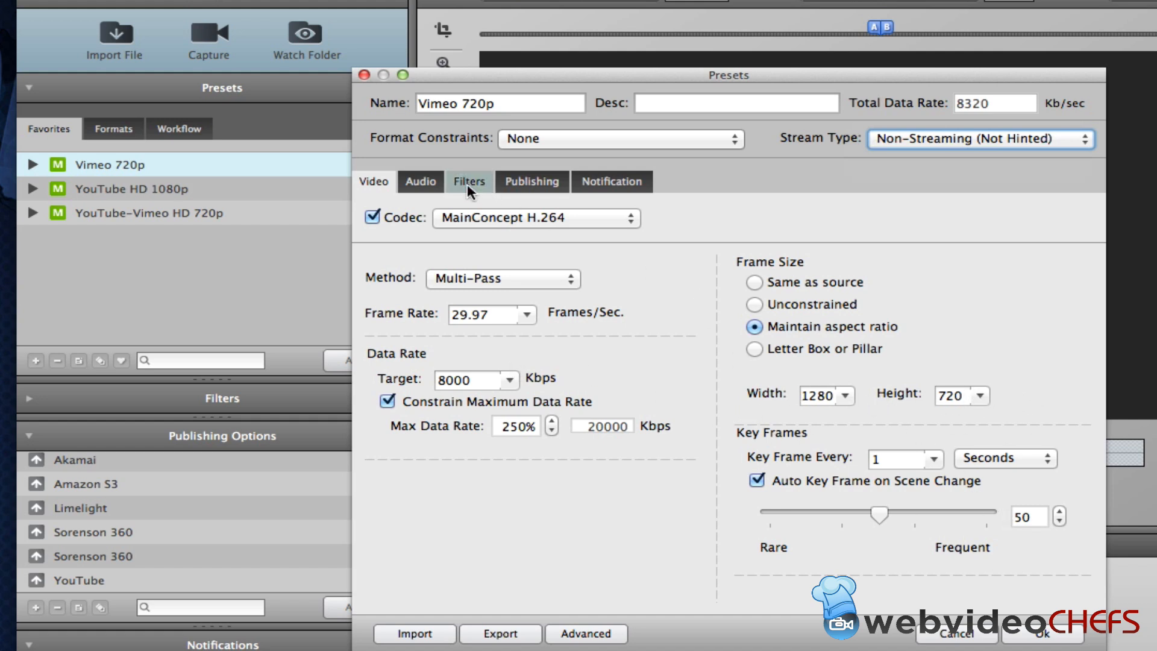
pyautogui.click(469, 182)
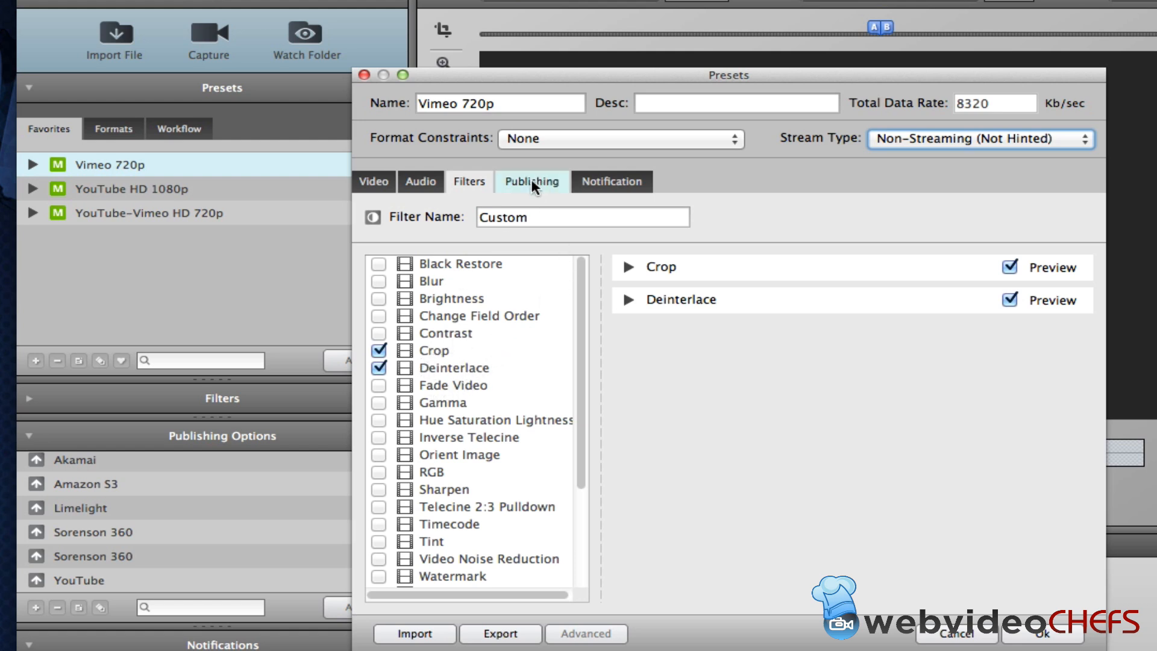
pyautogui.scroll(-3)
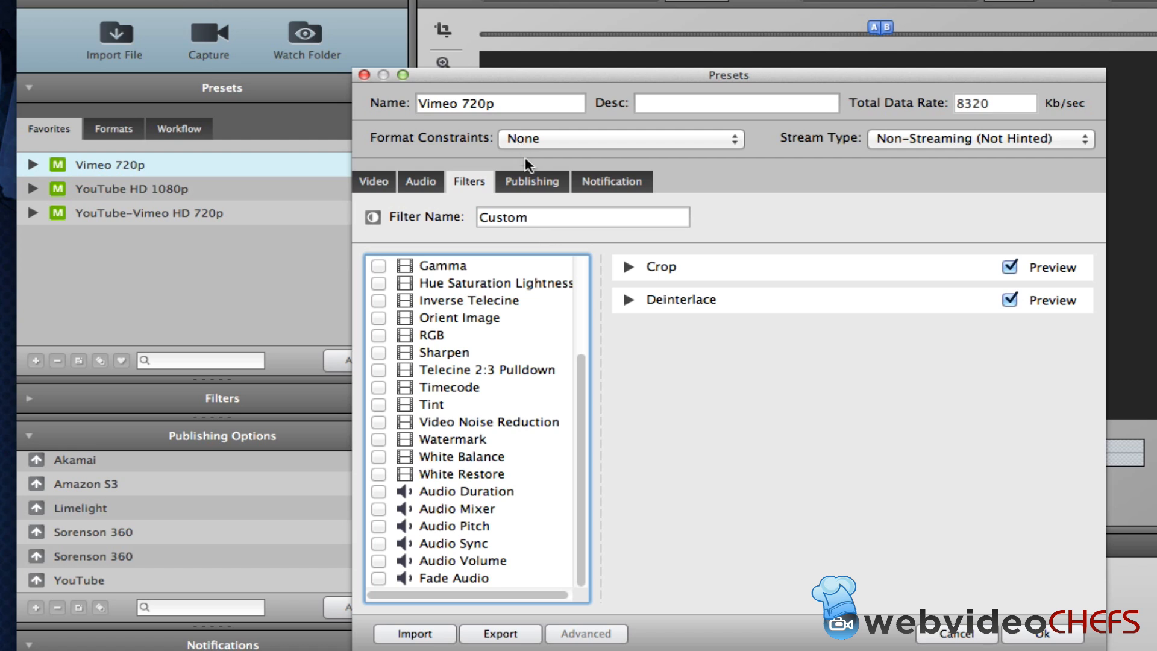
pyautogui.click(530, 181)
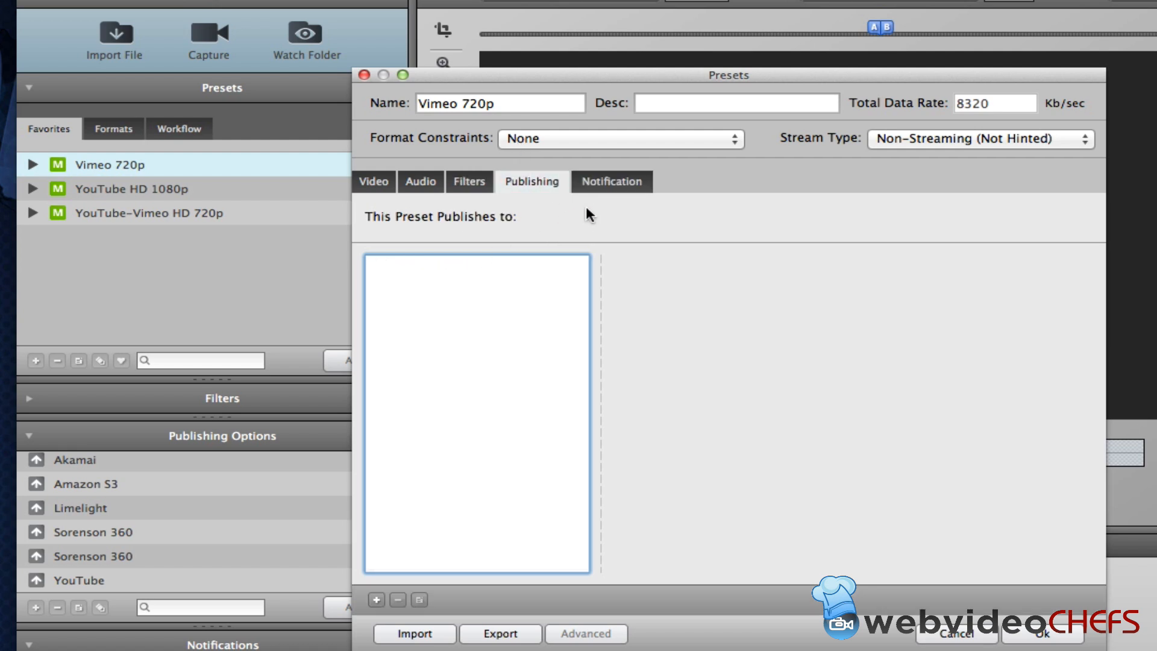
pyautogui.click(611, 181)
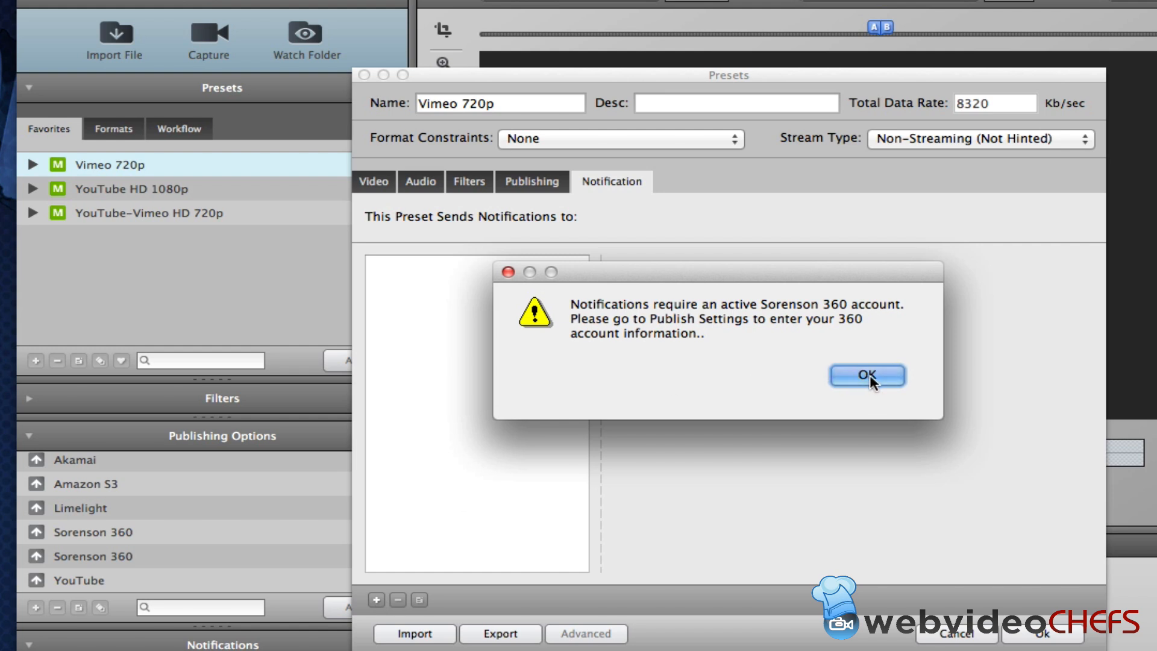
pyautogui.click(867, 374)
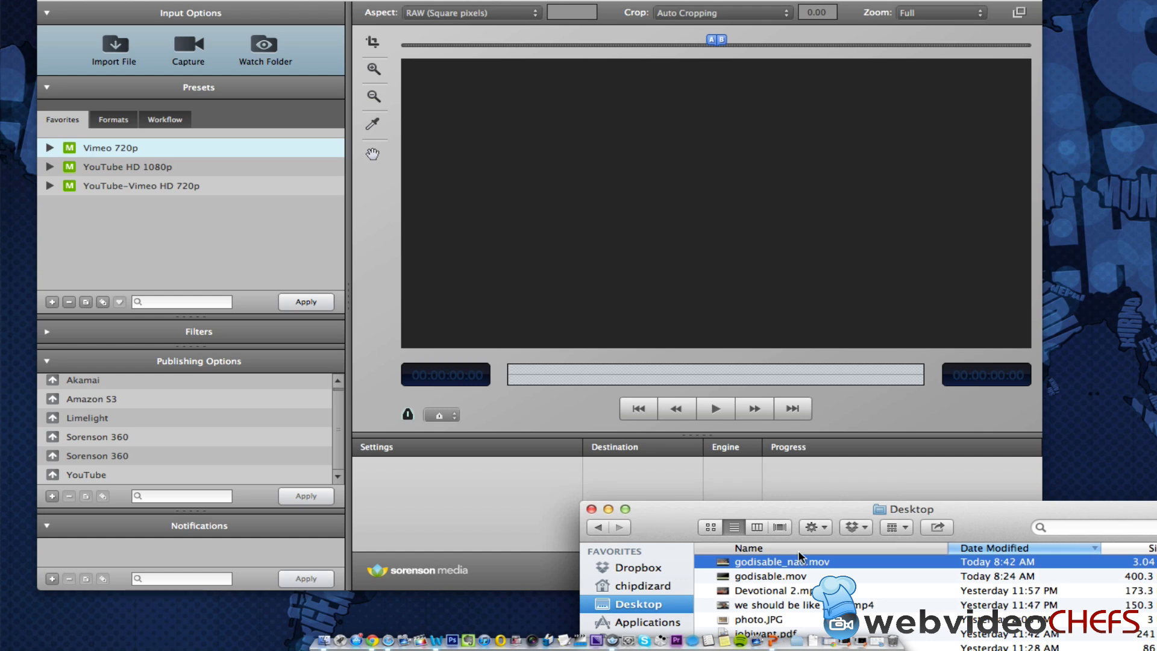
pyautogui.moveTo(737, 553)
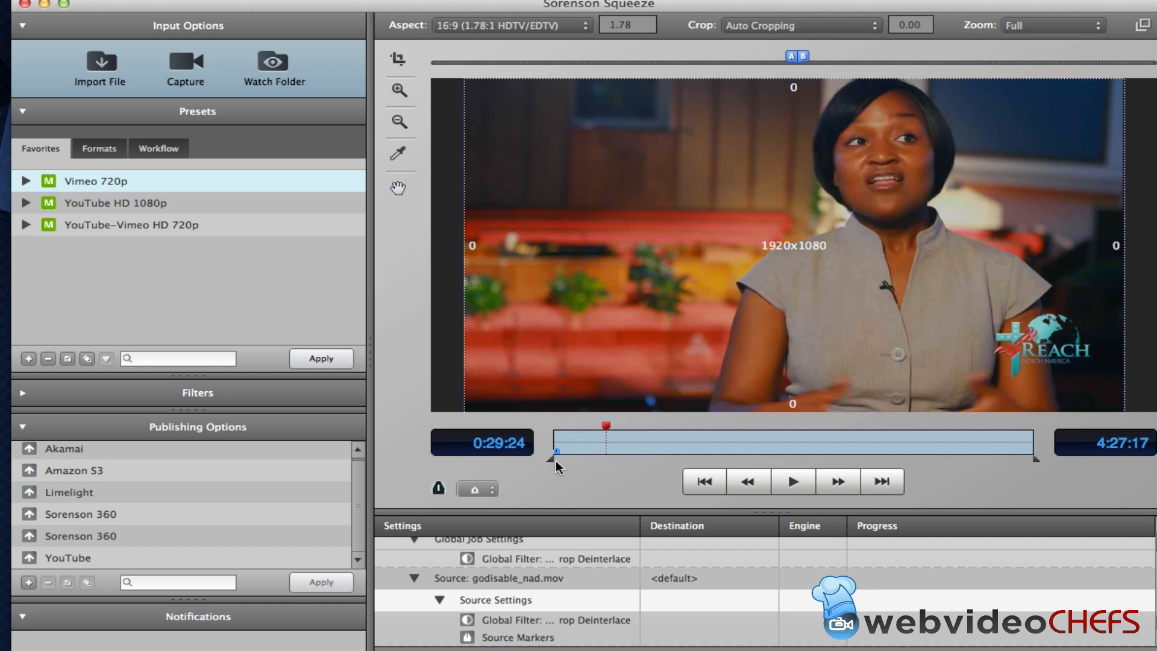
pyautogui.moveTo(512, 466)
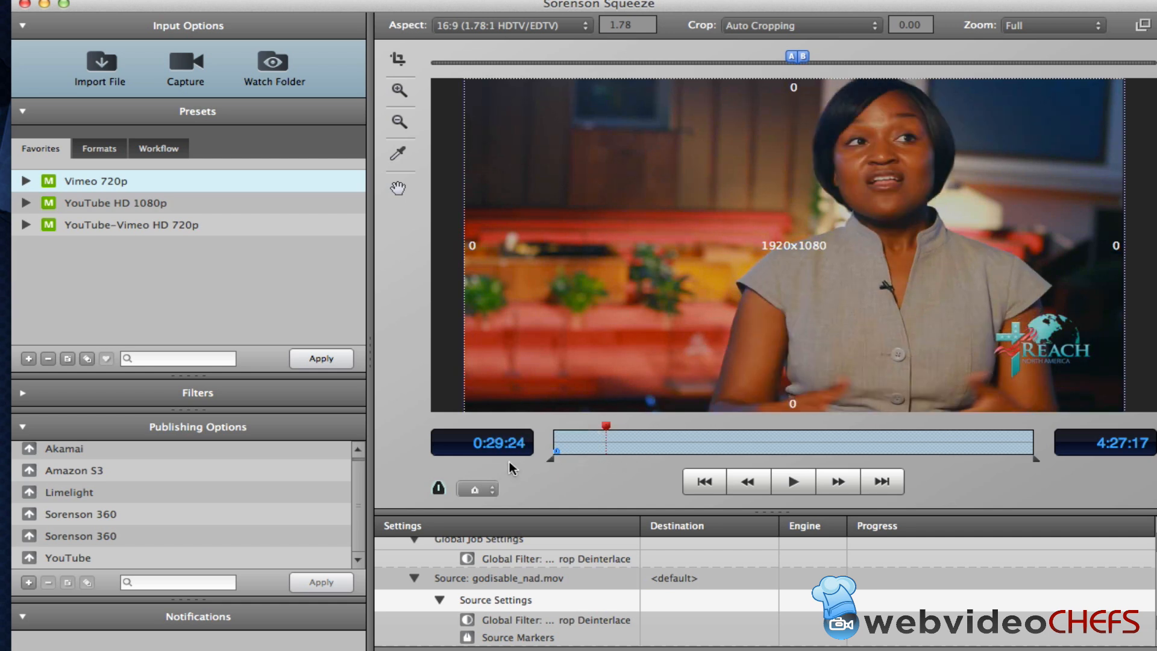
pyautogui.moveTo(1081, 463)
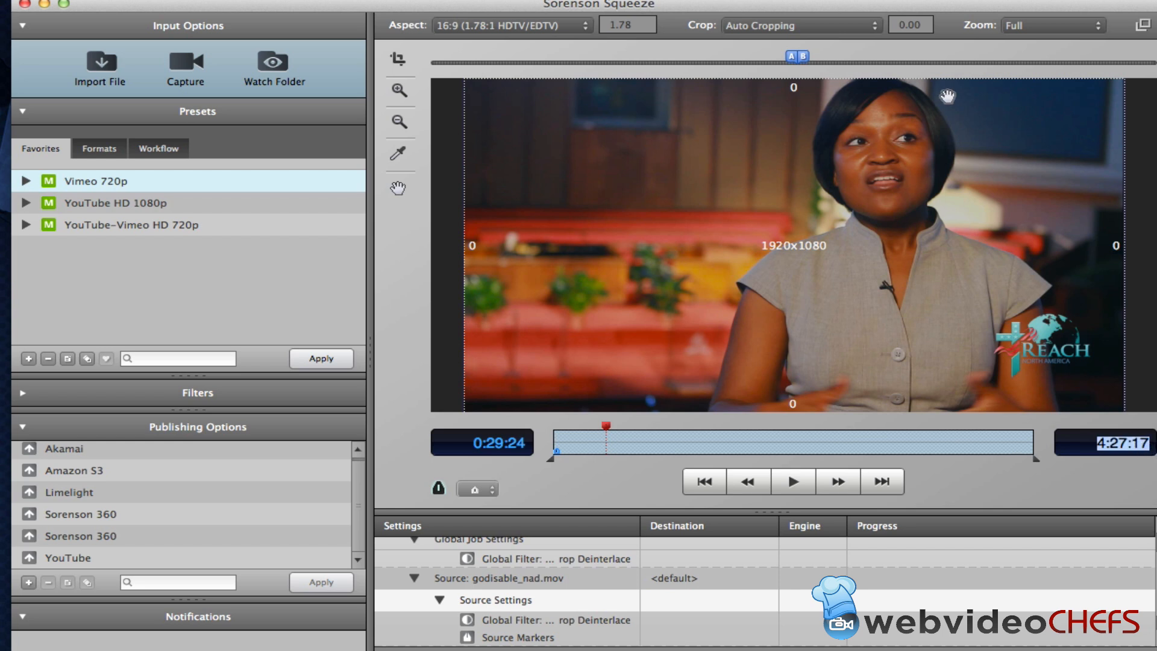
pyautogui.moveTo(767, 56)
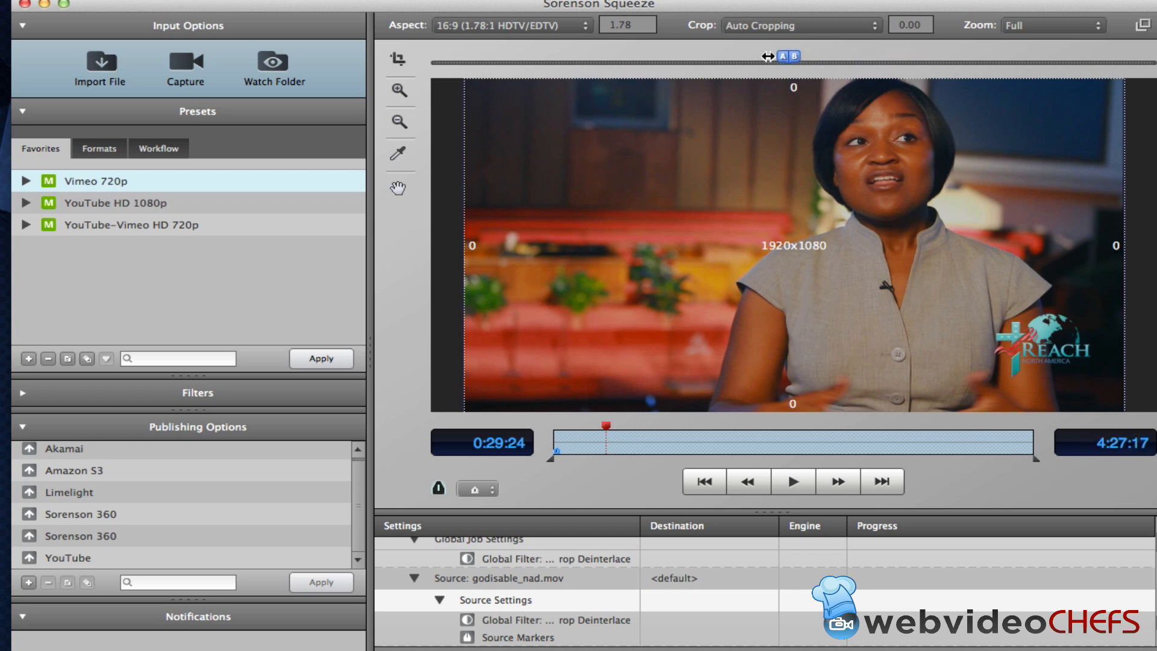
# Step: Keep the 16:9 aspect ratio, return the preview to full-frame, and play the source preview
pyautogui.click(516, 25)
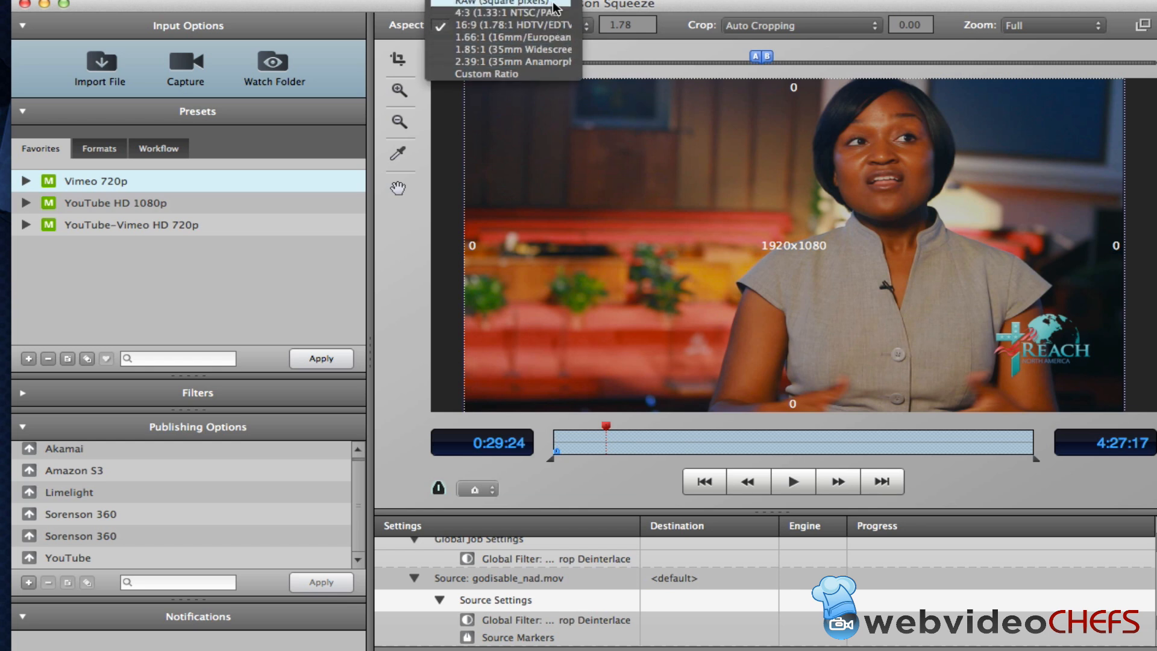
pyautogui.click(509, 37)
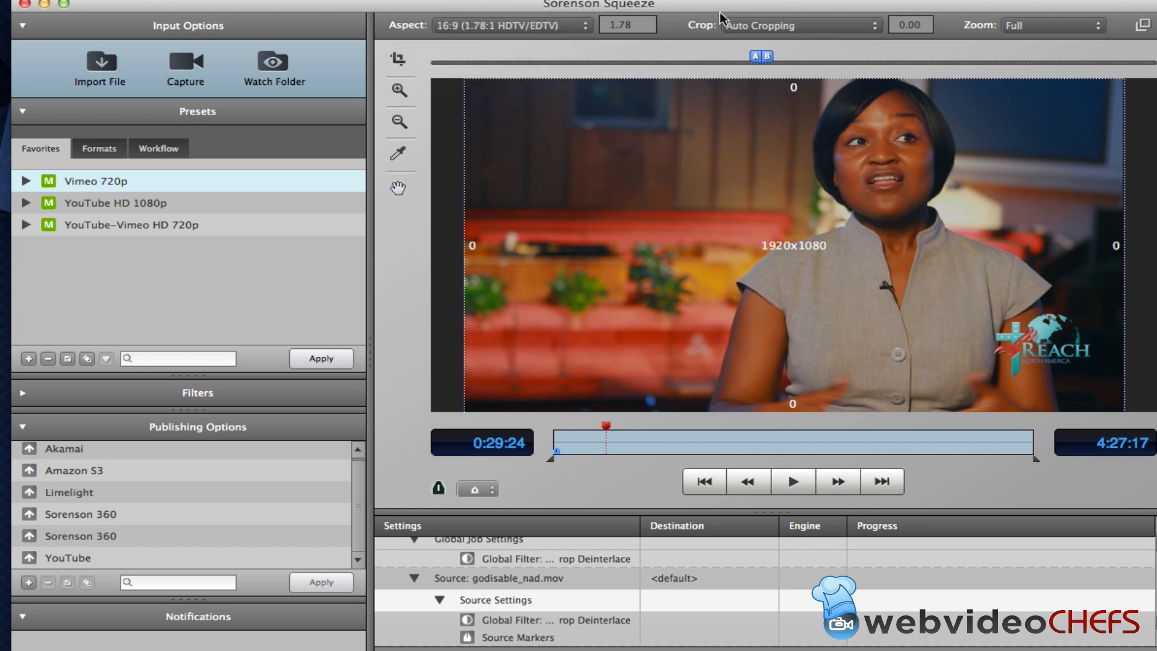
pyautogui.click(1078, 26)
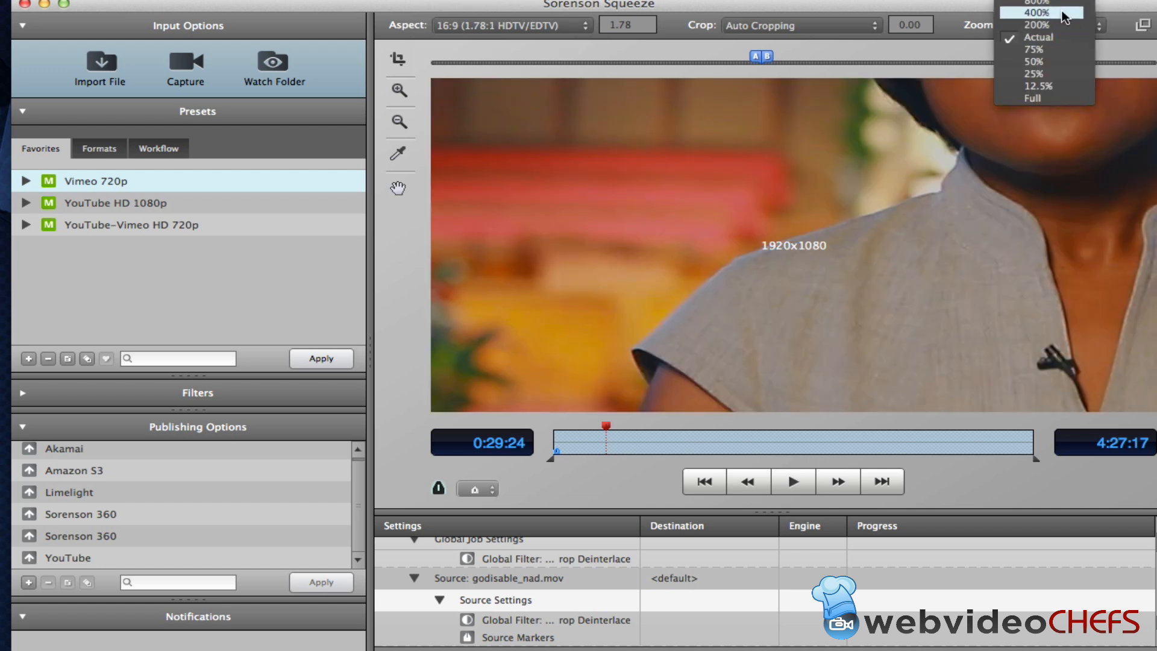
pyautogui.click(1034, 98)
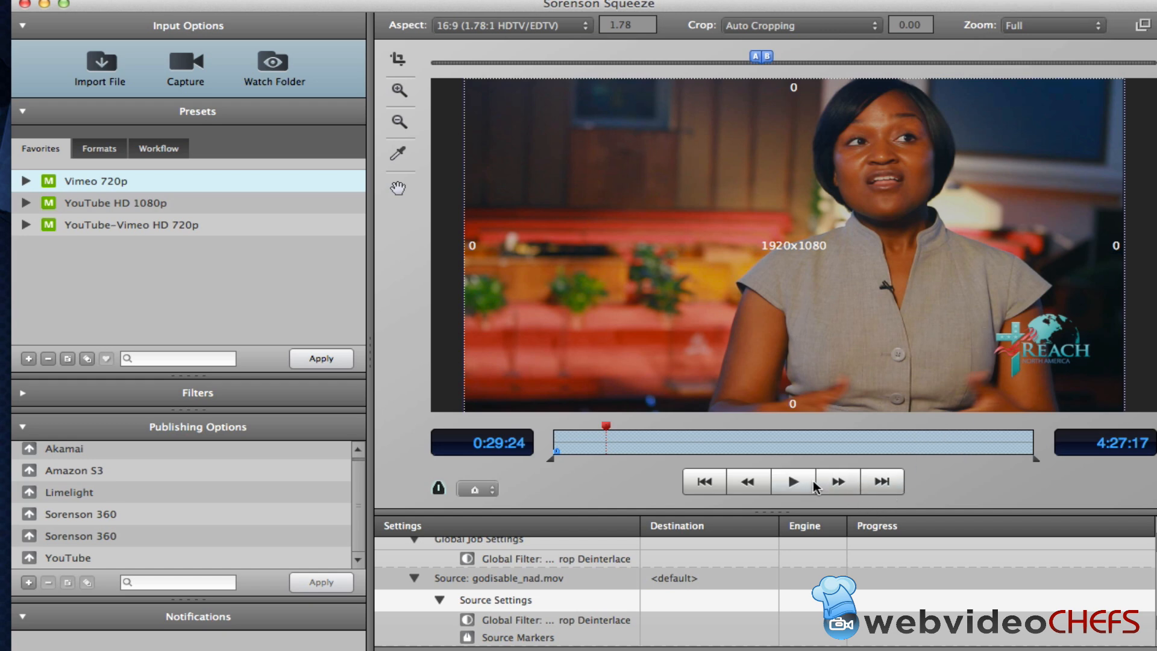
pyautogui.click(791, 481)
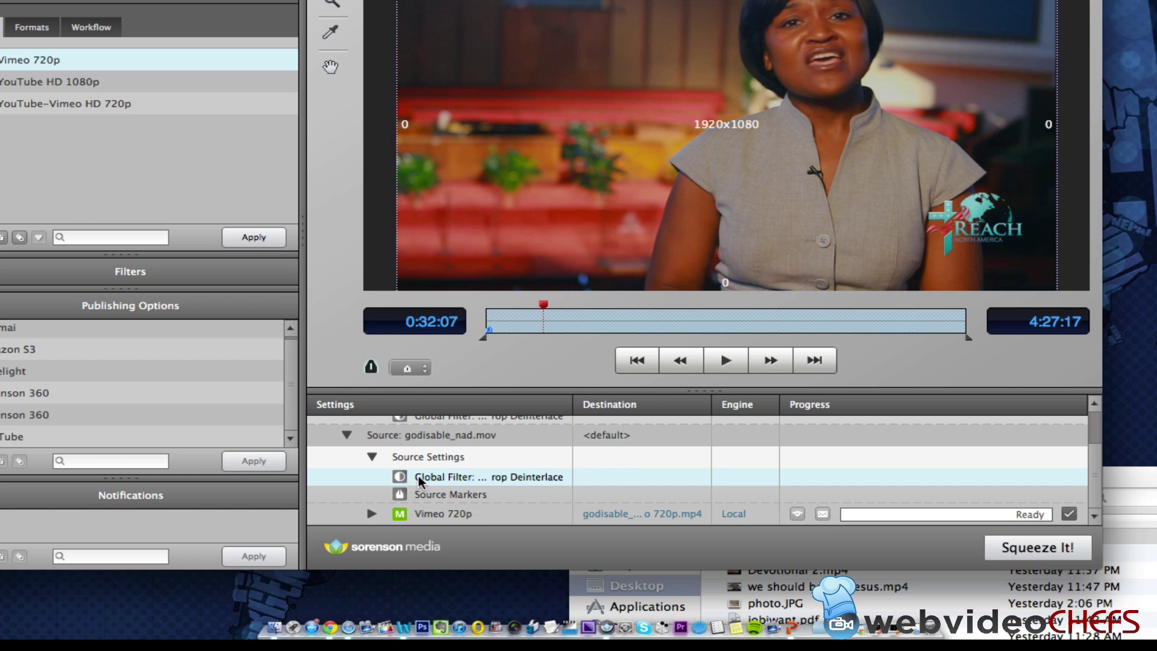
# Step: Save the Vimeo 720p output as godisable_nad_Vimeo 720p.mp4 on the Desktop and start encoding
pyautogui.click(378, 513)
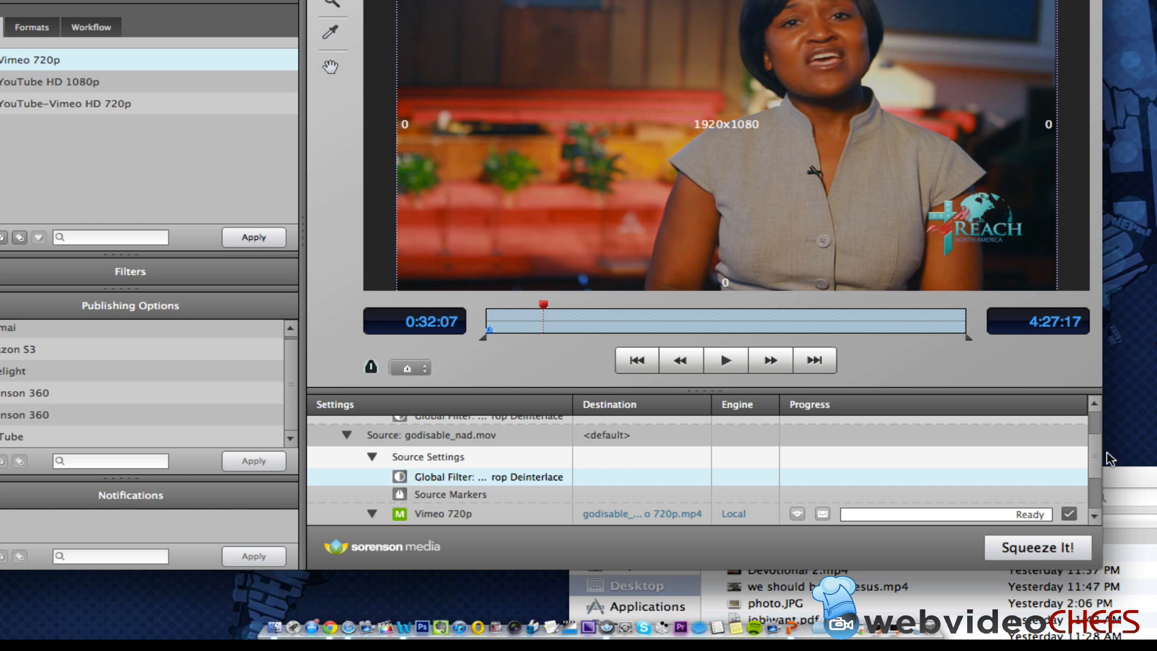
pyautogui.scroll(-3)
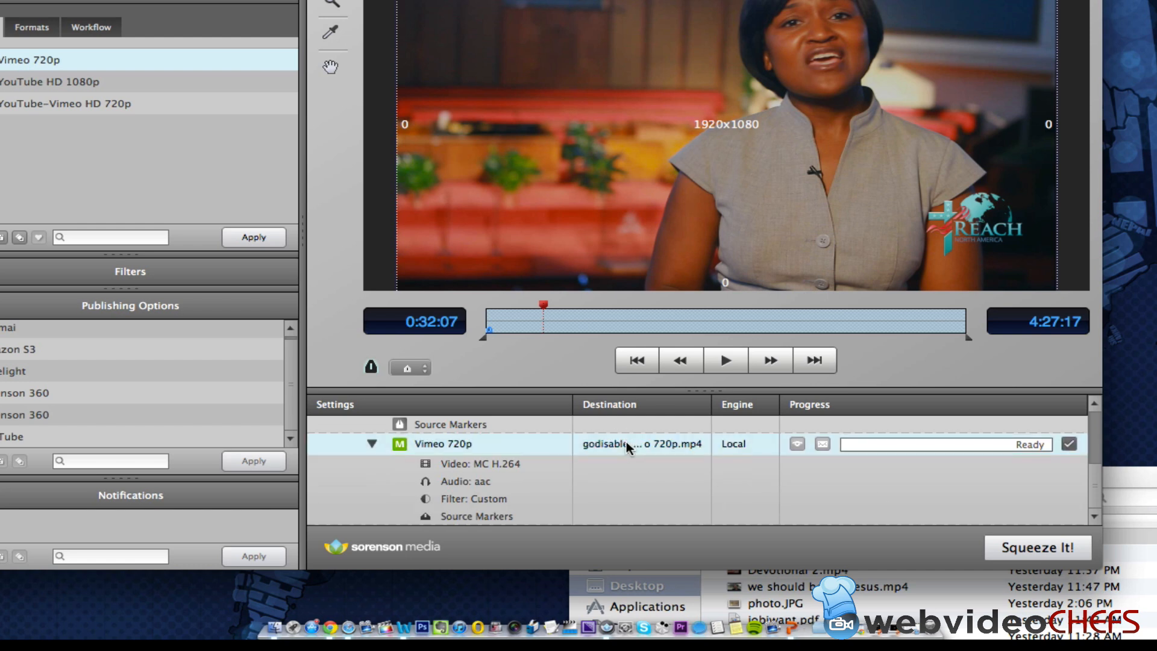
pyautogui.moveTo(639, 462)
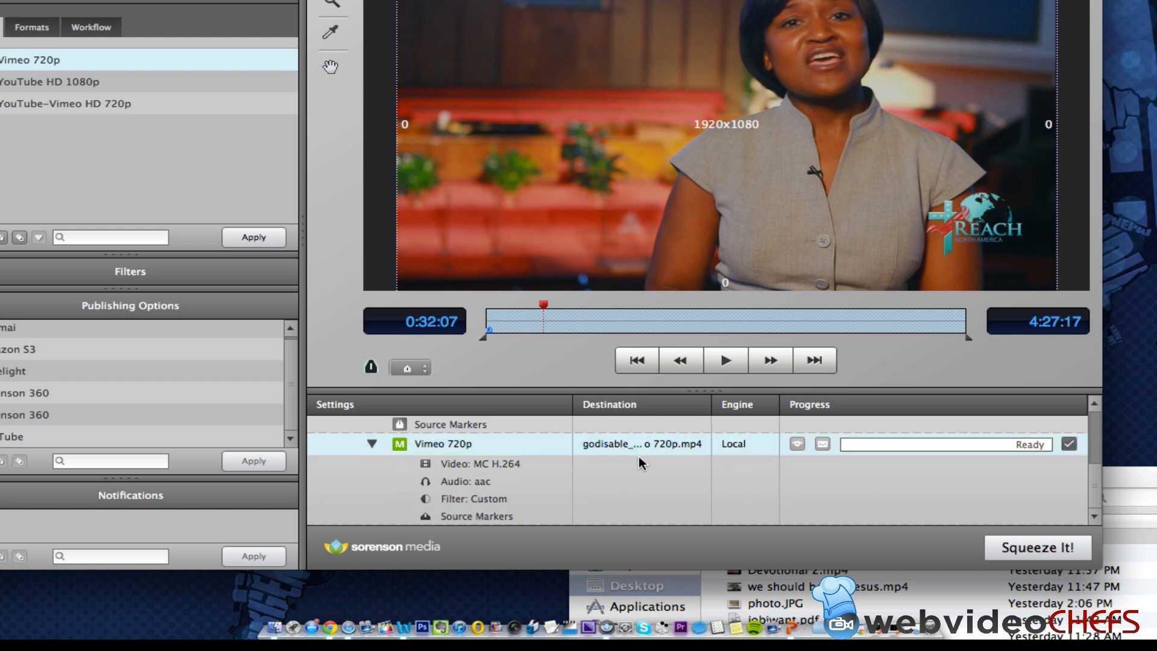
pyautogui.click(641, 443)
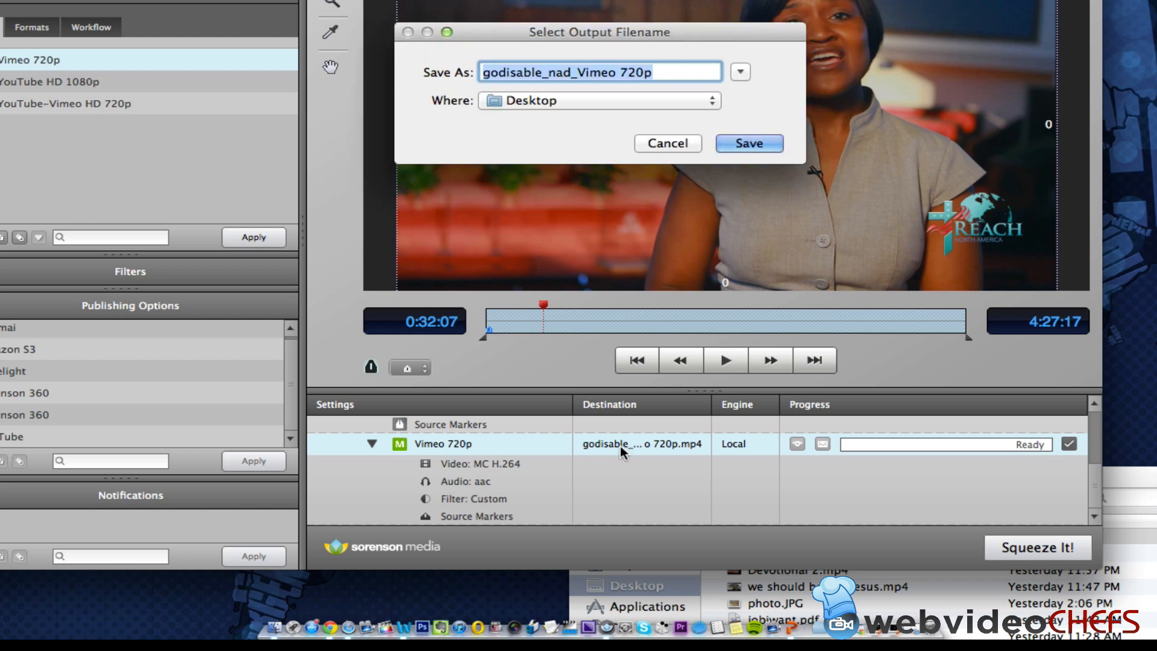
pyautogui.moveTo(466, 83)
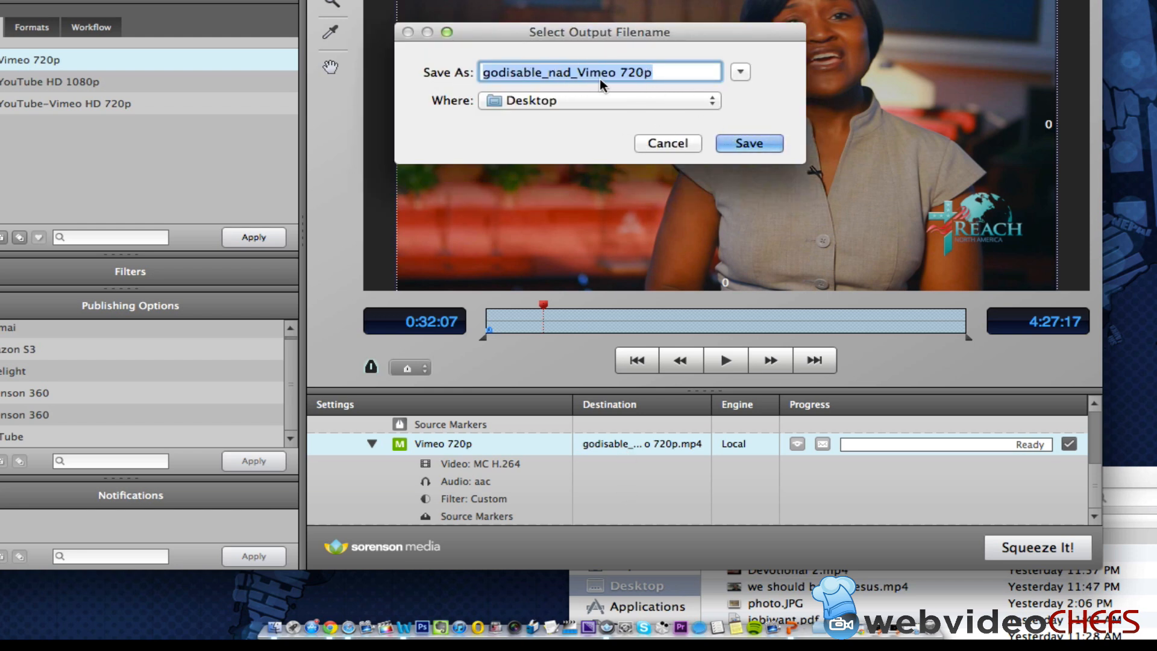
pyautogui.click(747, 143)
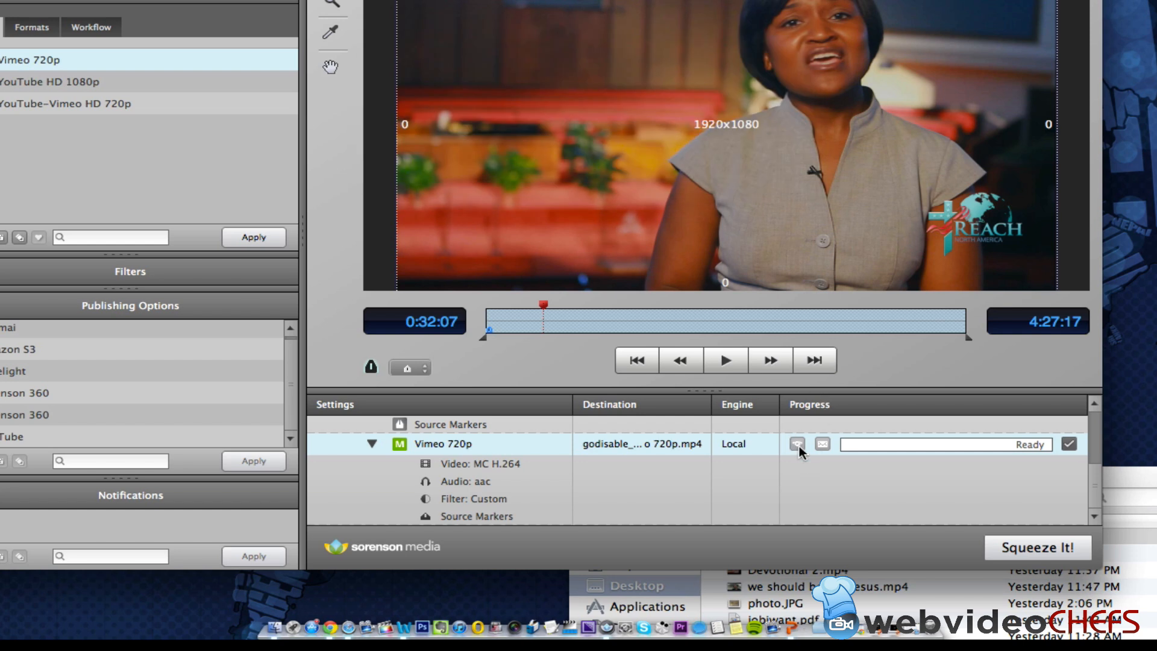
pyautogui.click(1036, 548)
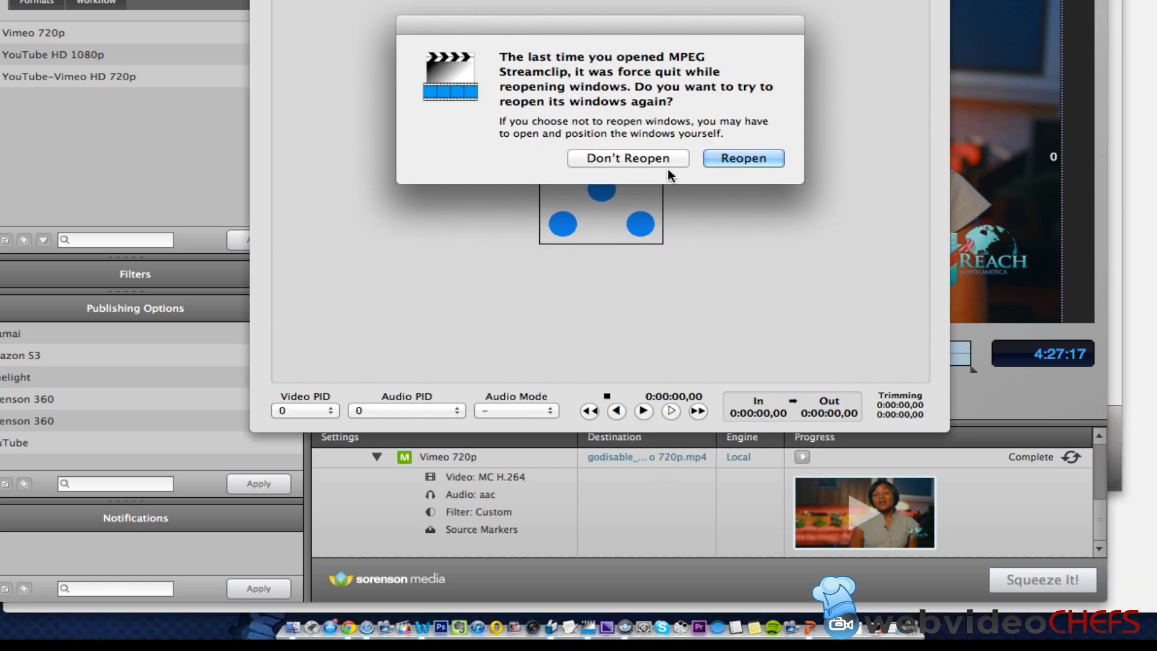
# Step: Decline MPEG Streamclip's offer to reopen its previous windows with Don't Reopen
pyautogui.click(742, 158)
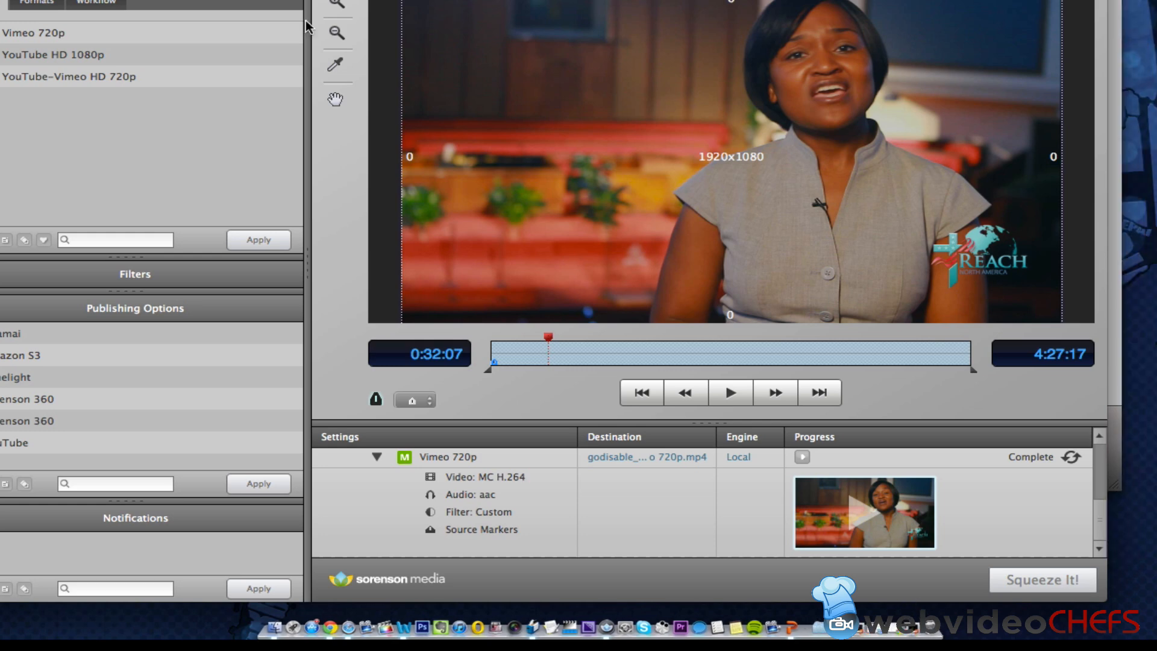
pyautogui.click(263, 611)
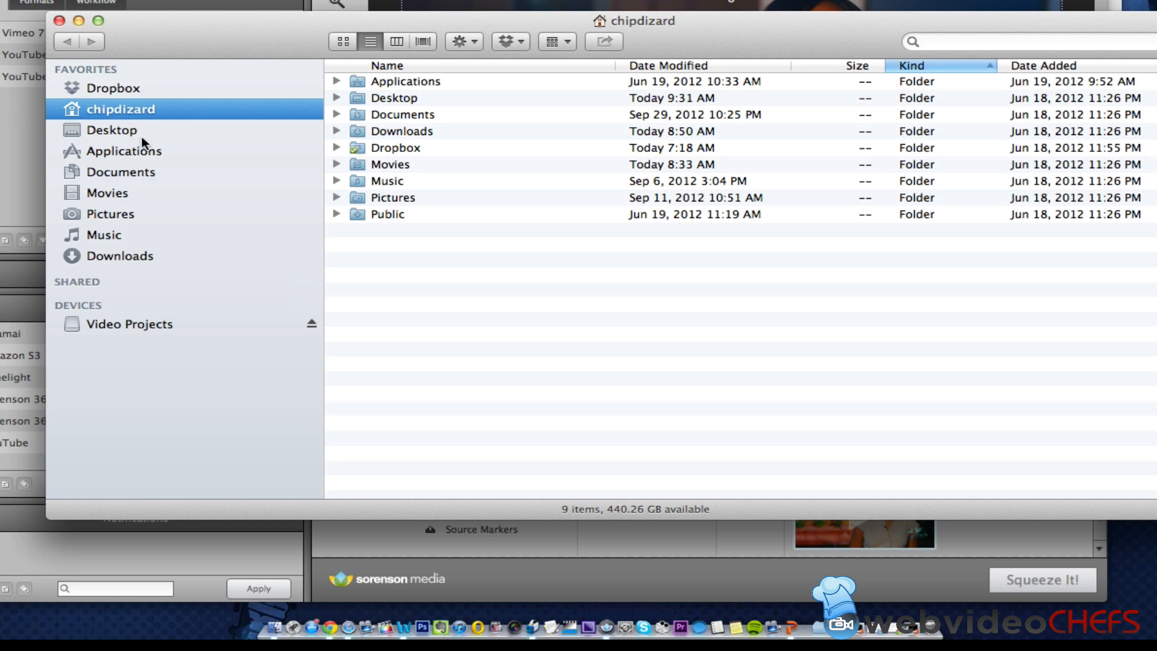
pyautogui.click(112, 130)
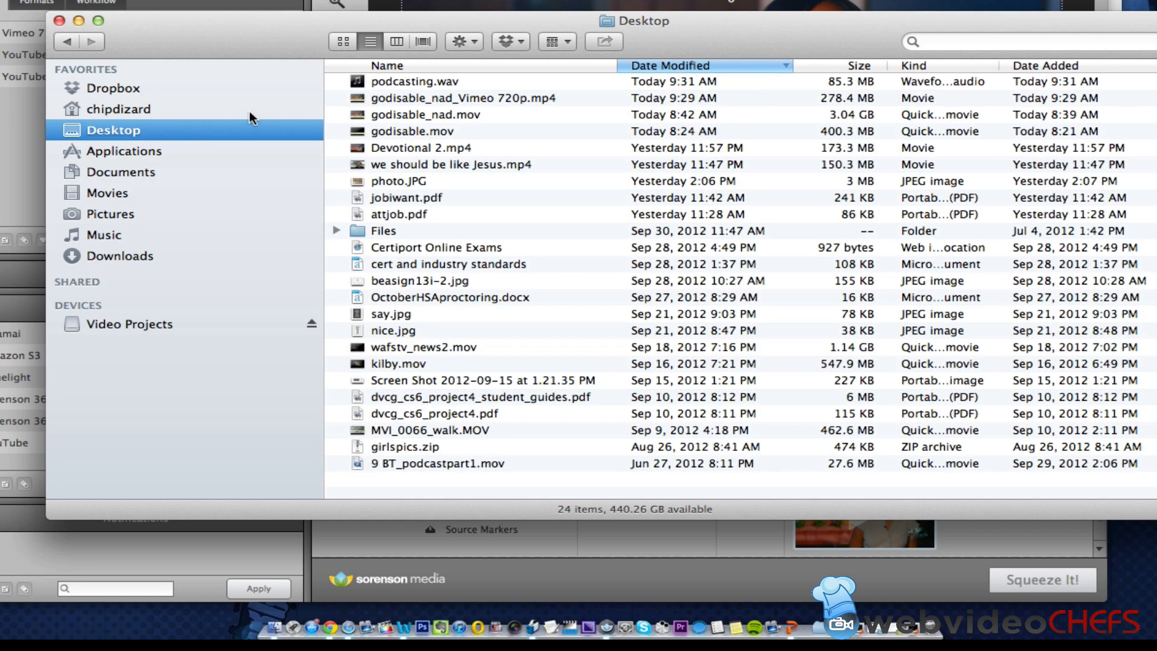
pyautogui.click(462, 97)
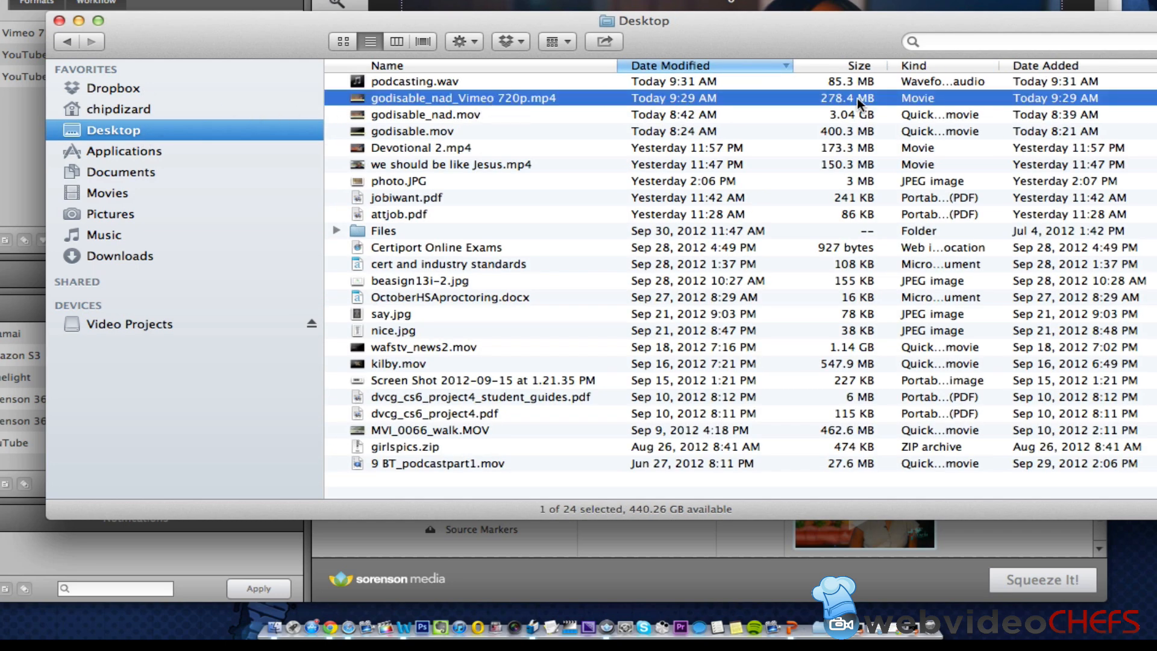
pyautogui.moveTo(459, 67)
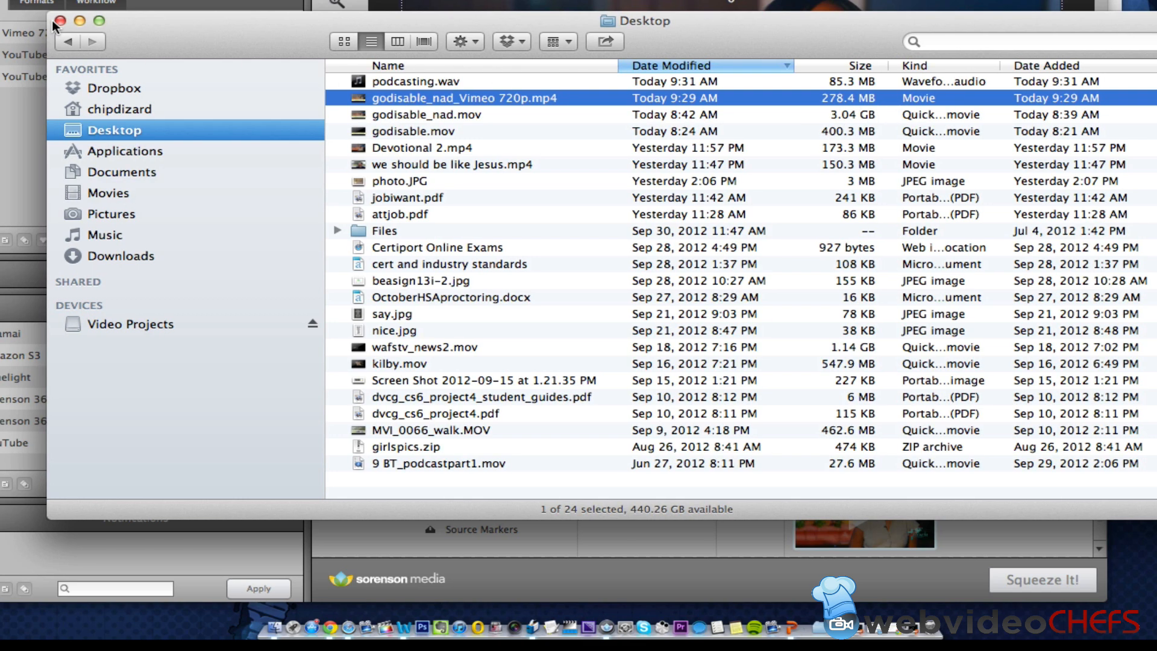
pyautogui.click(60, 21)
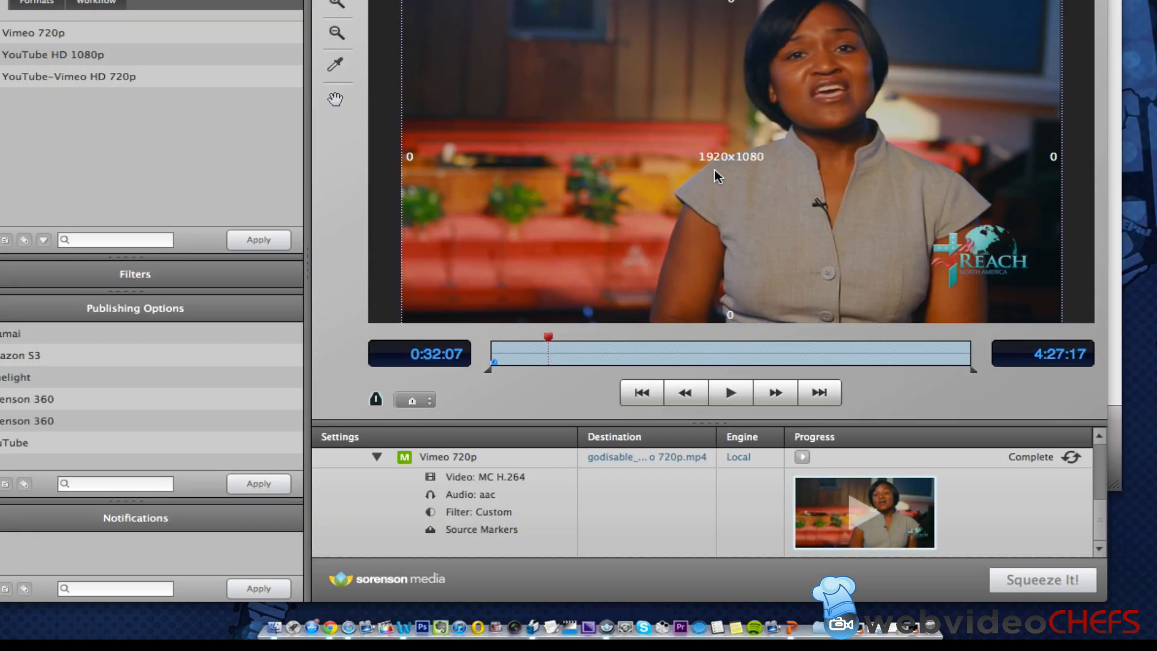
pyautogui.moveTo(904, 335)
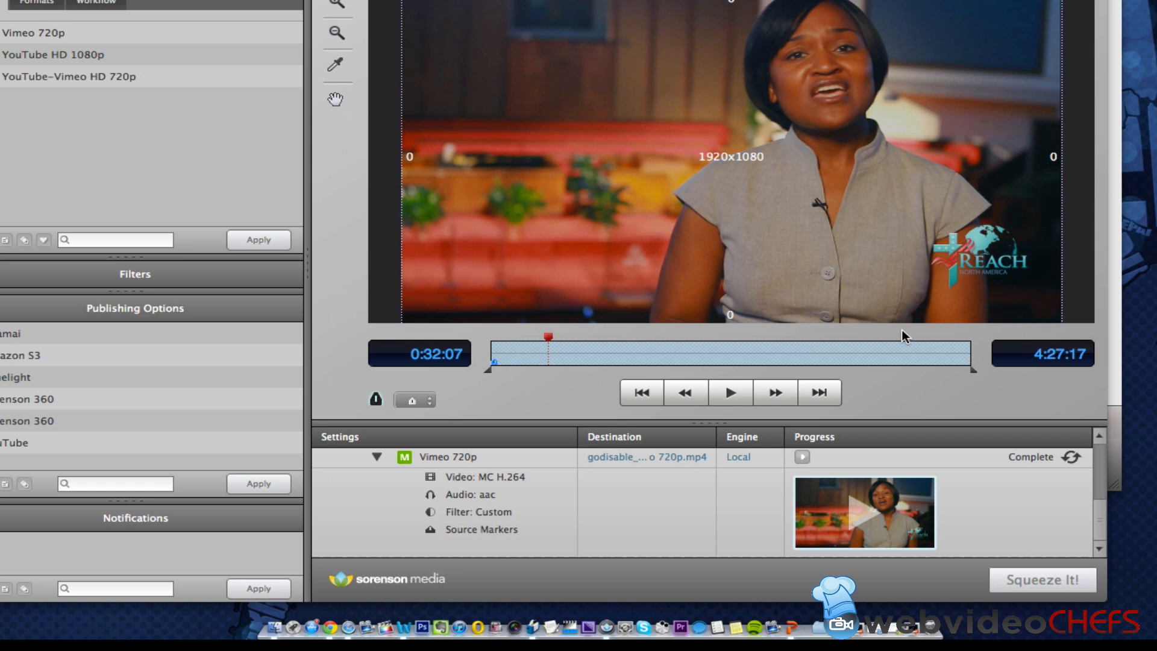
pyautogui.moveTo(892, 333)
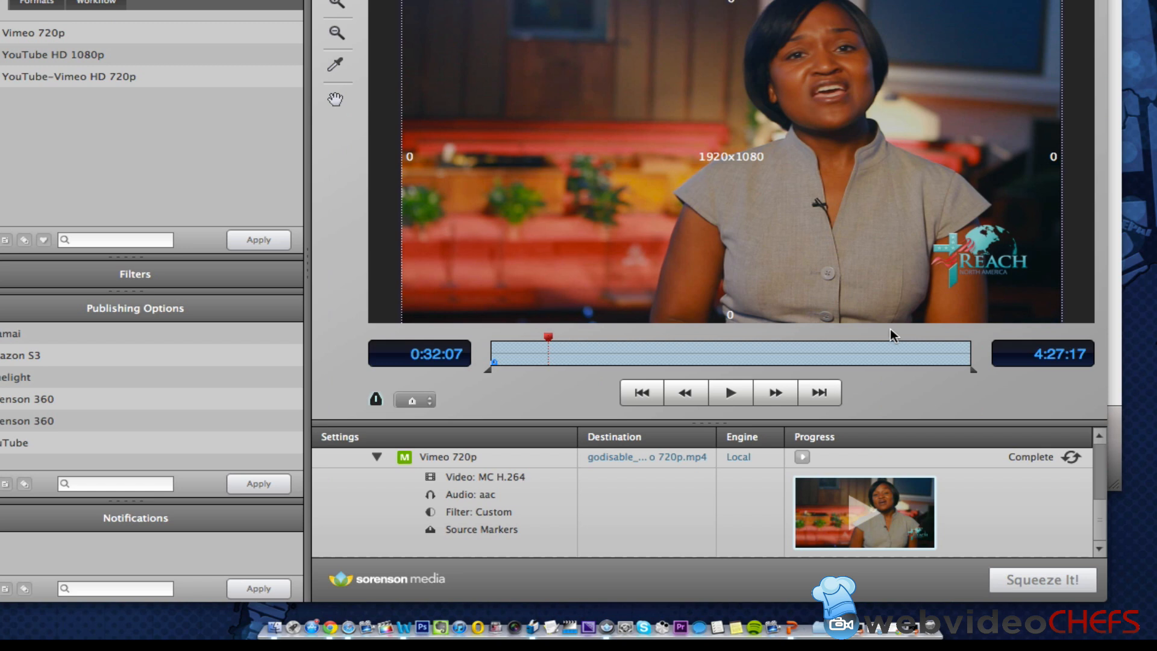
pyautogui.moveTo(1097, 195)
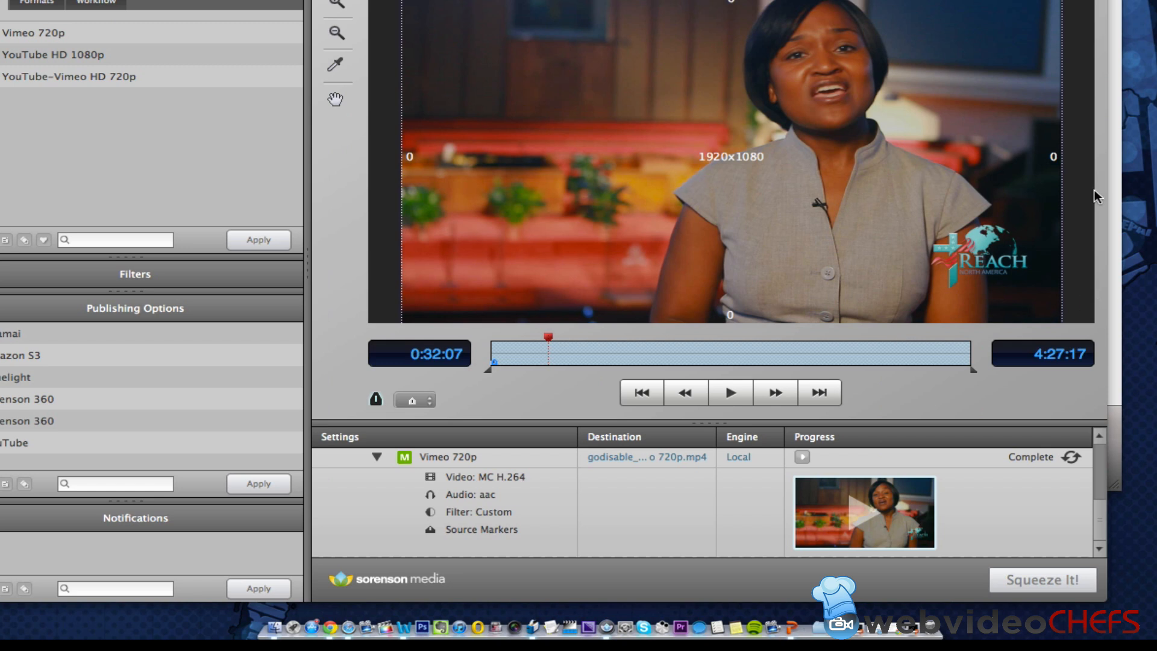